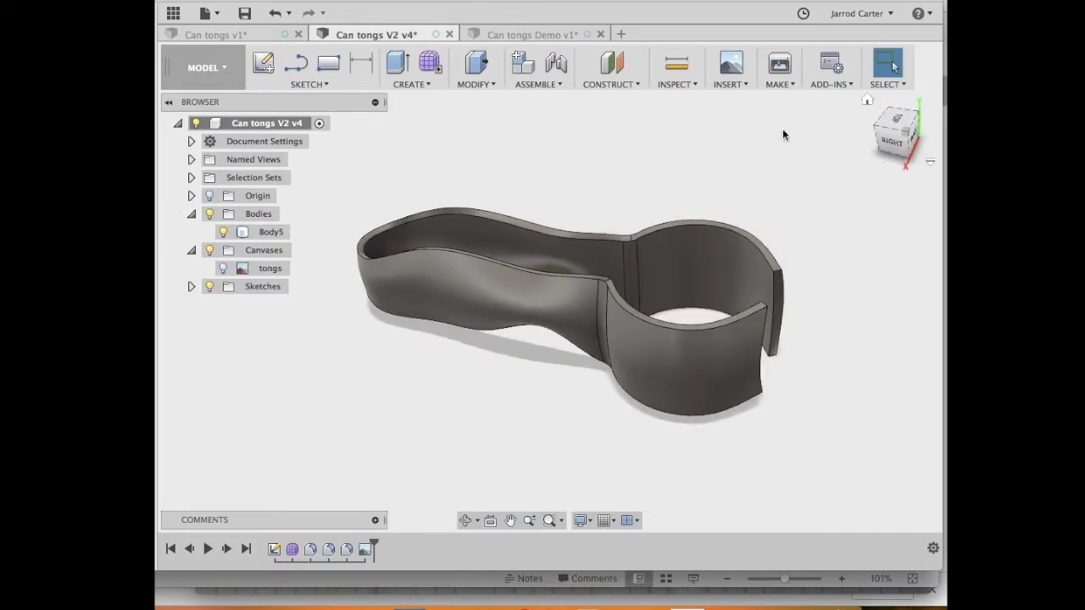
# Show the Can tongs v1 body alone by hiding its Sketches folder.
pyautogui.click(217, 34)
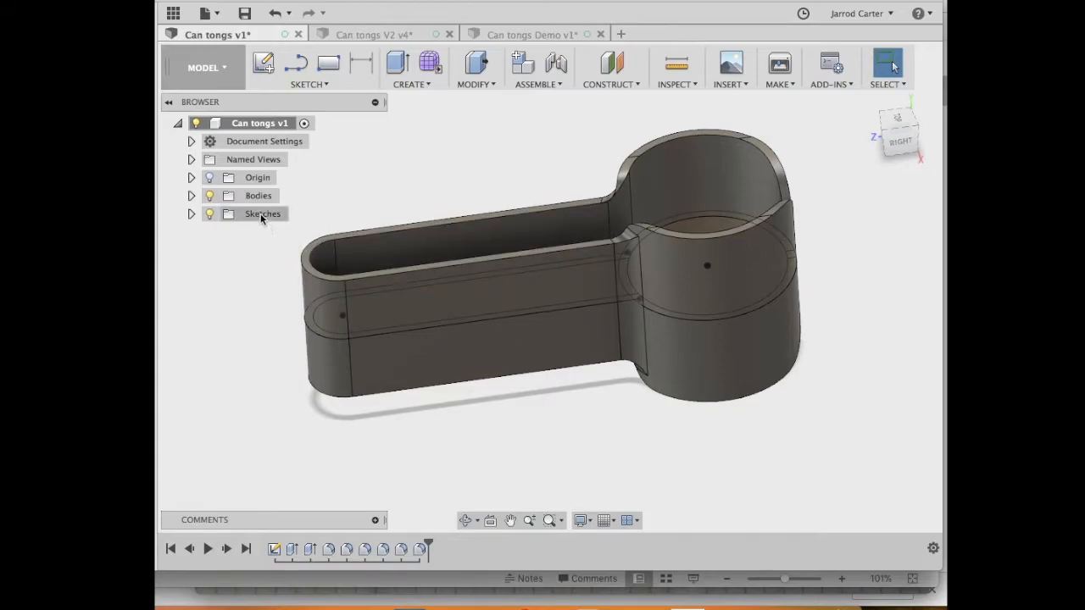
pyautogui.click(263, 213)
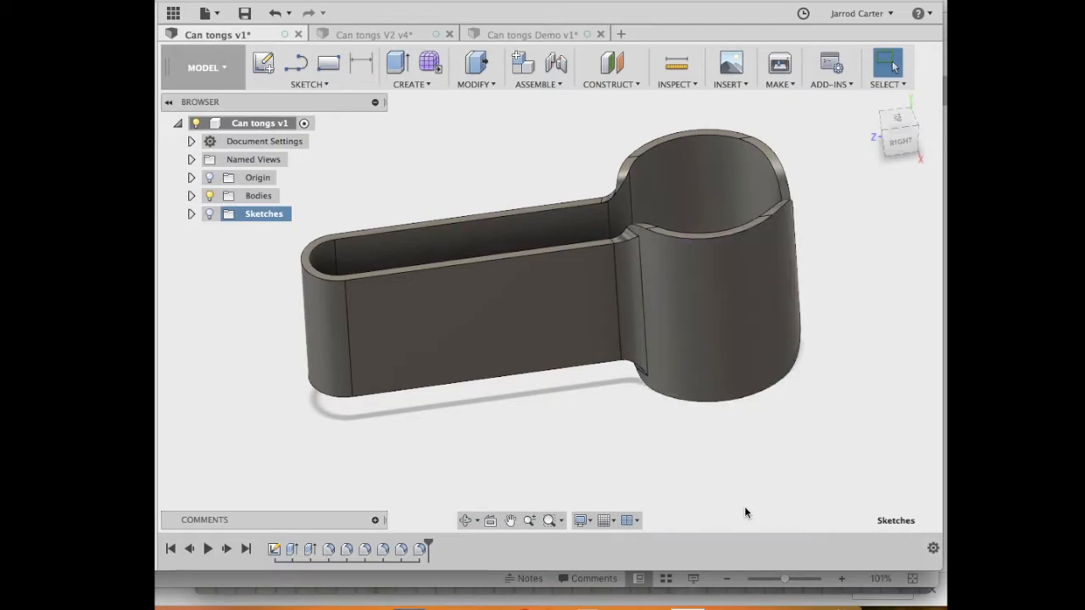
pyautogui.moveTo(766, 579)
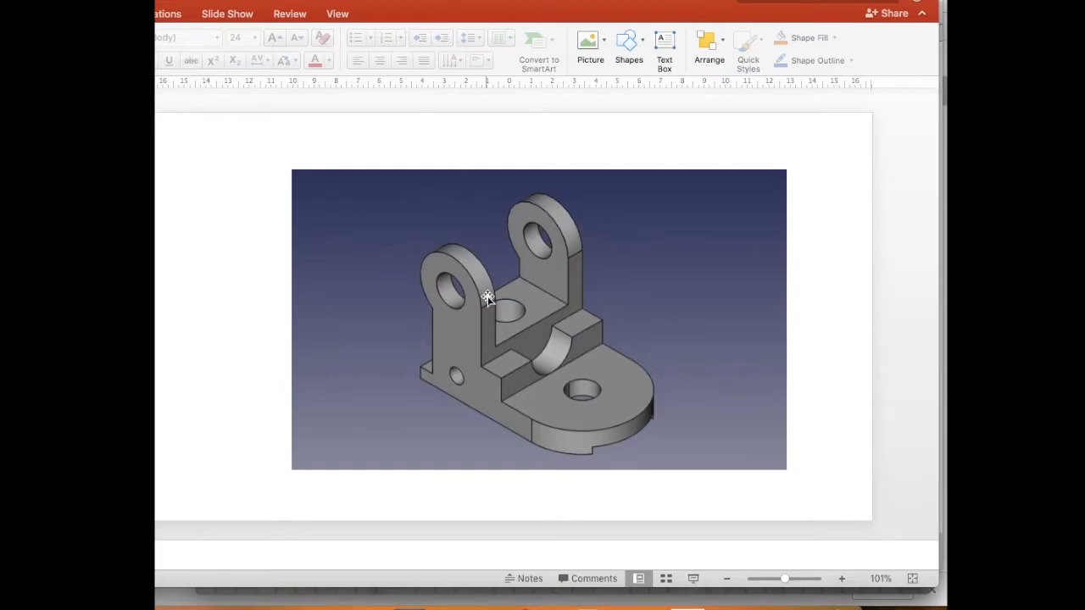
pyautogui.moveTo(424, 269)
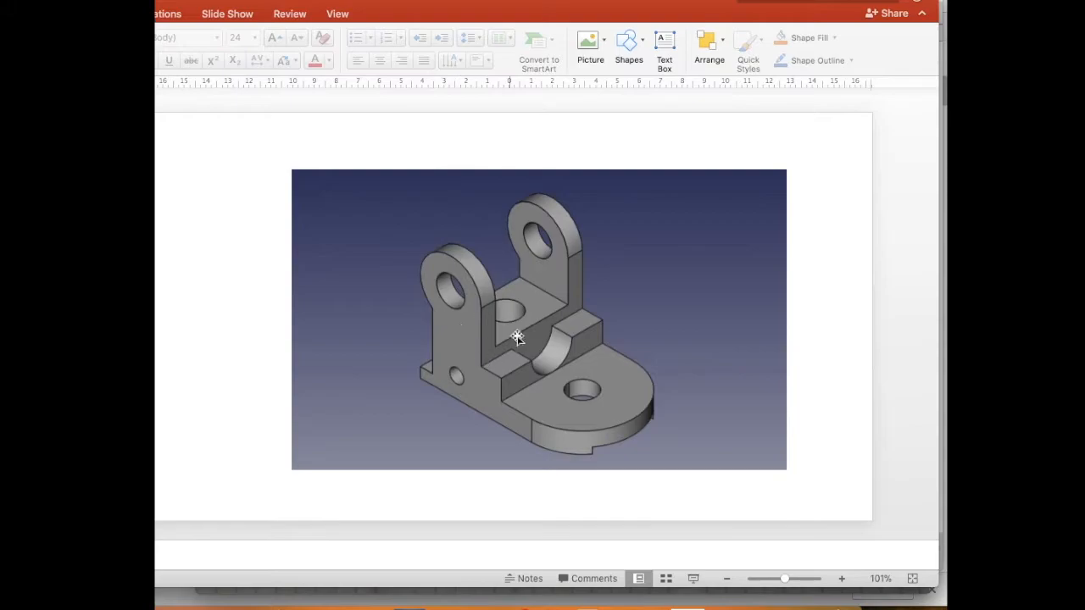
pyautogui.moveTo(588, 272)
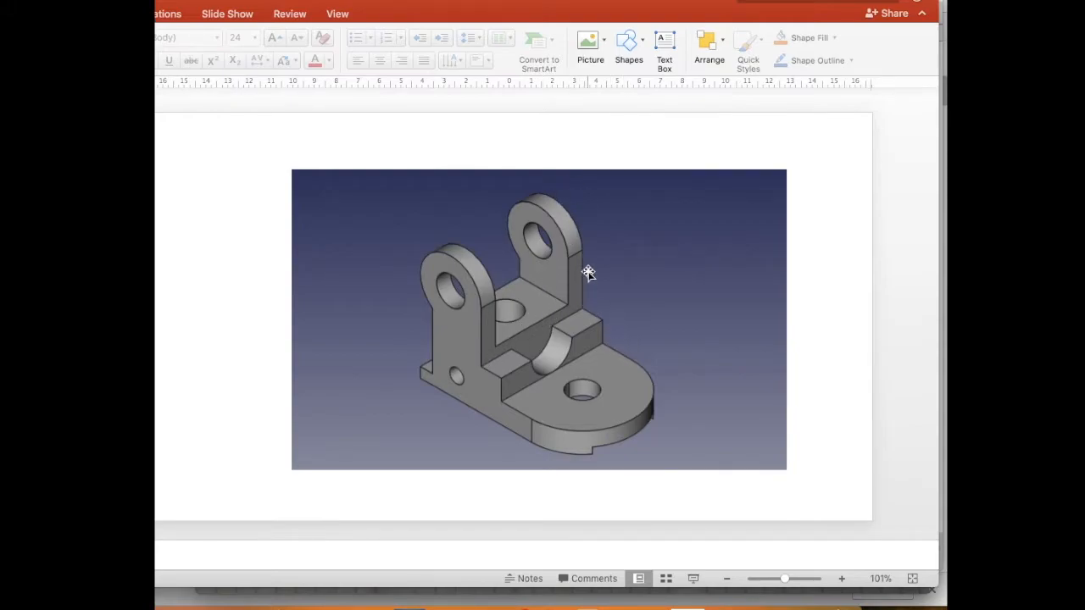
pyautogui.moveTo(465, 303)
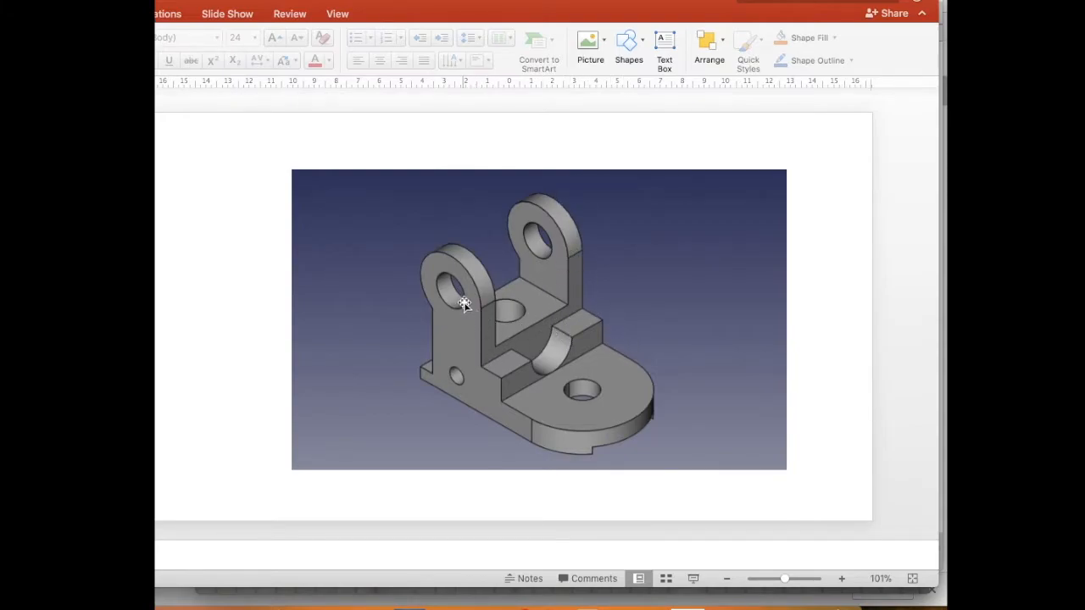
pyautogui.moveTo(190, 175)
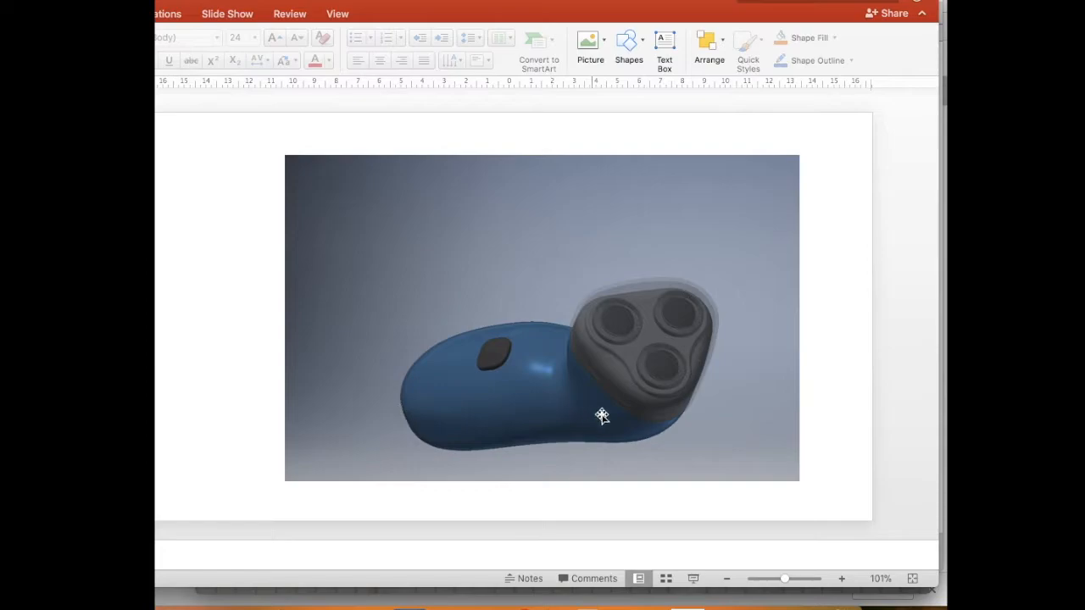
pyautogui.moveTo(567, 329)
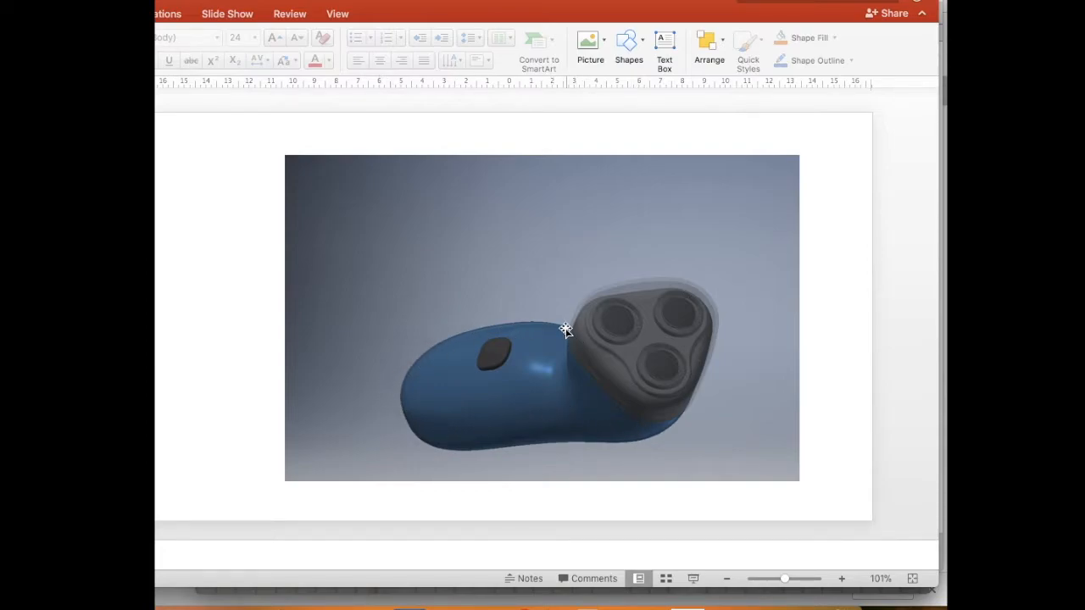
pyautogui.moveTo(544, 366)
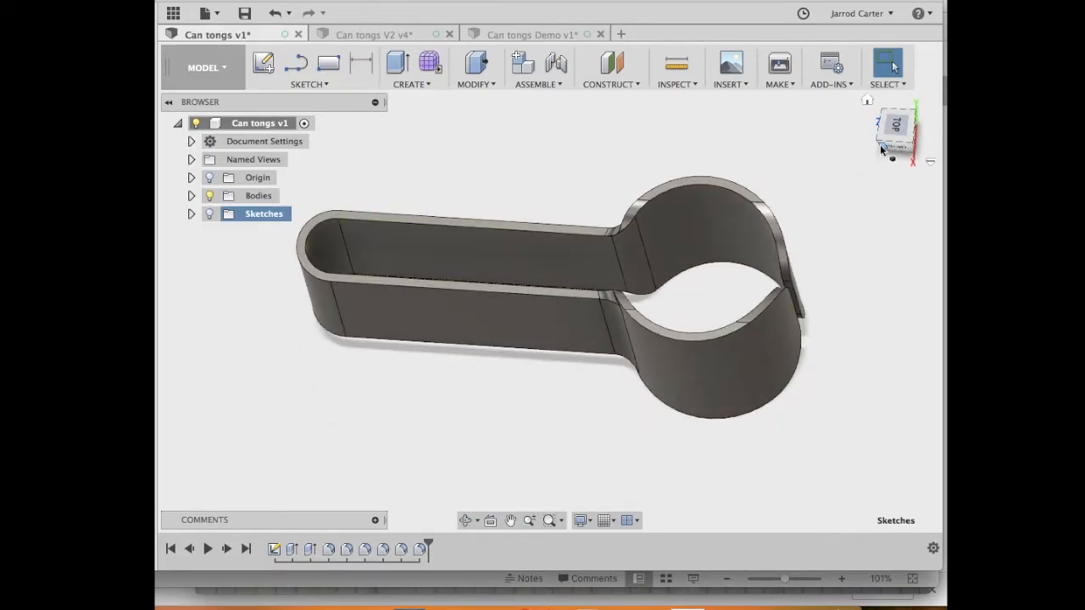
# Glance at Can tongs V2, then orbit the v1 body to a near top-down view and back to V2.
pyautogui.click(373, 34)
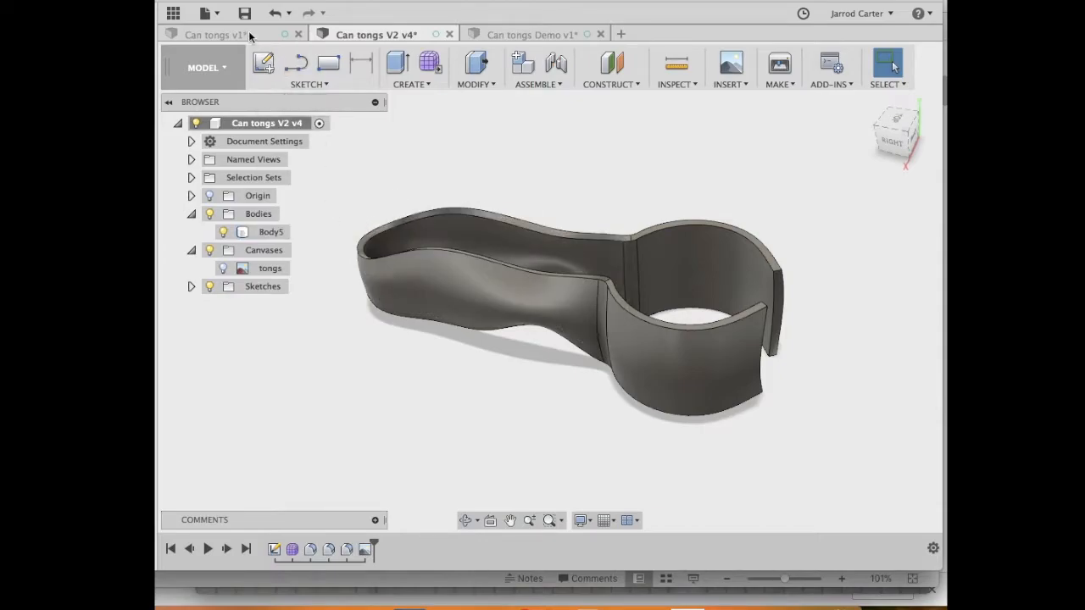
pyautogui.click(217, 34)
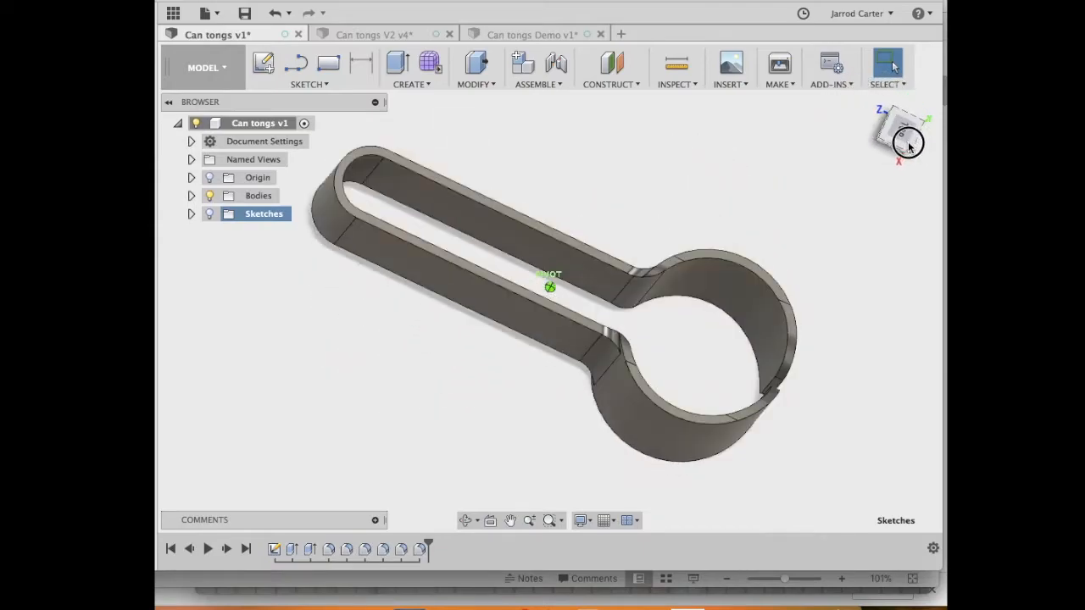
pyautogui.moveTo(907, 139); pyautogui.dragTo(882, 116)
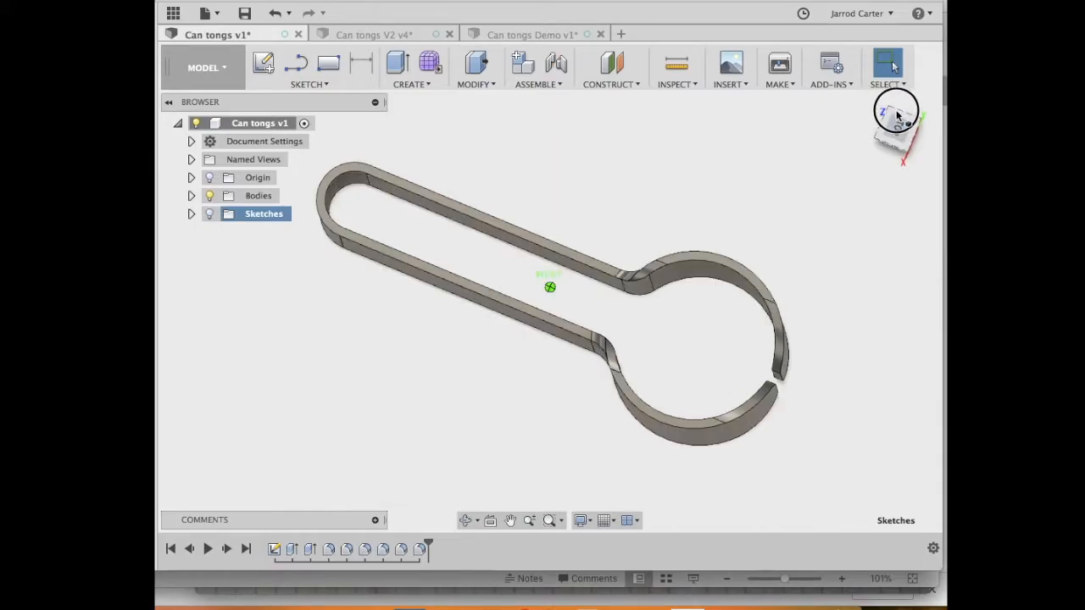
pyautogui.moveTo(895, 119); pyautogui.dragTo(895, 85)
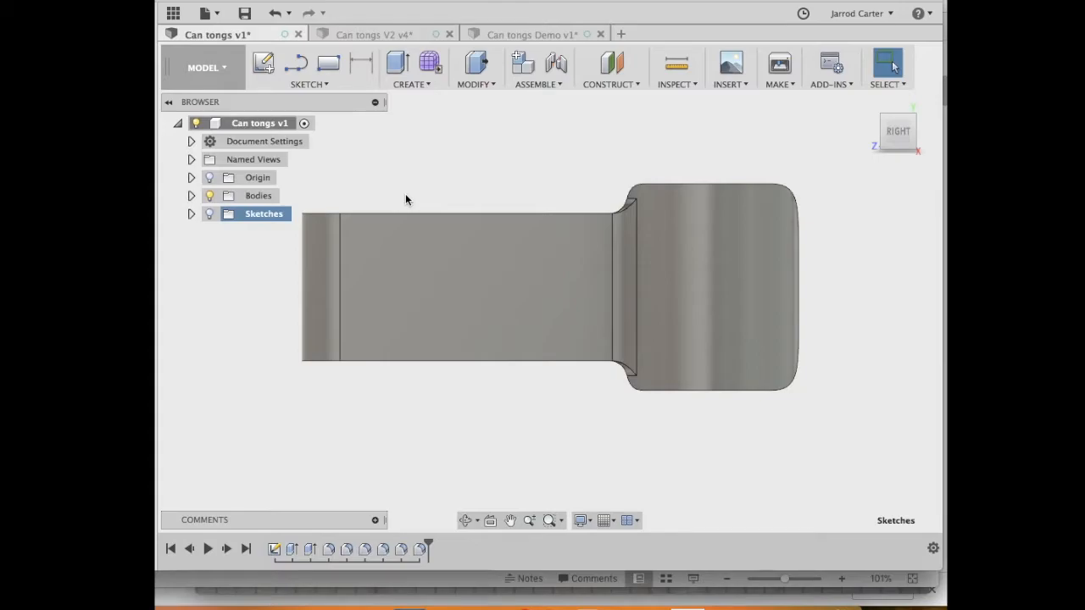
pyautogui.moveTo(432, 151)
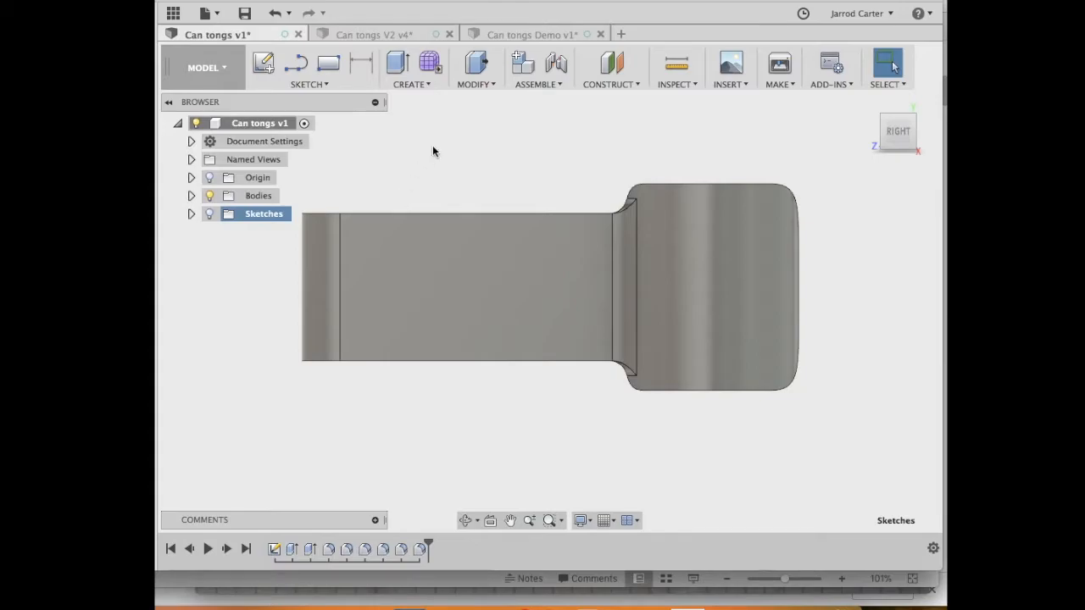
pyautogui.click(373, 34)
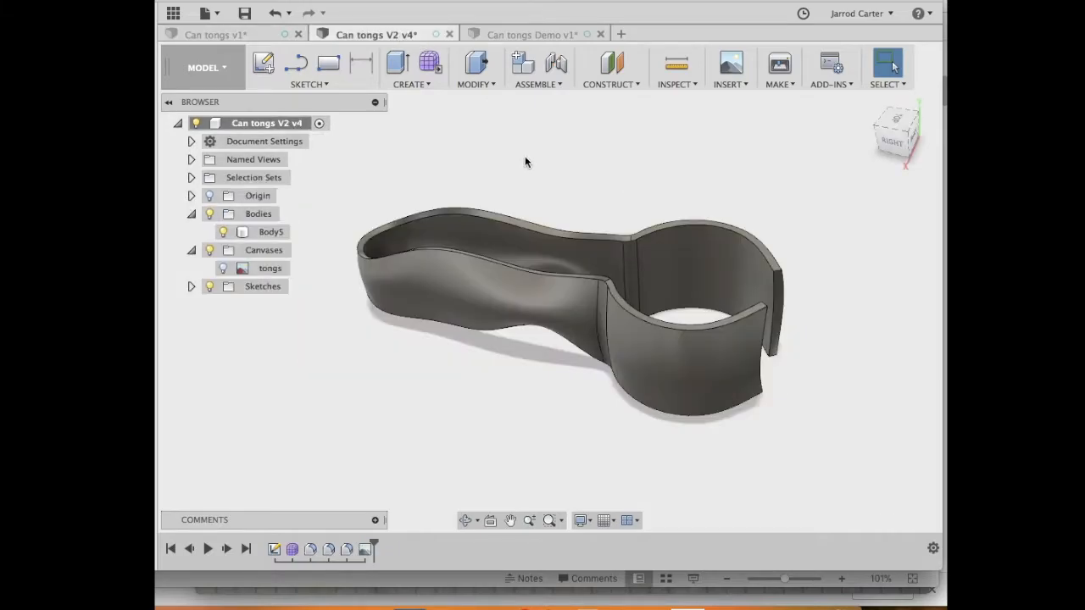
pyautogui.moveTo(556, 65)
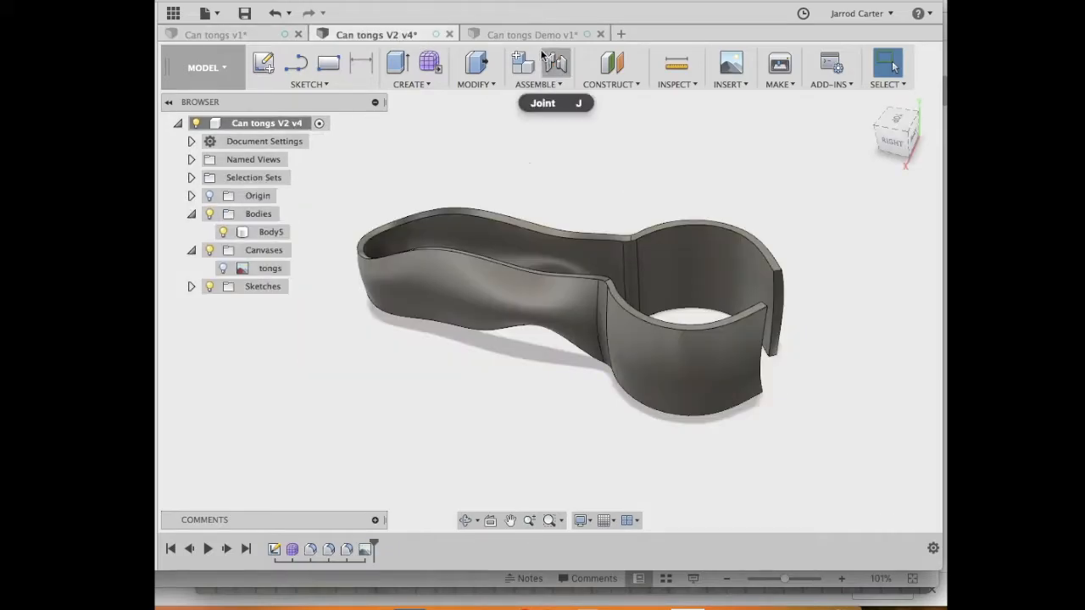
# Open the Can tongs Demo design, showing the v1 sketches along the way.
pyautogui.click(529, 34)
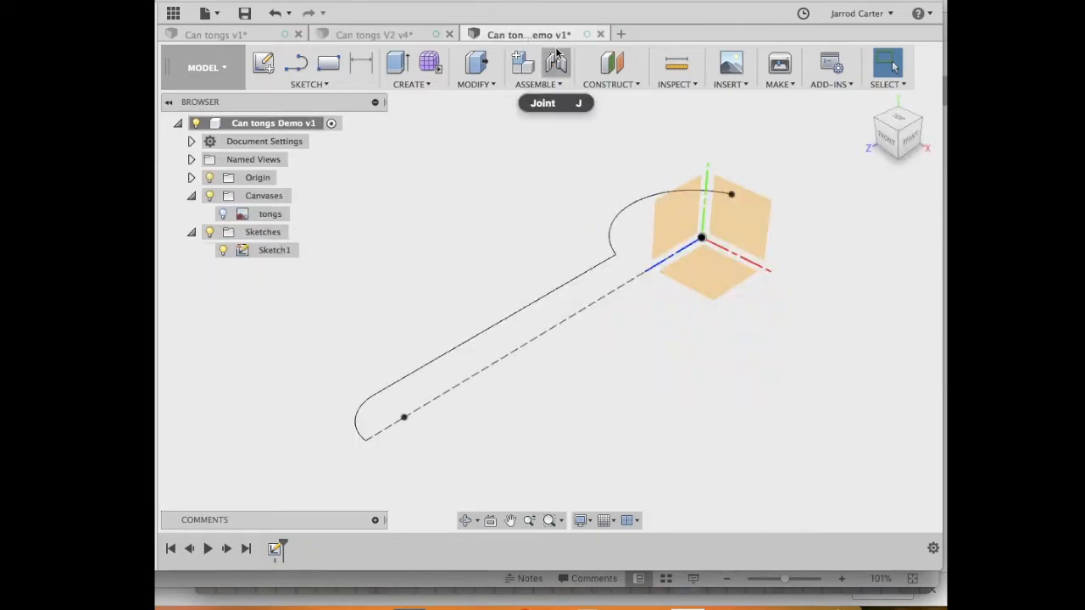
pyautogui.moveTo(678, 190)
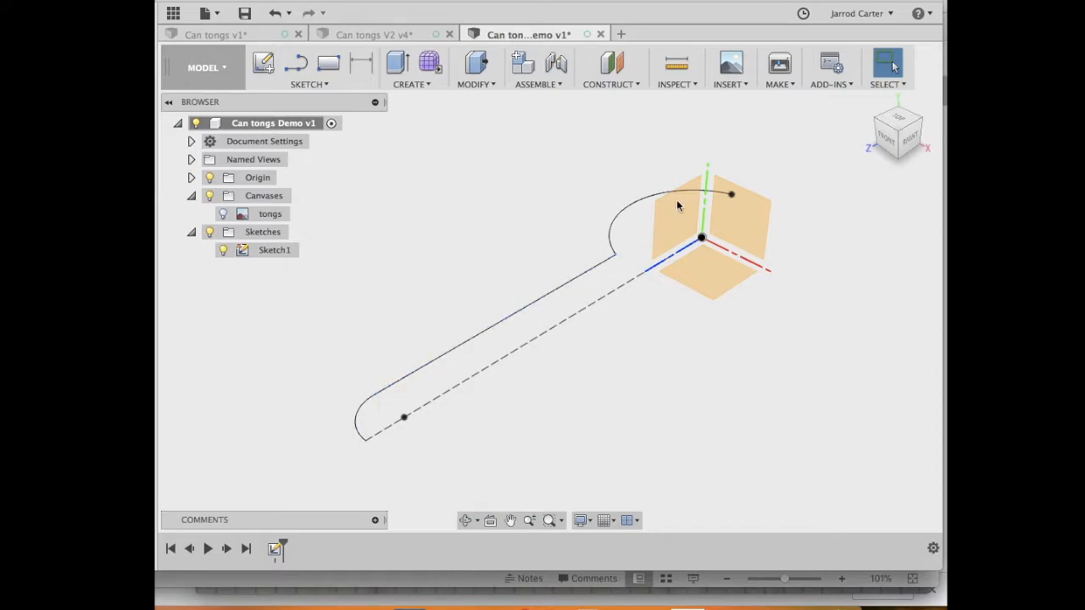
pyautogui.click(373, 34)
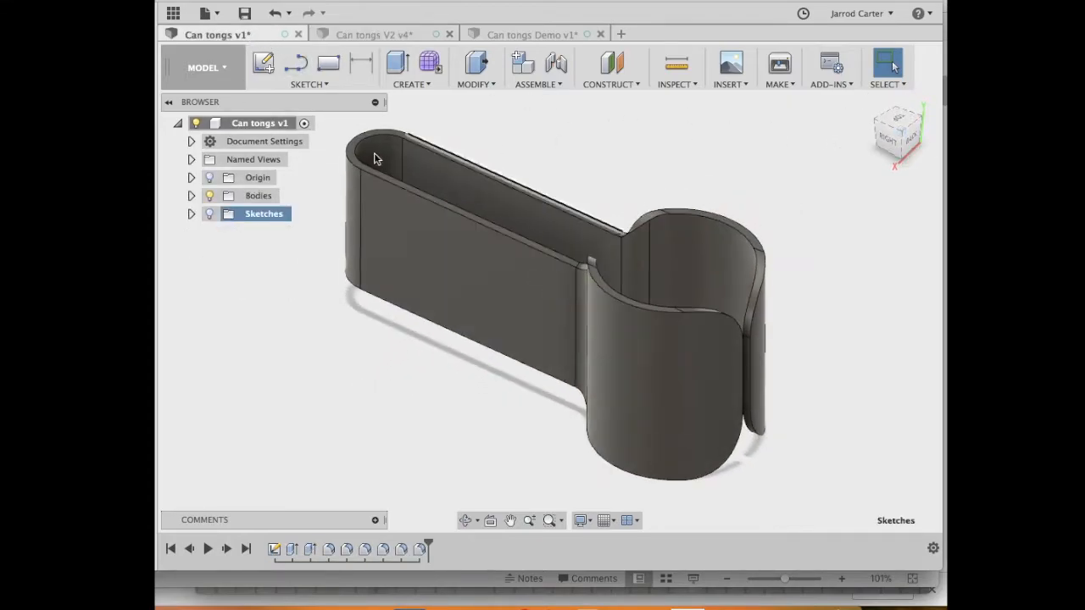
pyautogui.click(210, 214)
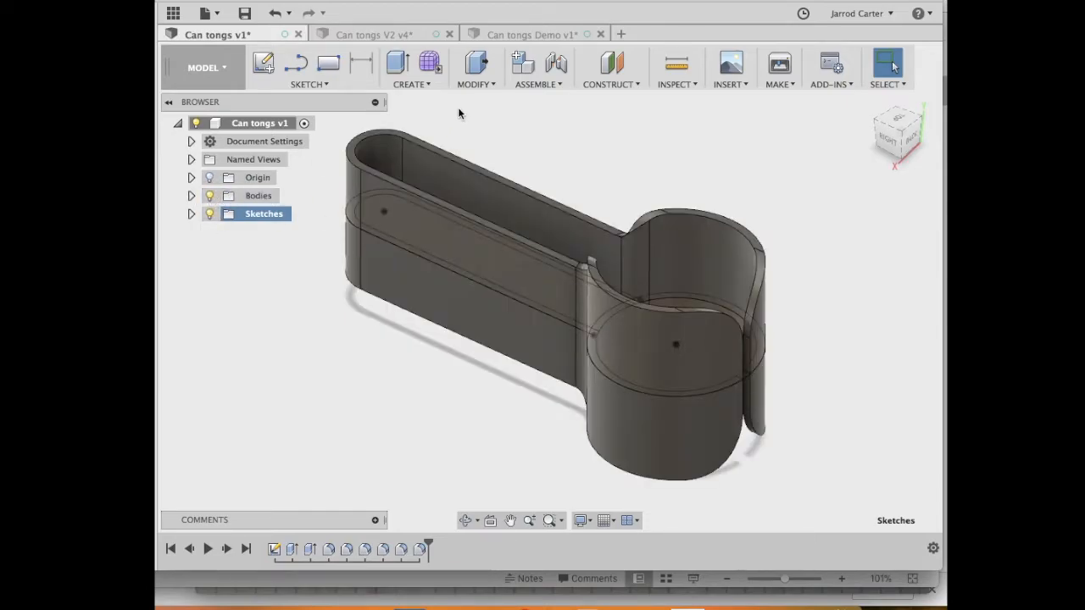
pyautogui.click(530, 34)
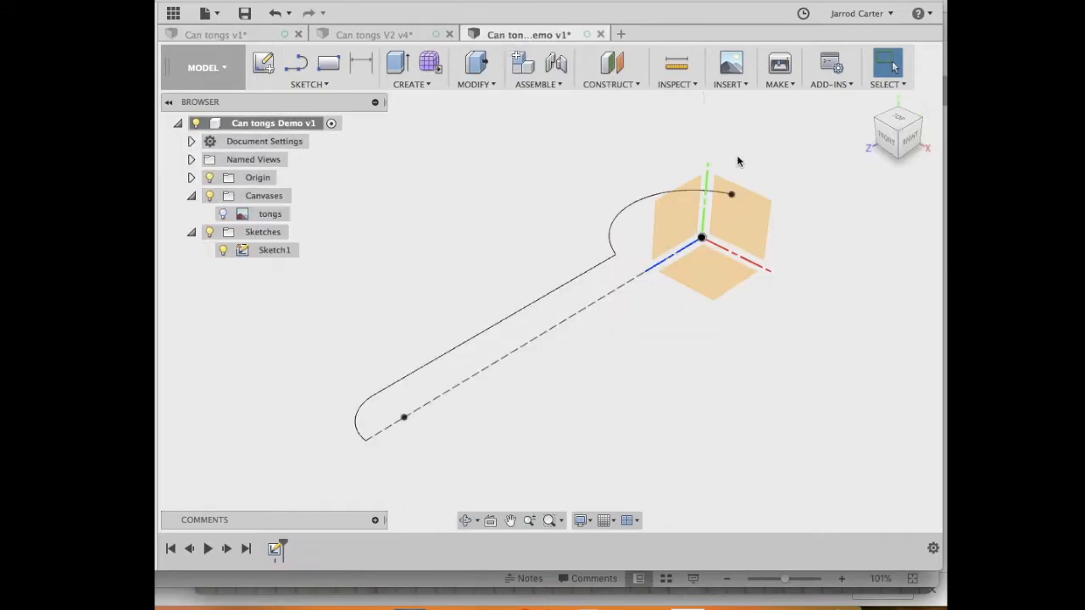
pyautogui.moveTo(380, 383)
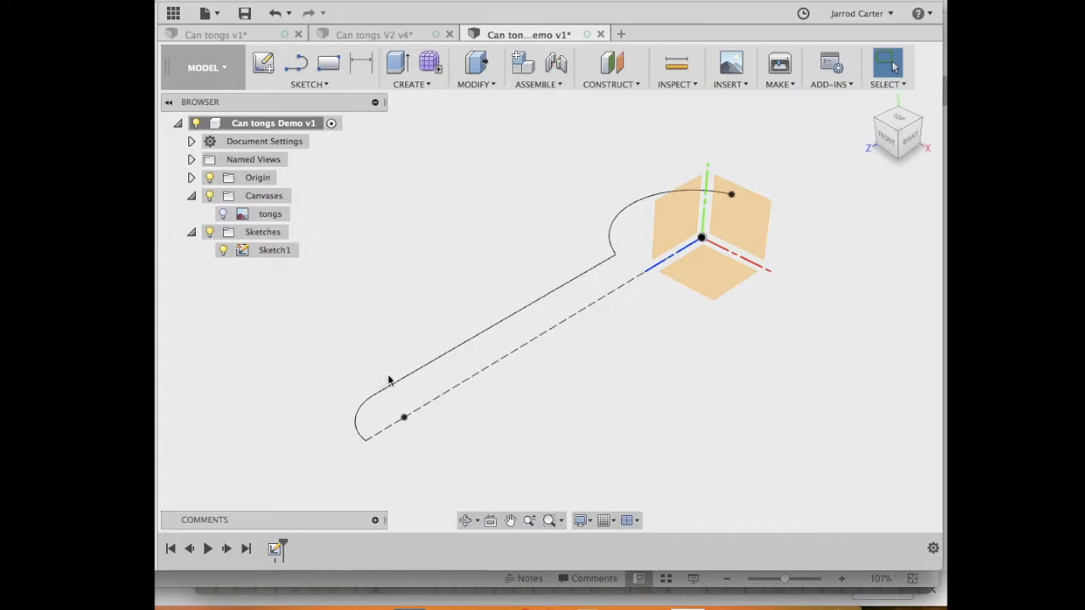
pyautogui.rightClick(275, 549)
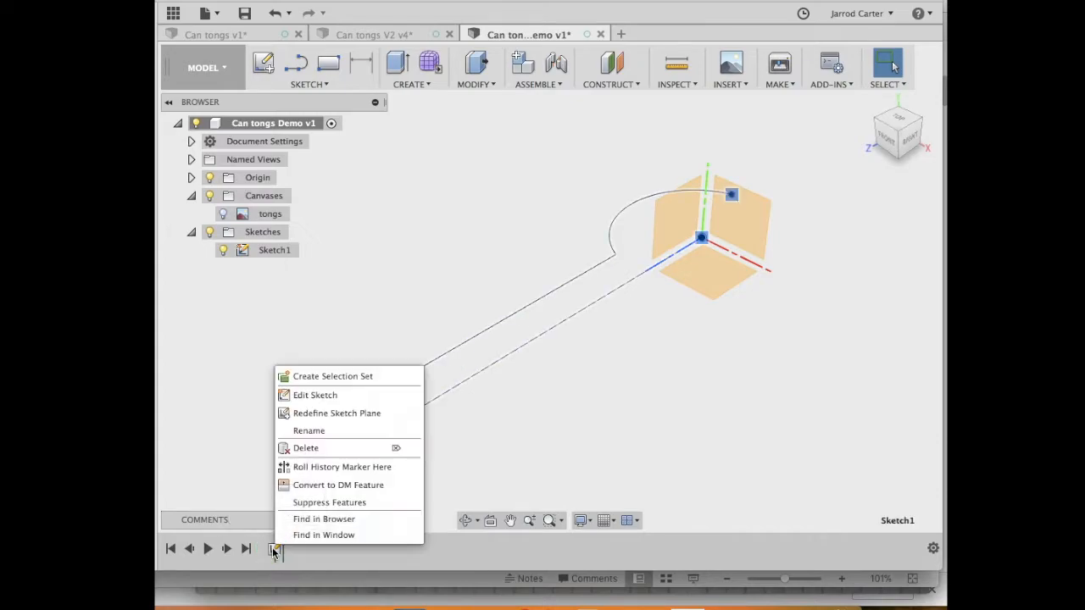
pyautogui.click(315, 395)
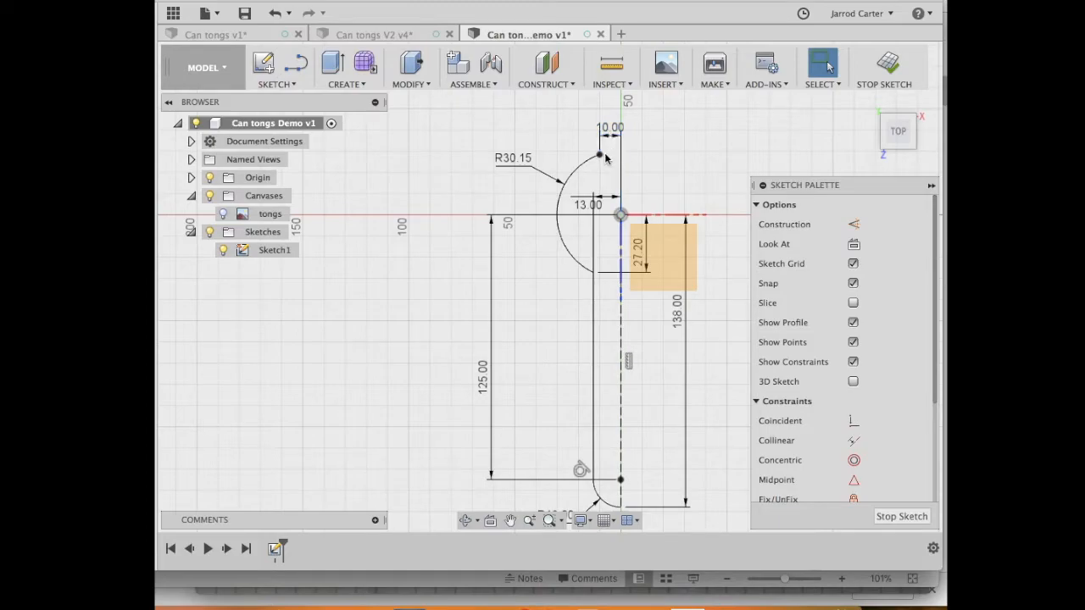
pyautogui.moveTo(617, 144)
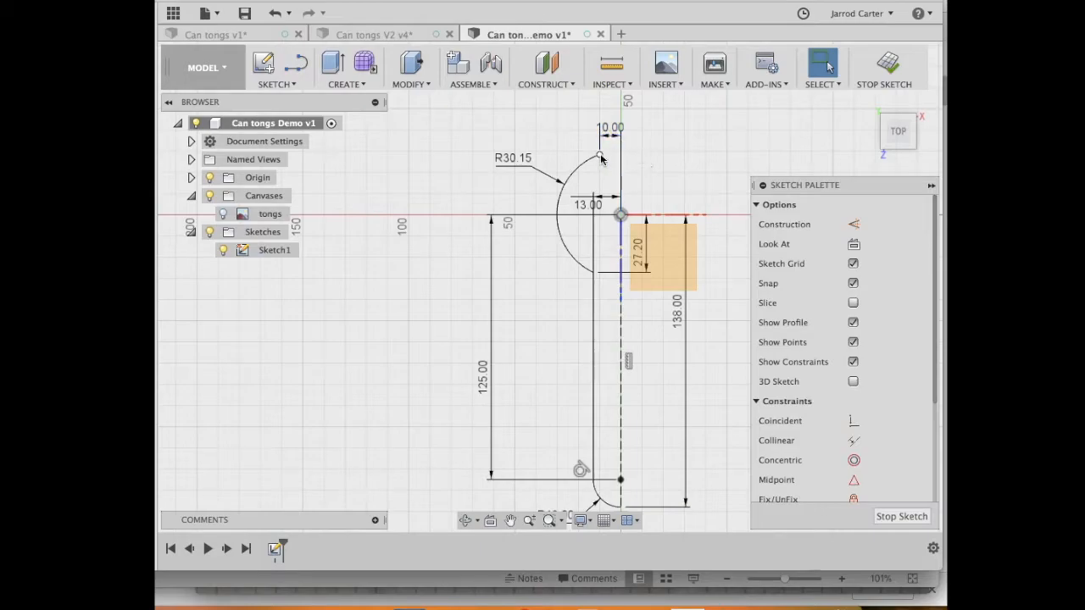
pyautogui.moveTo(627, 161)
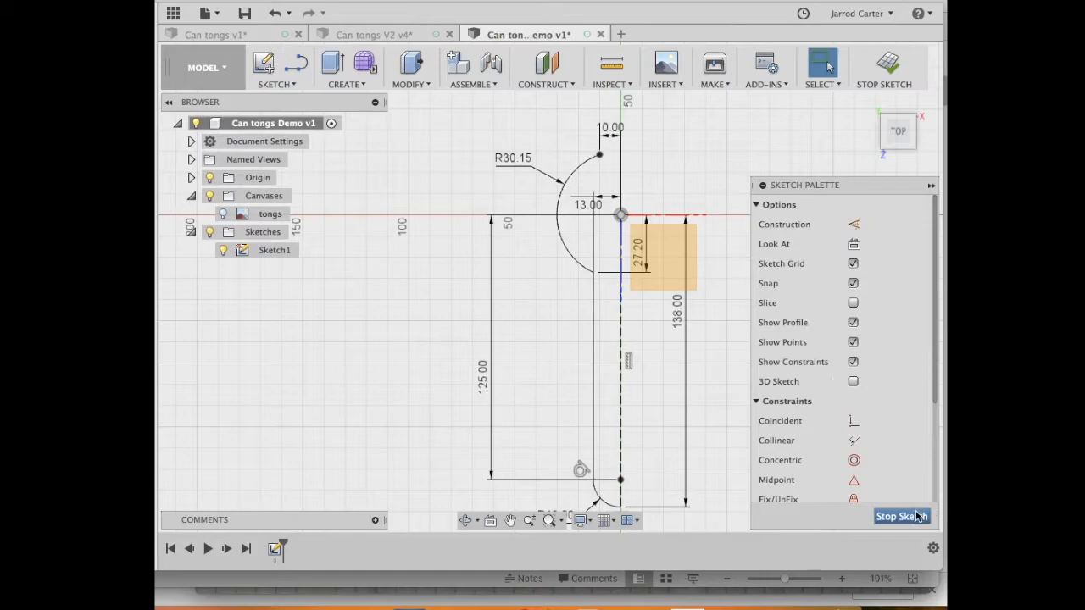
pyautogui.click(902, 515)
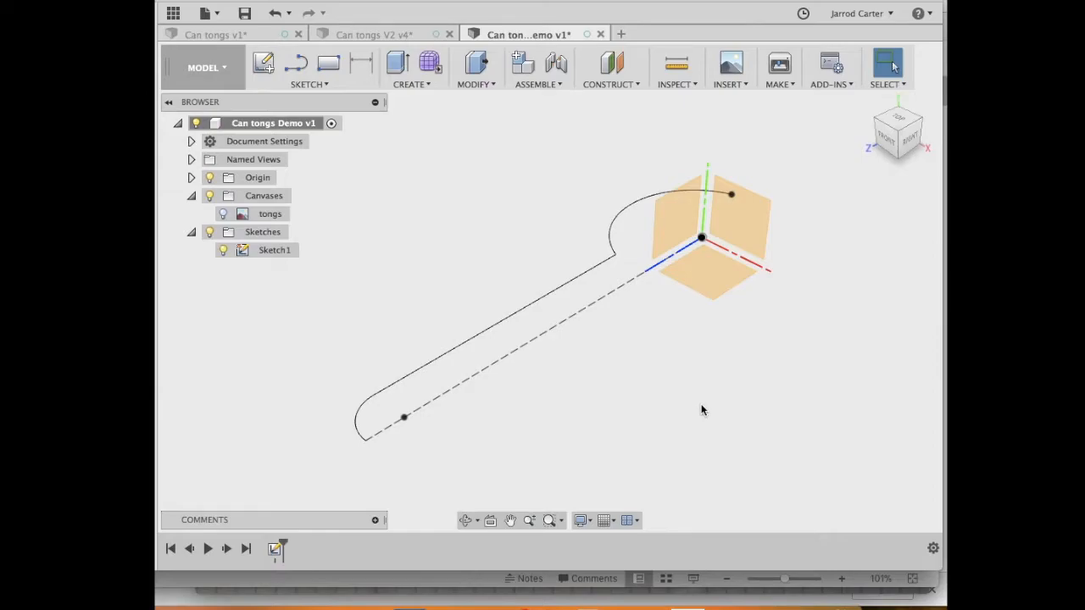
pyautogui.moveTo(617, 481)
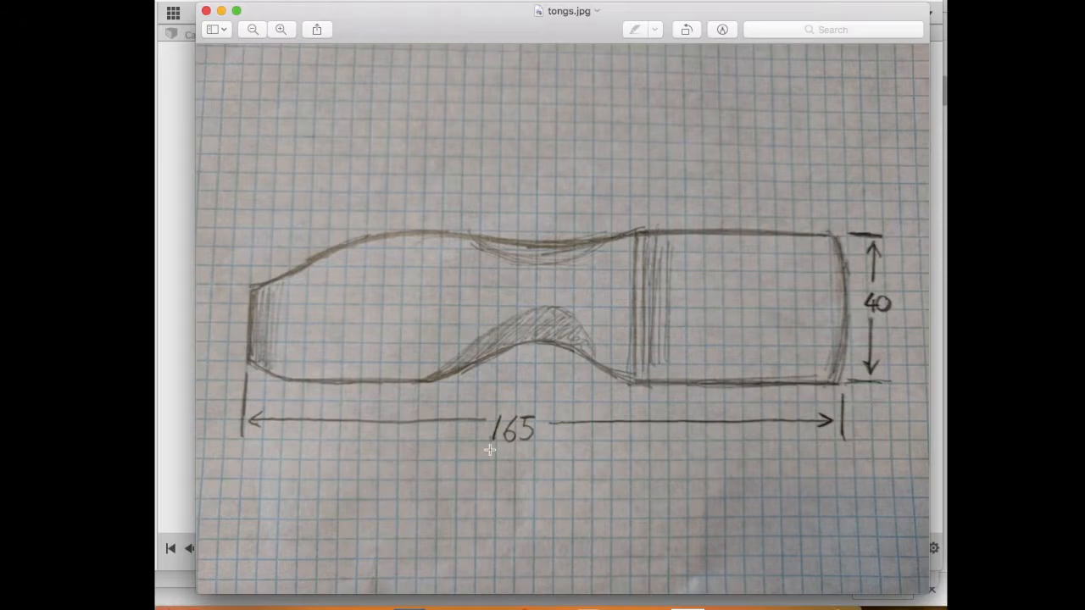
pyautogui.moveTo(458, 380)
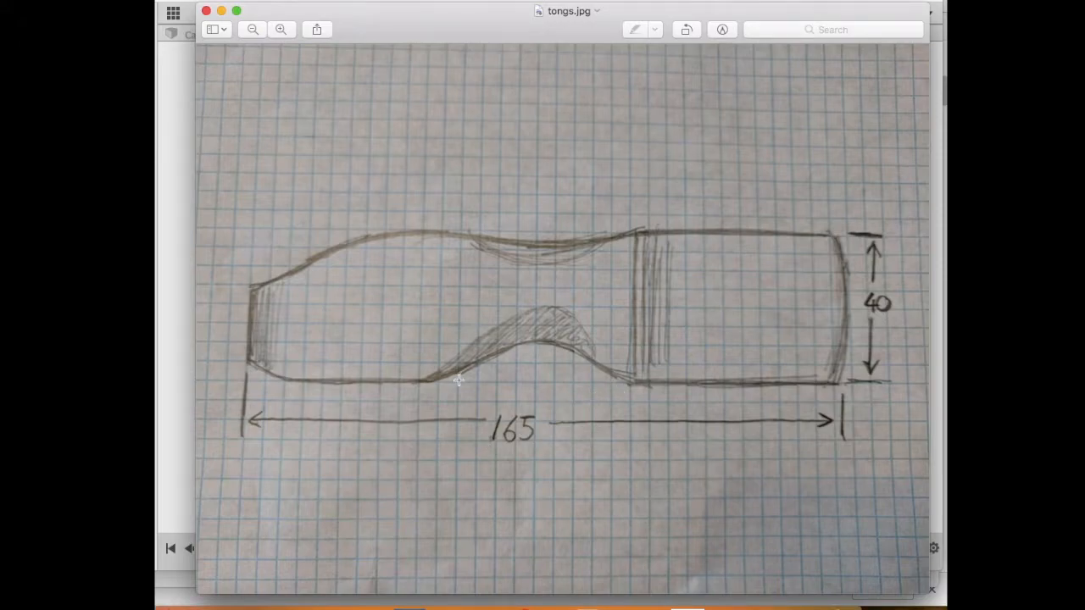
pyautogui.moveTo(308, 278)
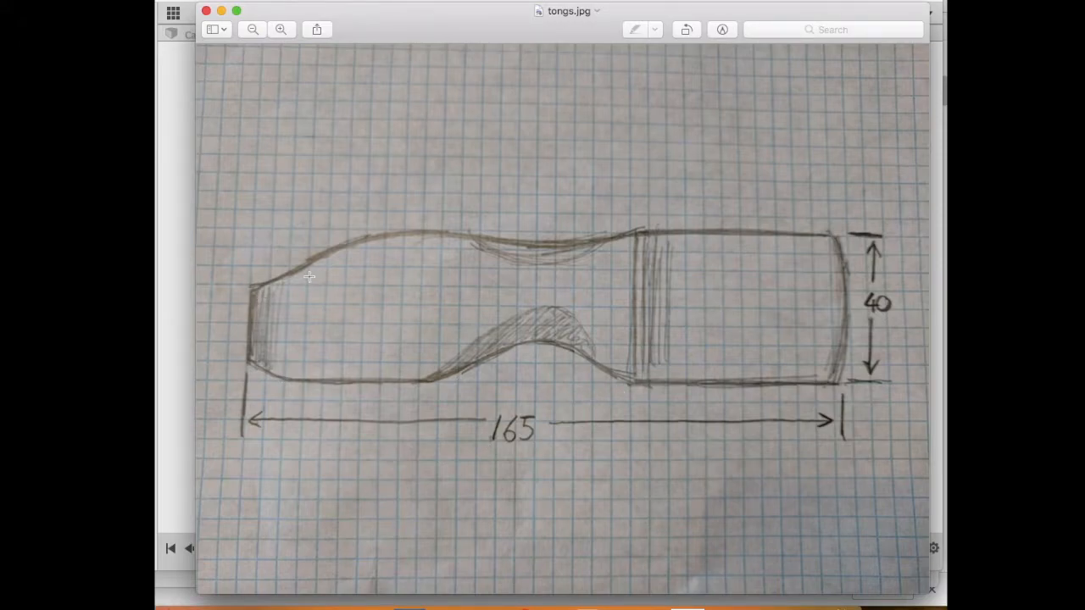
pyautogui.moveTo(691, 225)
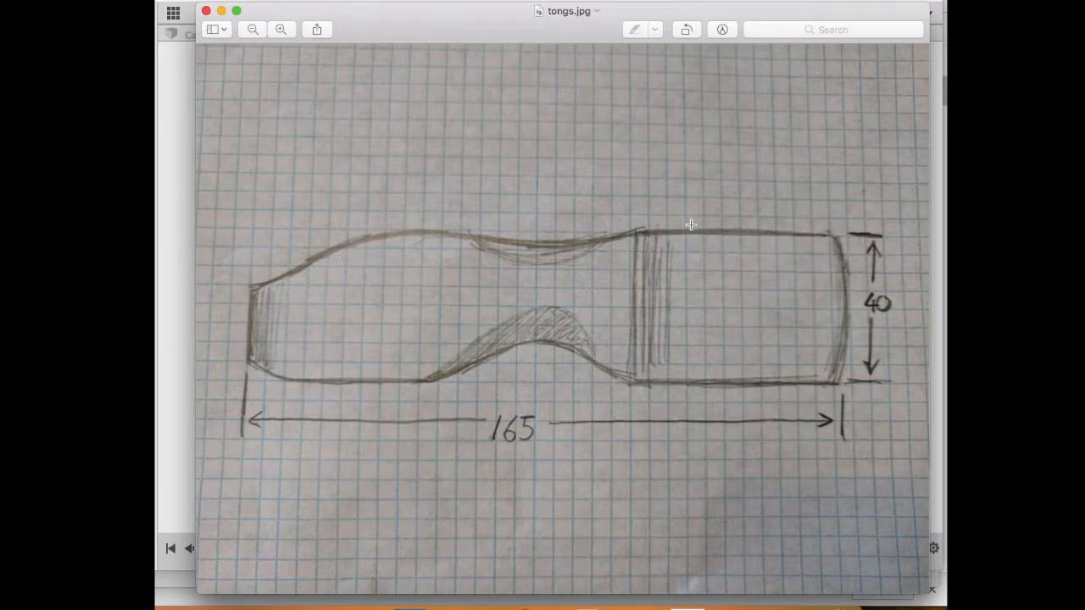
pyautogui.moveTo(630, 241)
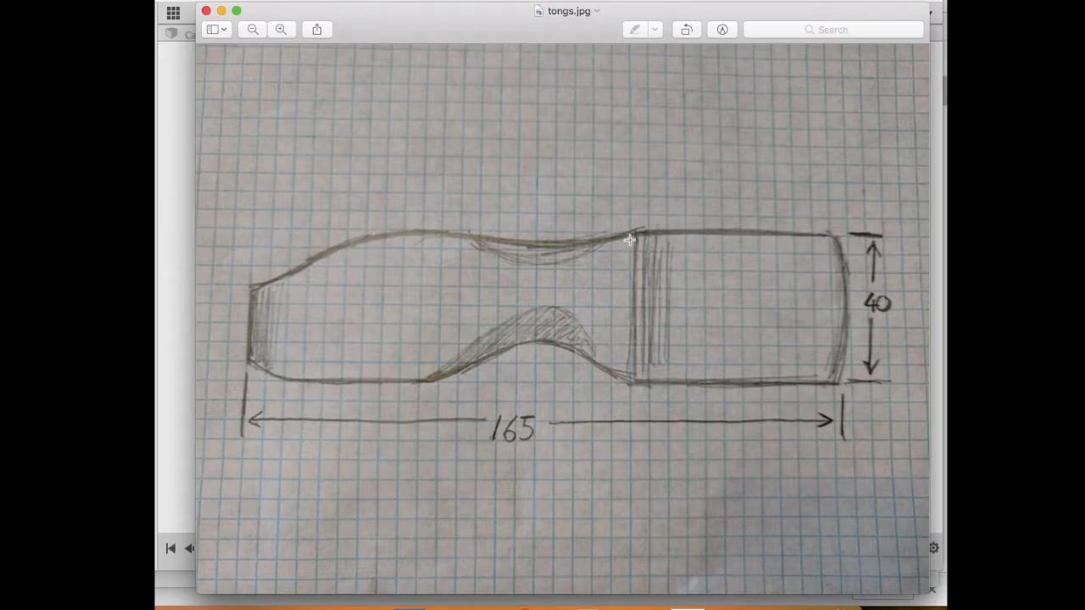
pyautogui.moveTo(309, 248)
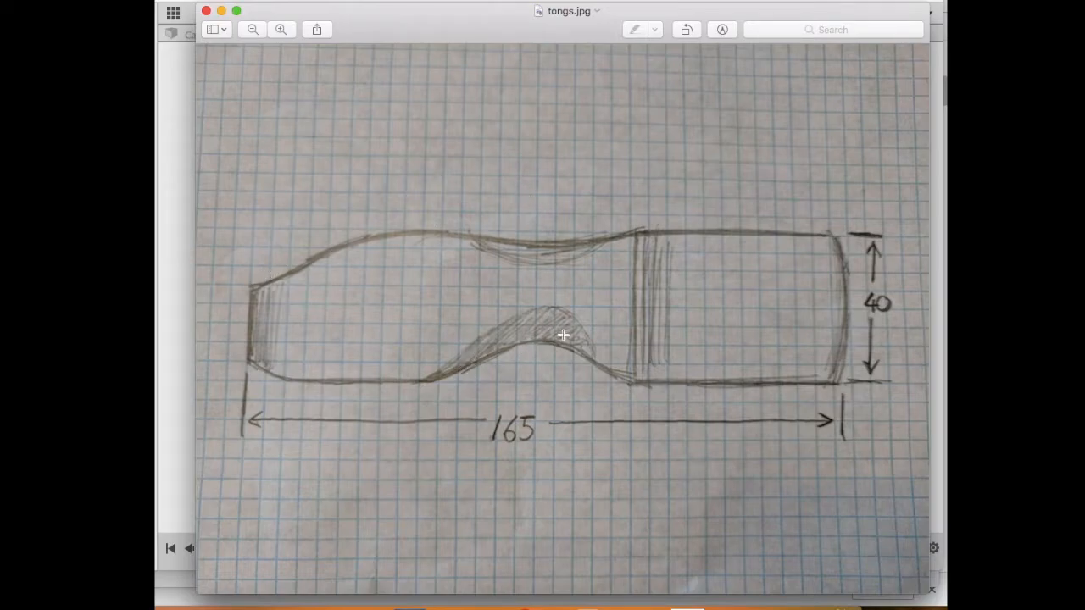
pyautogui.moveTo(308, 254)
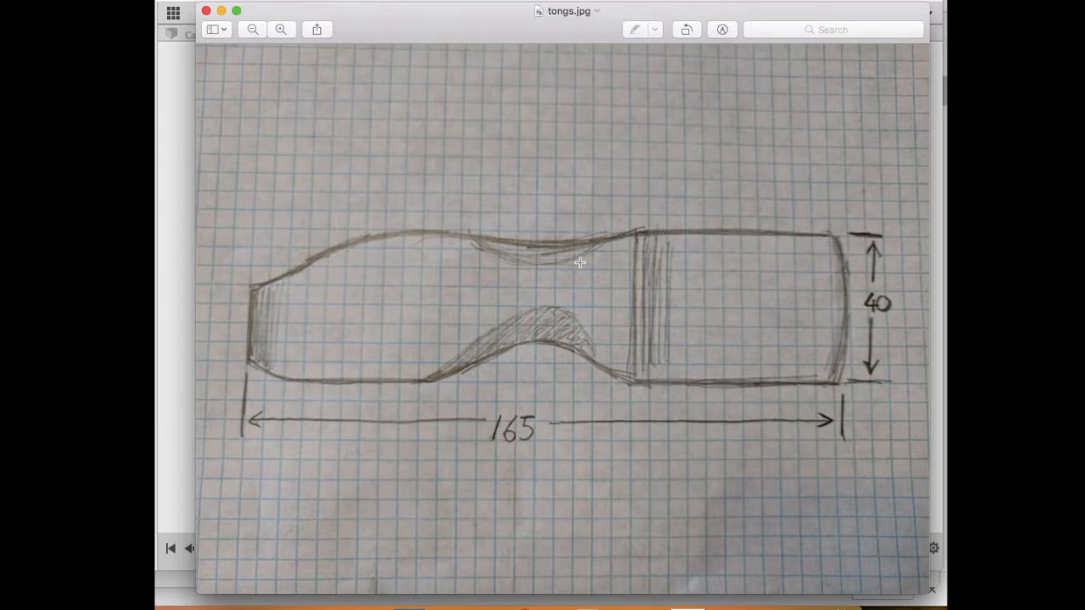
pyautogui.moveTo(855, 319)
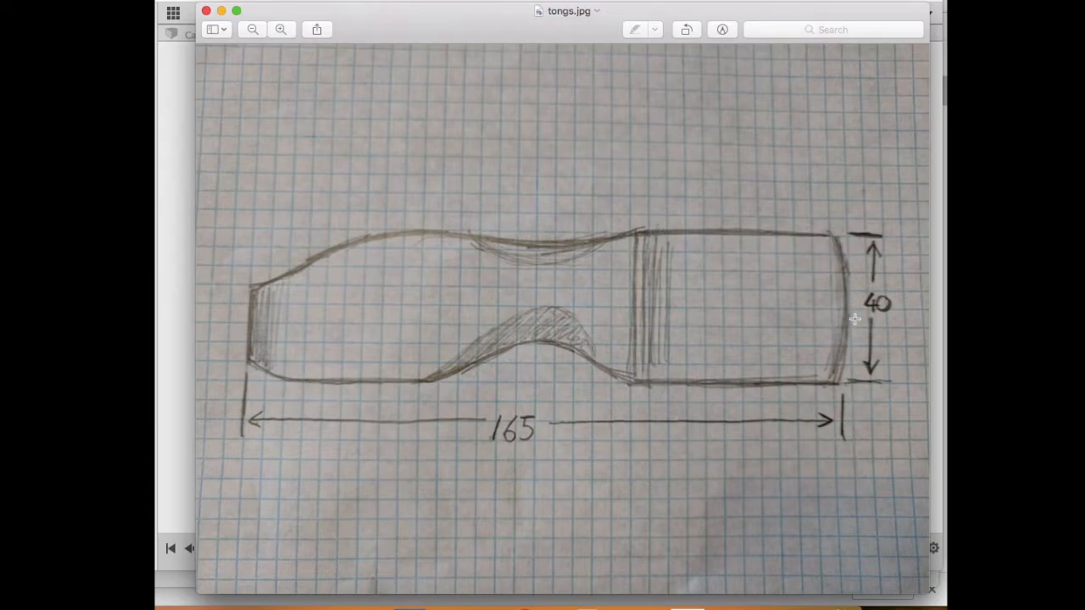
pyautogui.moveTo(603, 400)
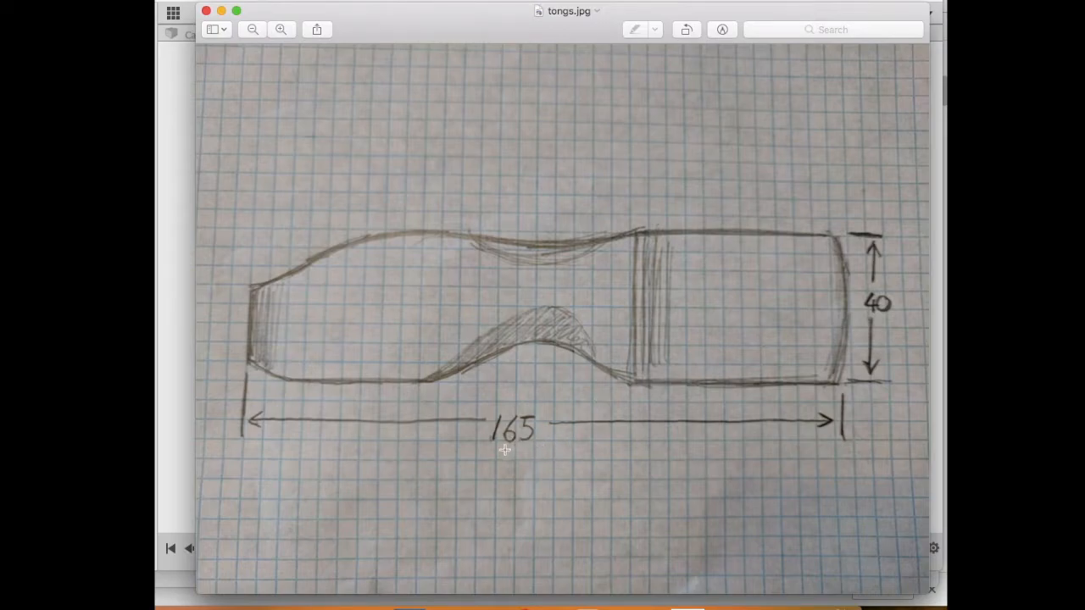
pyautogui.moveTo(373, 424)
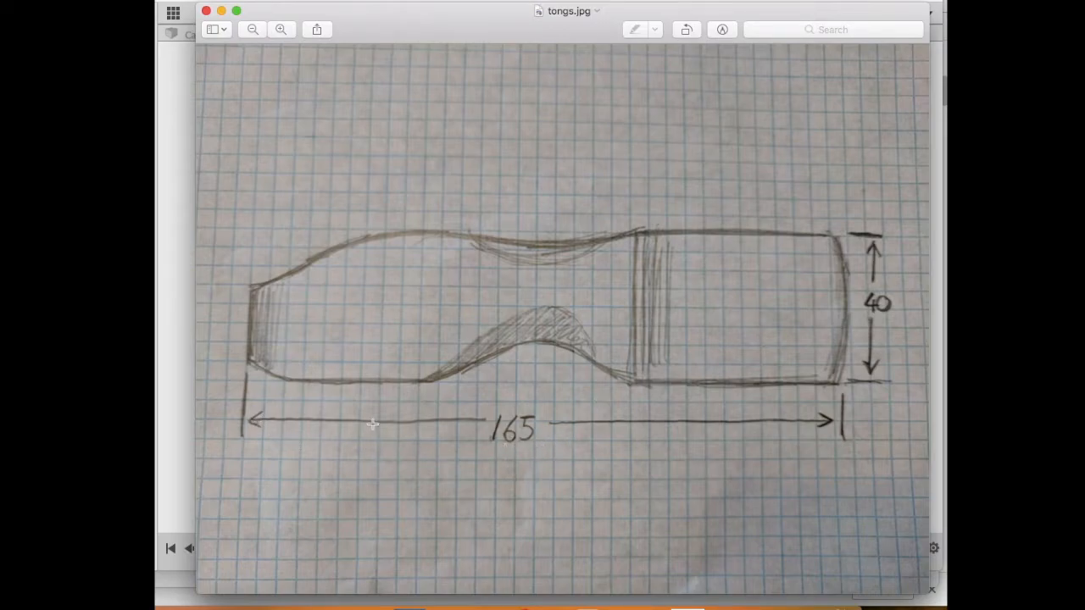
pyautogui.moveTo(822, 431)
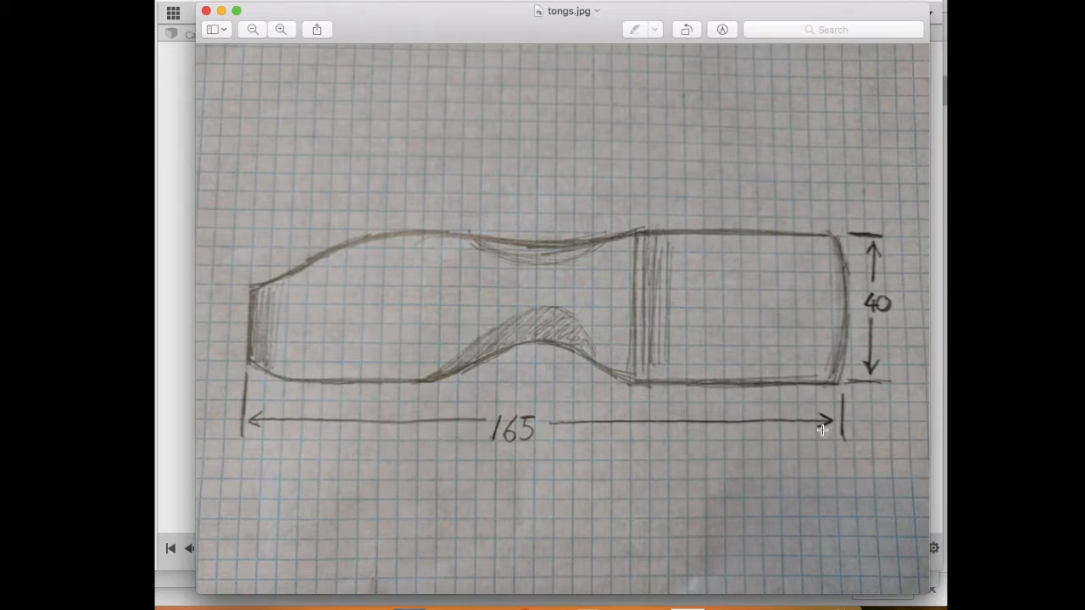
pyautogui.moveTo(719, 553)
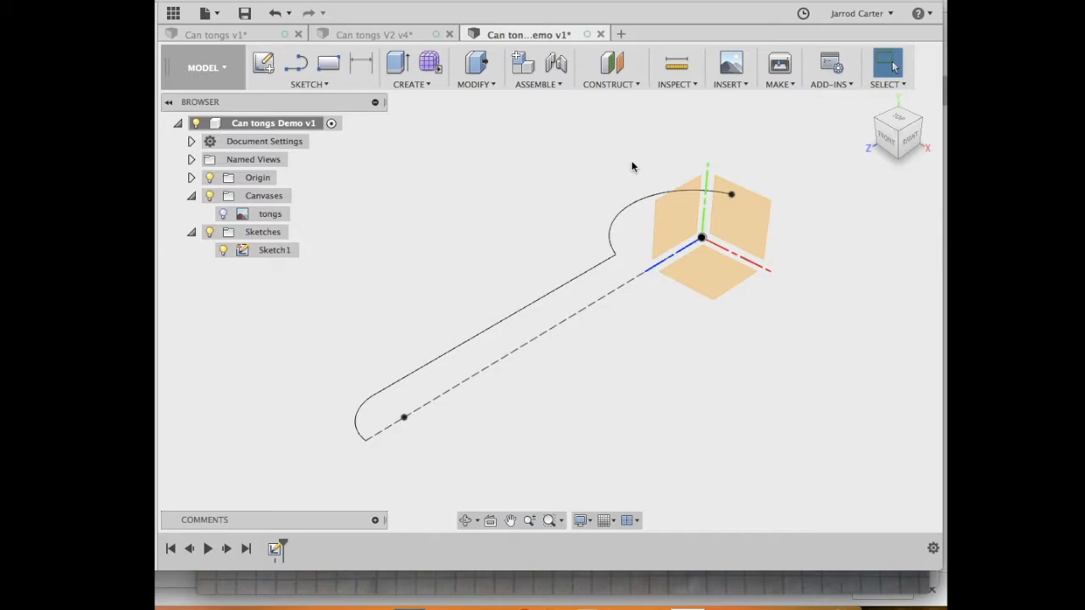
# Attach a canvas on the YZ plane using tongs.jpg from Downloads.
pyautogui.click(727, 68)
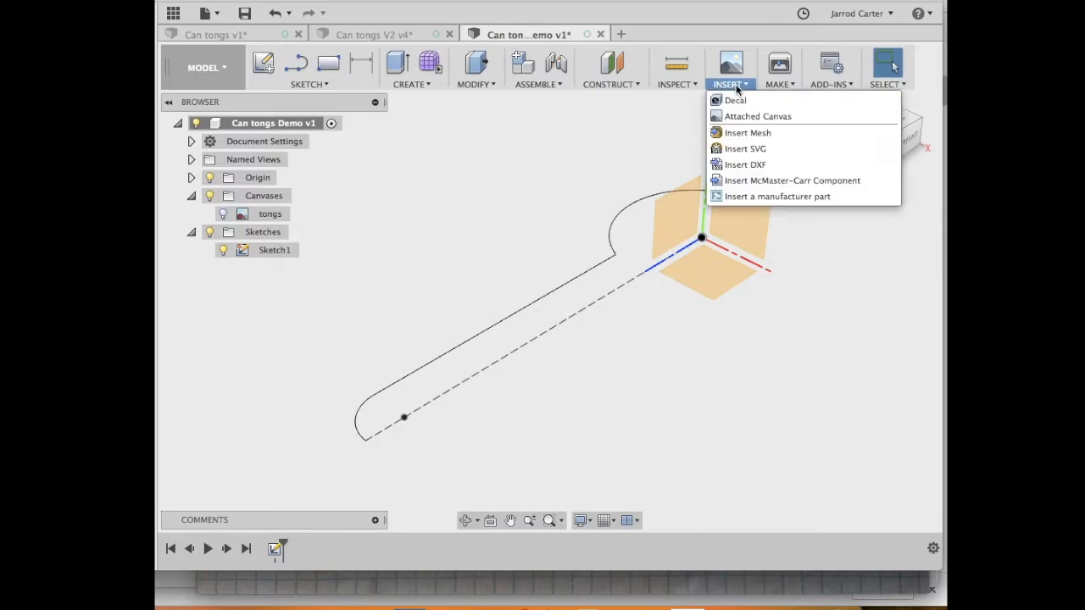
pyautogui.moveTo(756, 115)
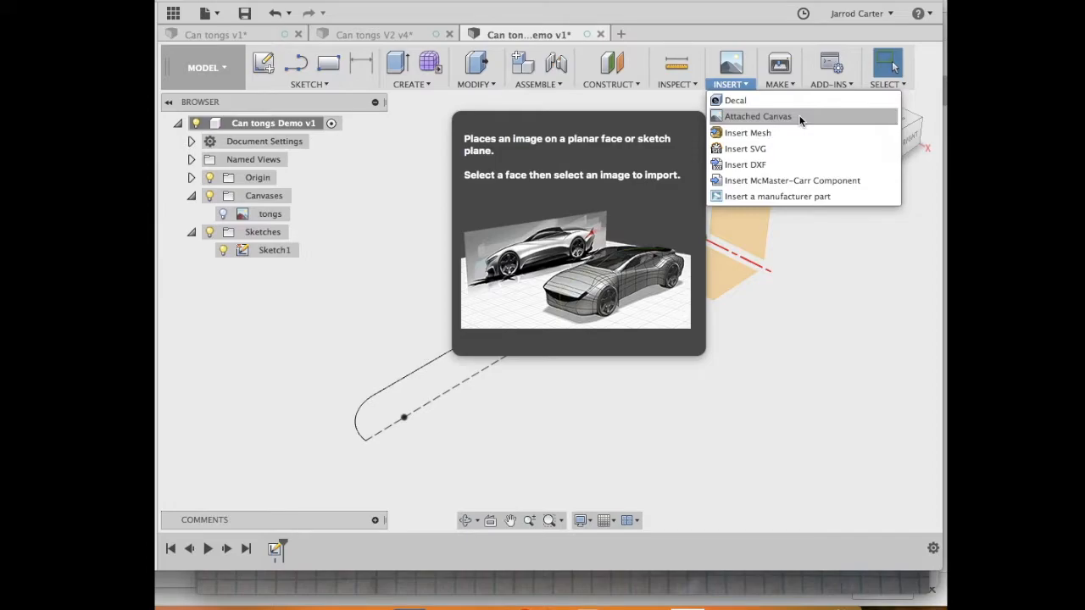
pyautogui.click(756, 116)
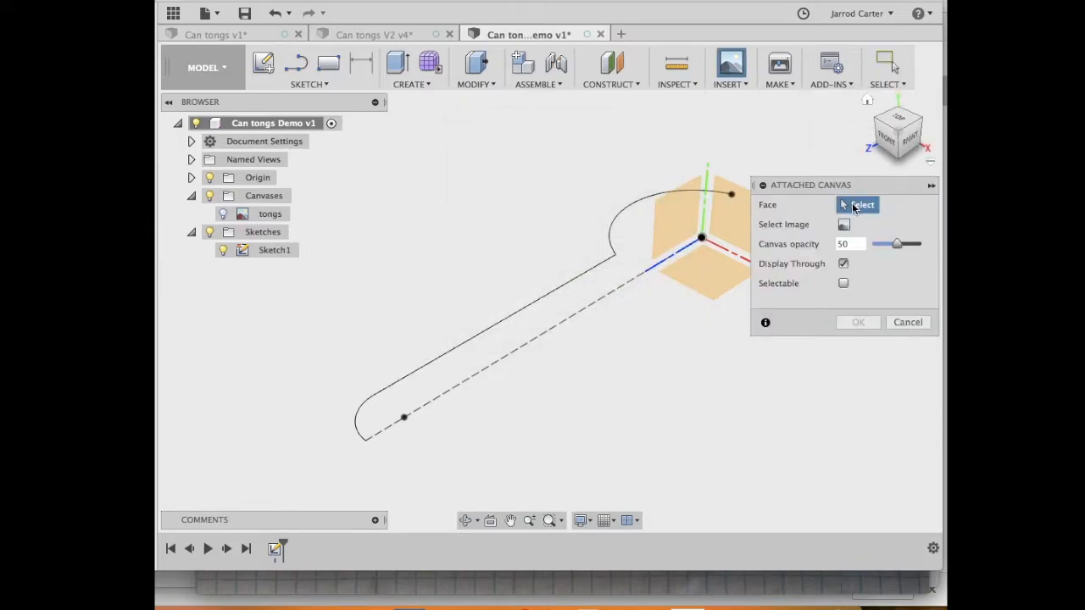
pyautogui.moveTo(890, 207)
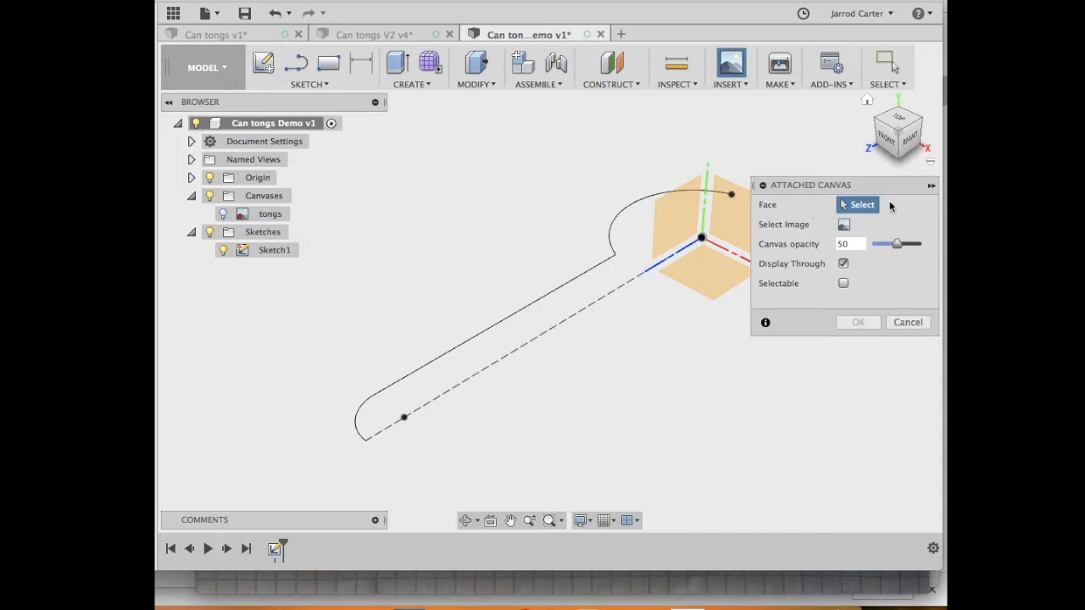
pyautogui.click(674, 220)
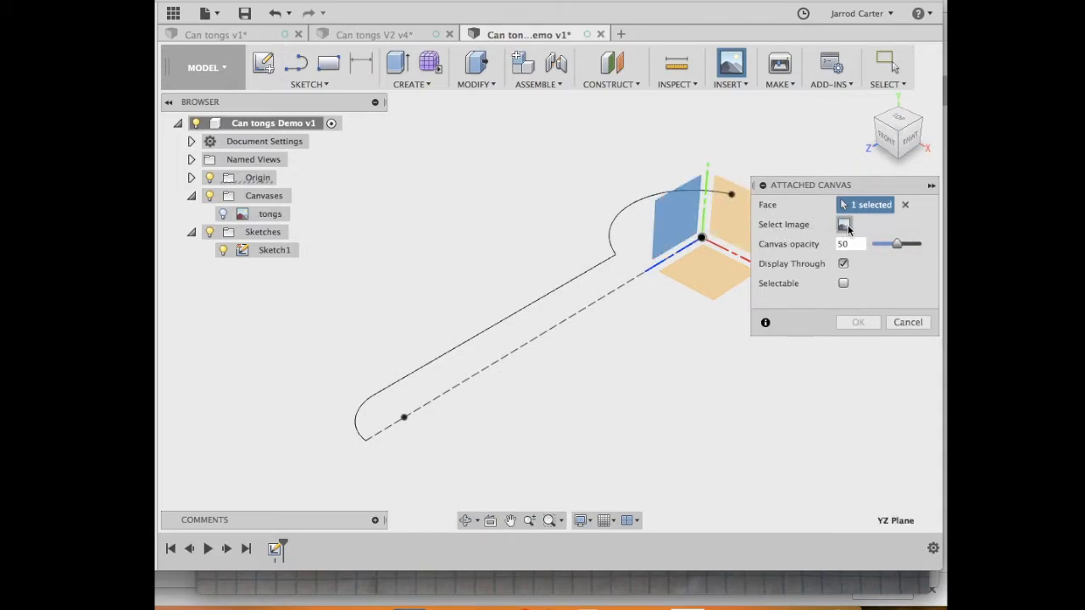
pyautogui.click(844, 223)
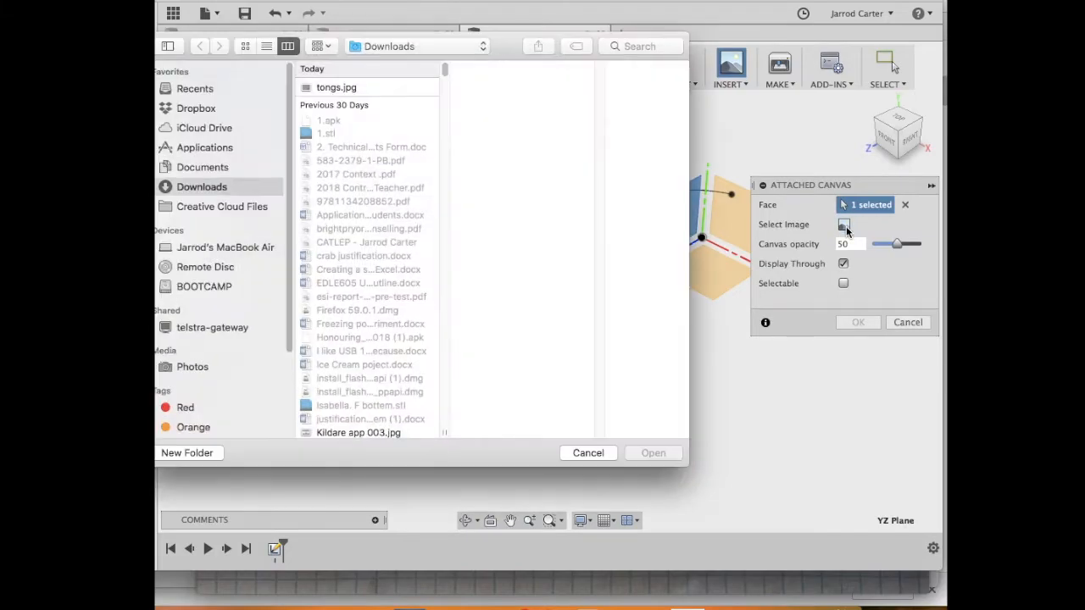
pyautogui.click(335, 86)
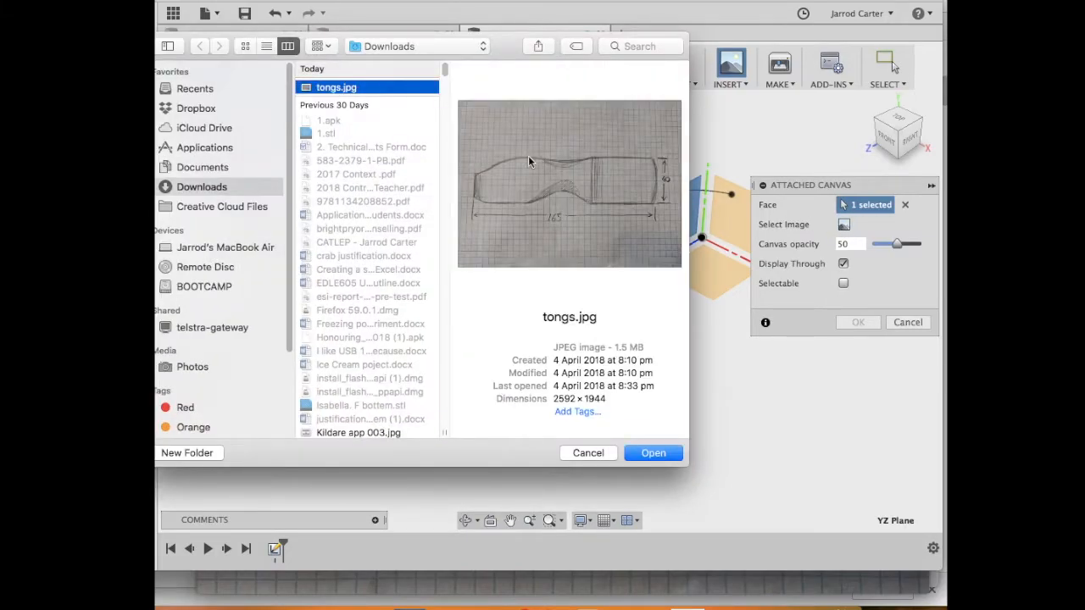
pyautogui.click(653, 452)
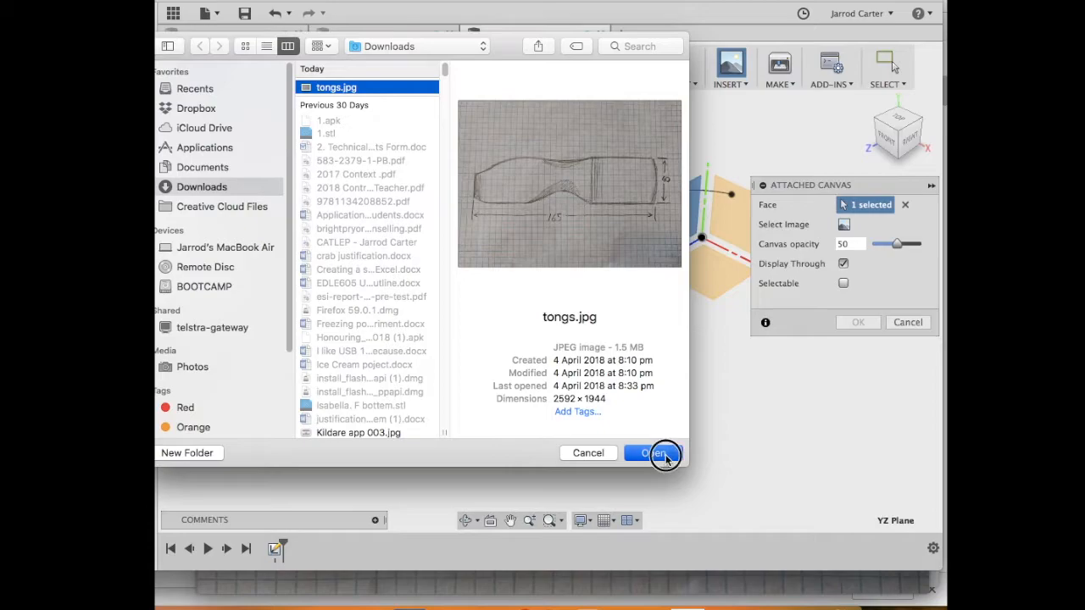
# Place the tongs.jpg canvas at scale 10 with half opacity and confirm it.
pyautogui.click(655, 453)
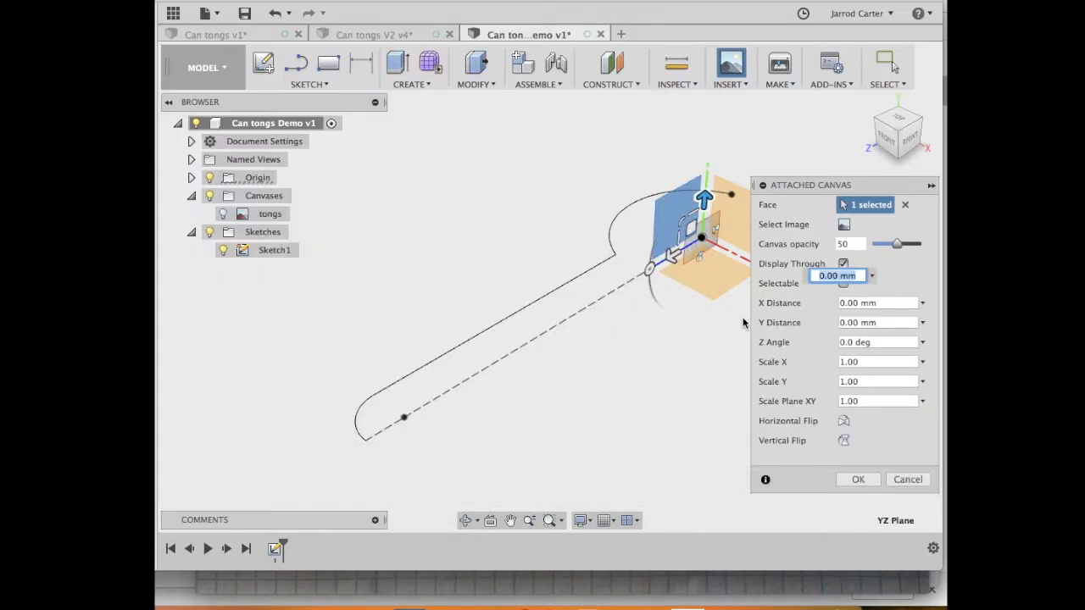
pyautogui.moveTo(719, 215)
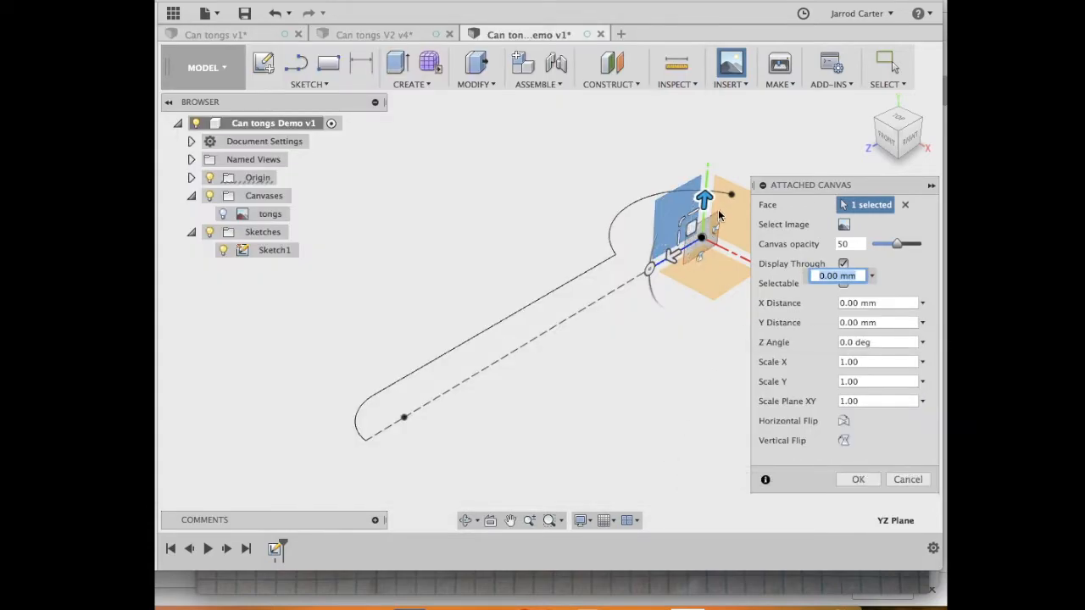
pyautogui.moveTo(746, 203)
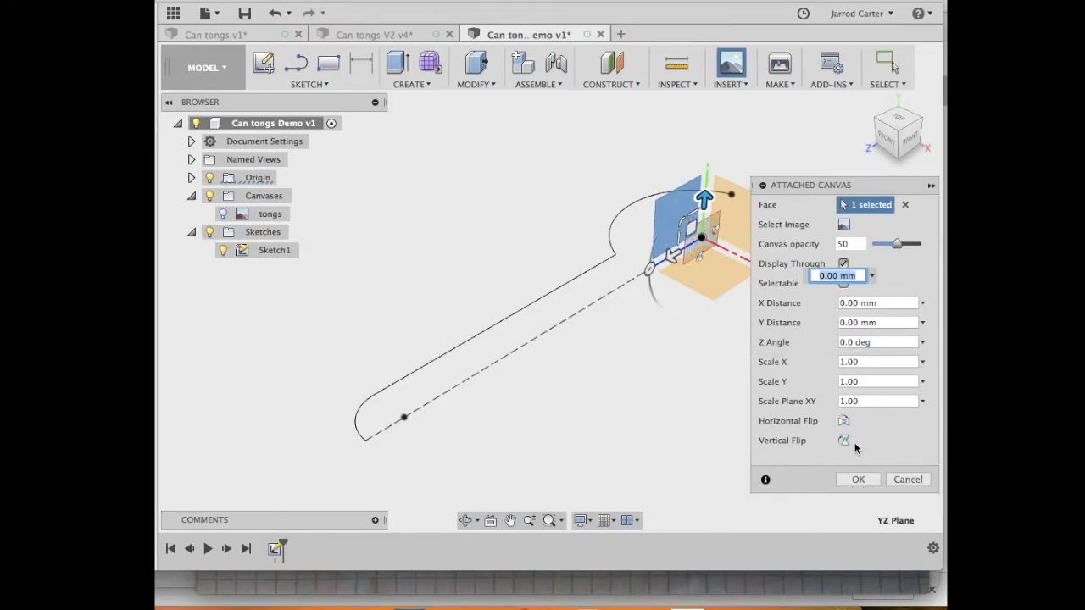
pyautogui.moveTo(876, 434)
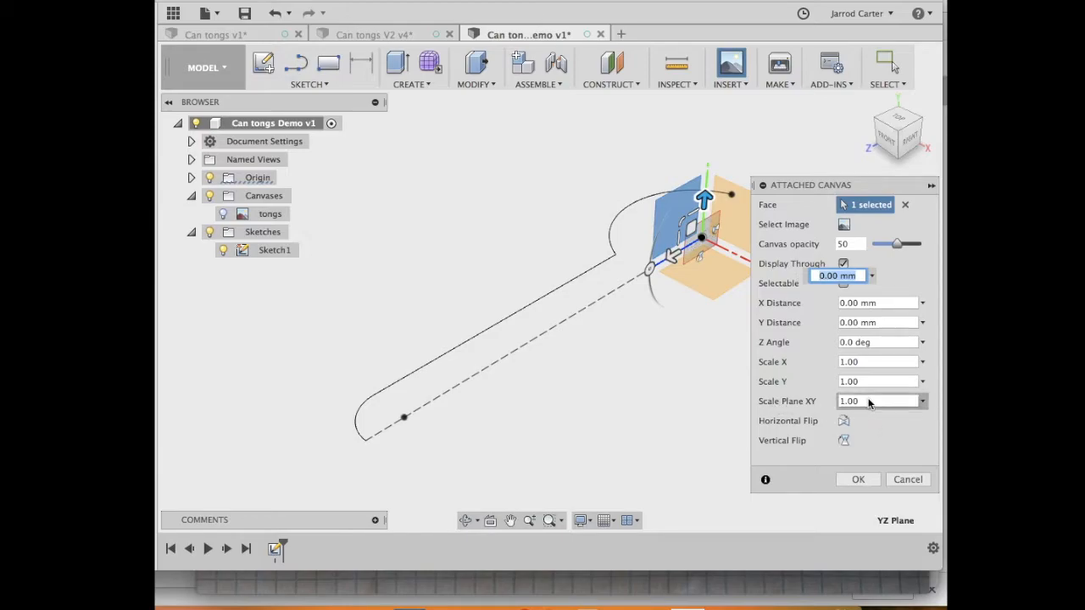
pyautogui.click(878, 400)
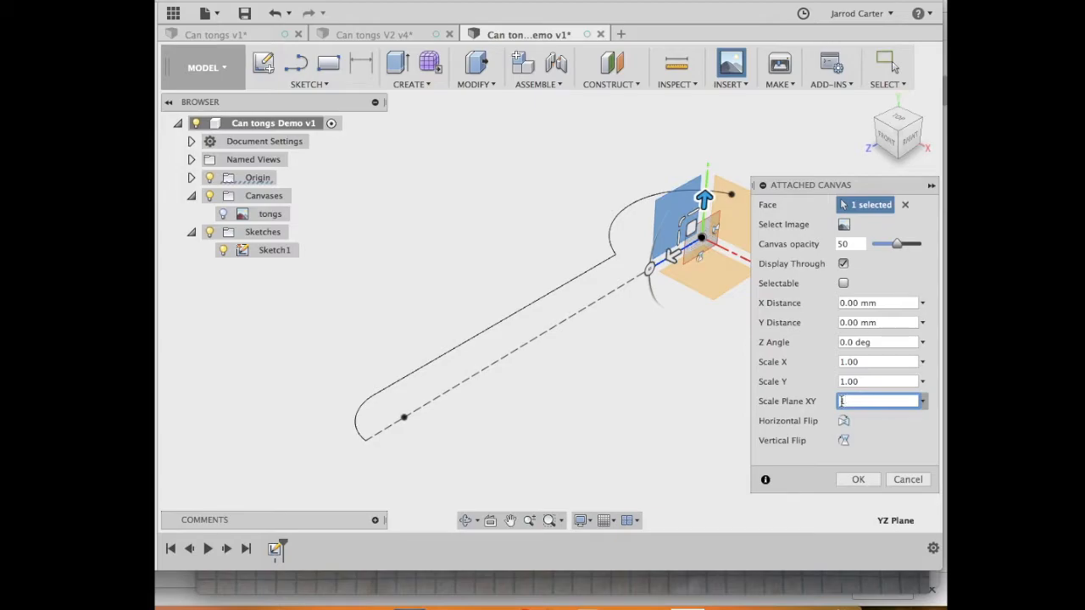
pyautogui.write('10')
pyautogui.click(883, 322)
pyautogui.write('60')
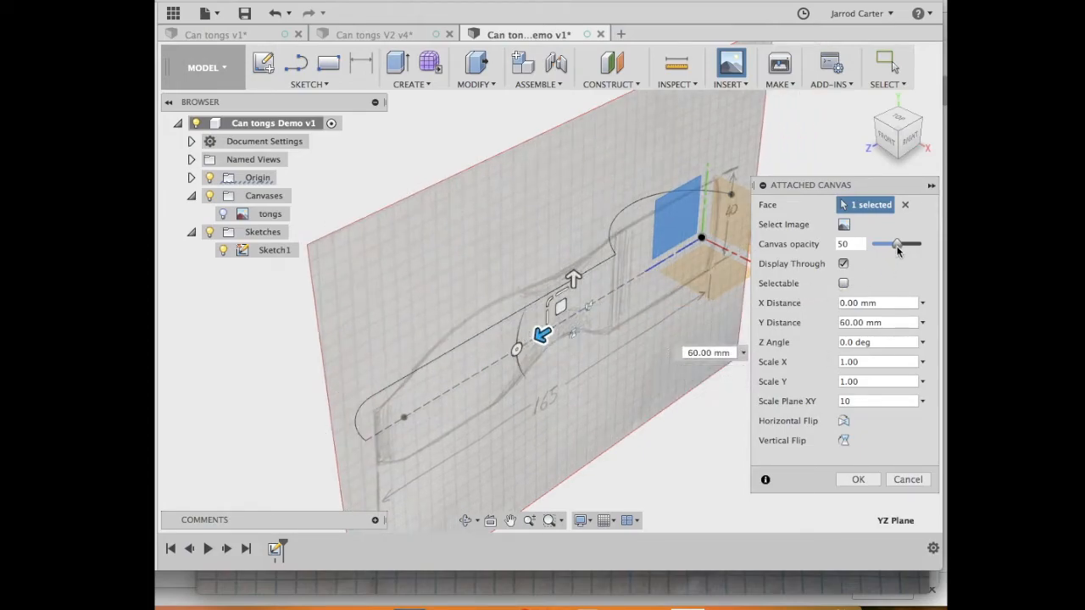
pyautogui.moveTo(897, 244); pyautogui.dragTo(905, 244)
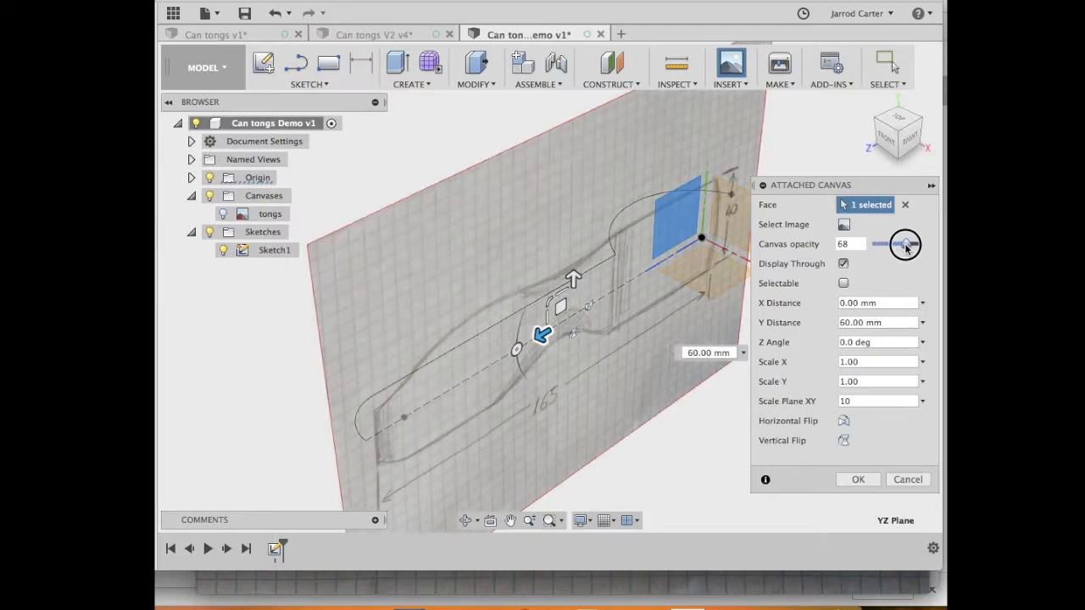
pyautogui.moveTo(905, 244); pyautogui.dragTo(894, 244)
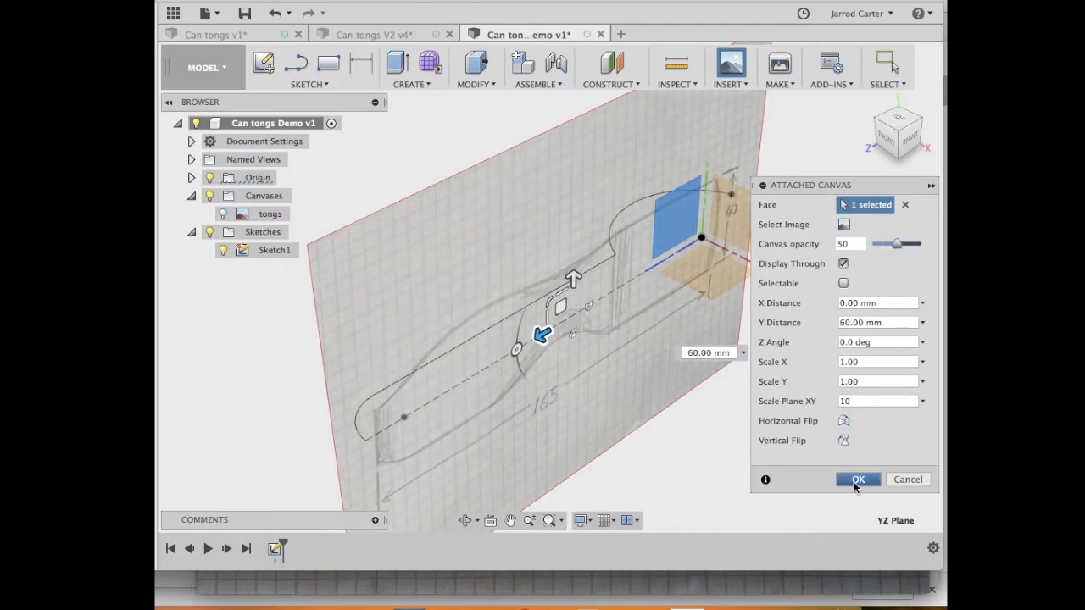
pyautogui.click(858, 478)
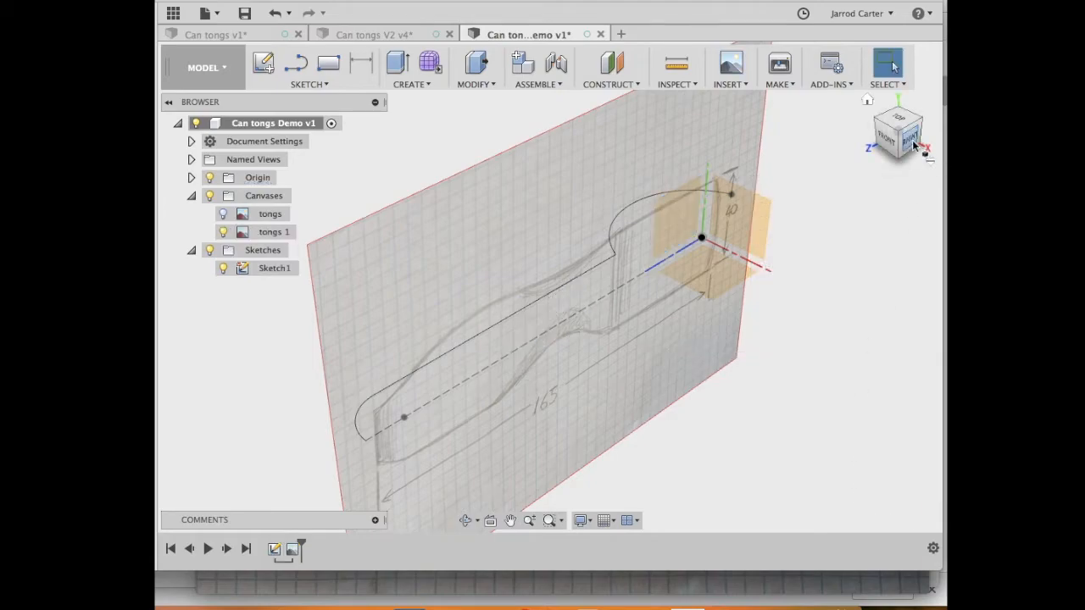
# View the tongs drawing head-on from the Right and select the tongs 1 canvas.
pyautogui.click(897, 132)
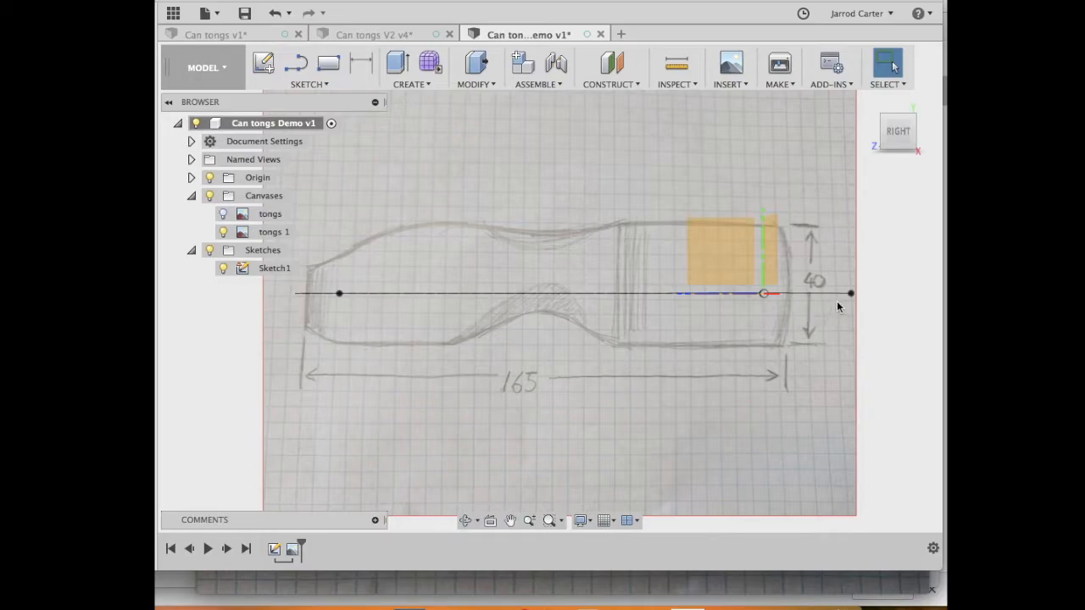
pyautogui.moveTo(296, 314)
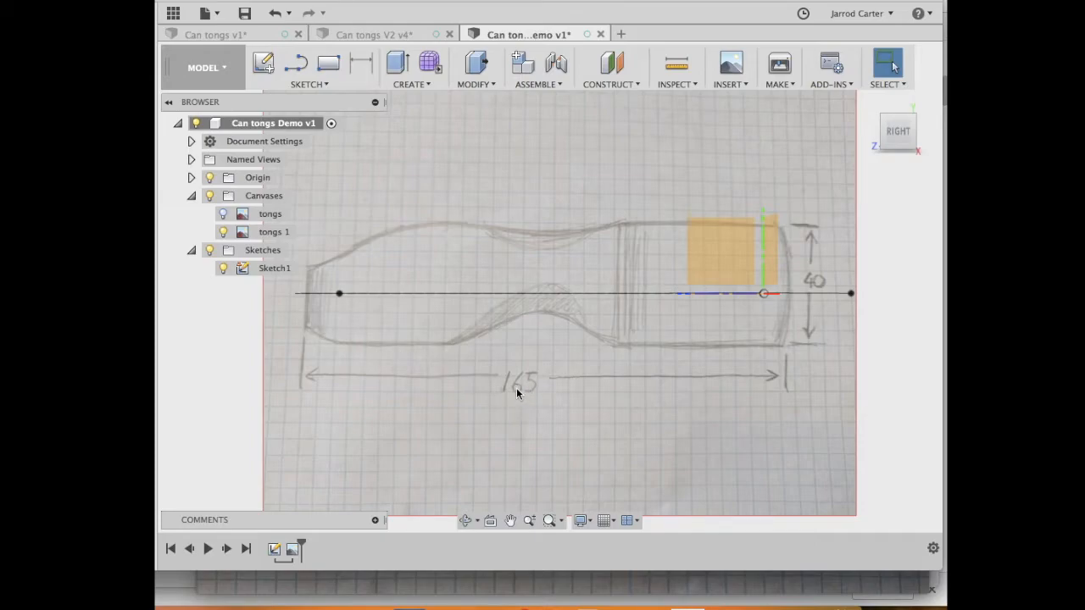
pyautogui.click(272, 231)
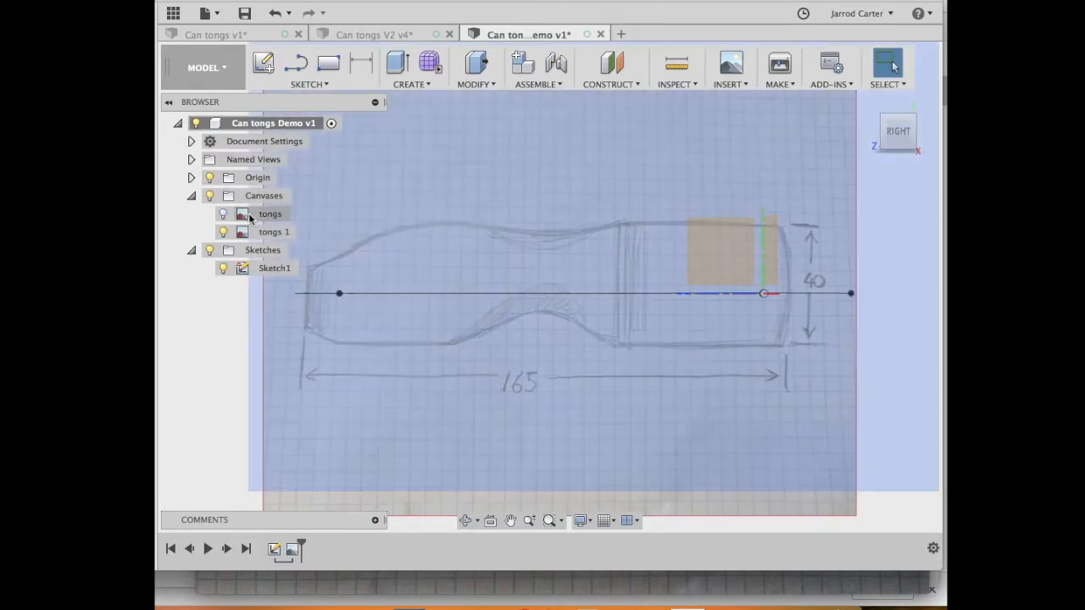
# Calibrate the tongs 1 canvas so its overall length dimension measures 165 mm.
pyautogui.rightClick(274, 230)
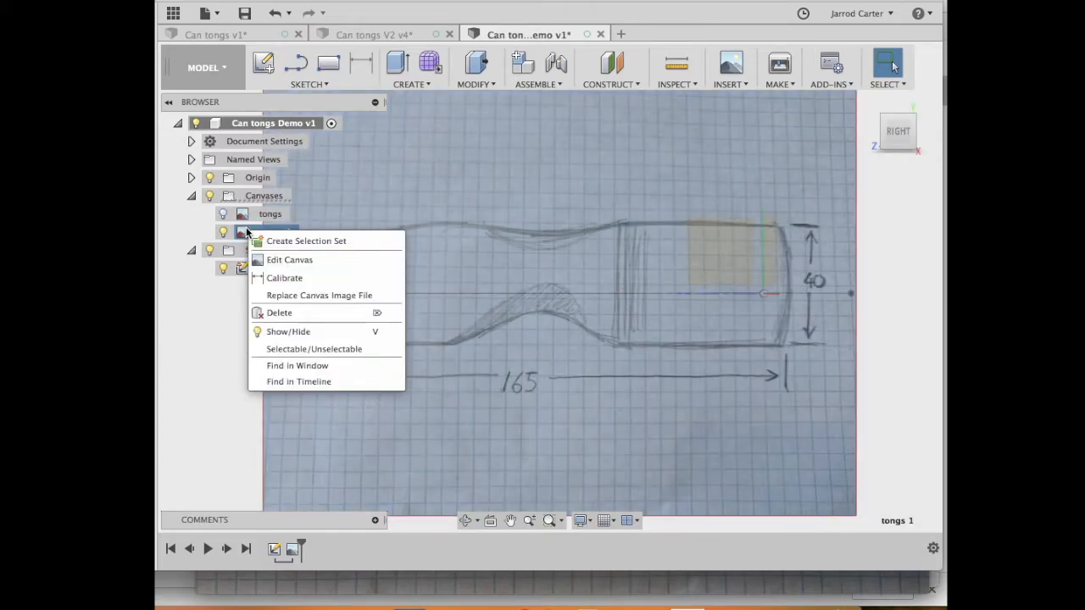
pyautogui.moveTo(285, 278)
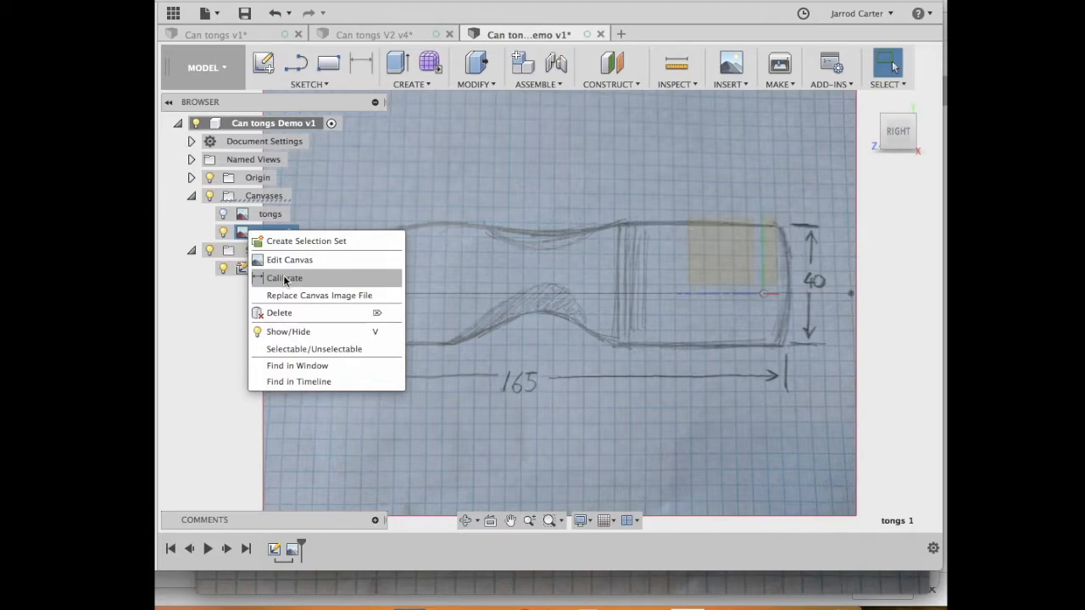
pyautogui.click(285, 278)
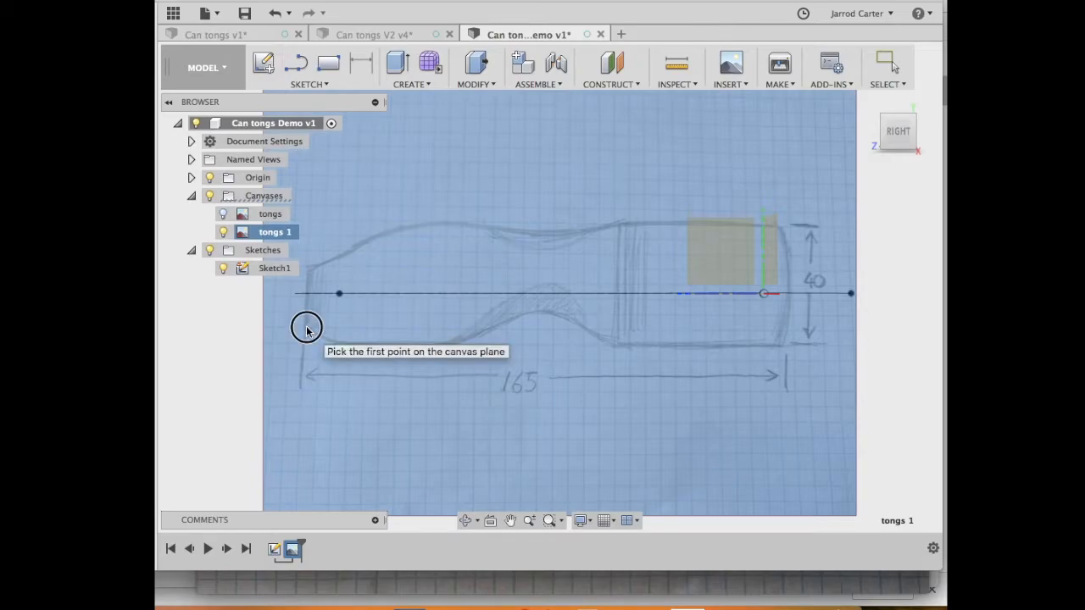
pyautogui.click(307, 328)
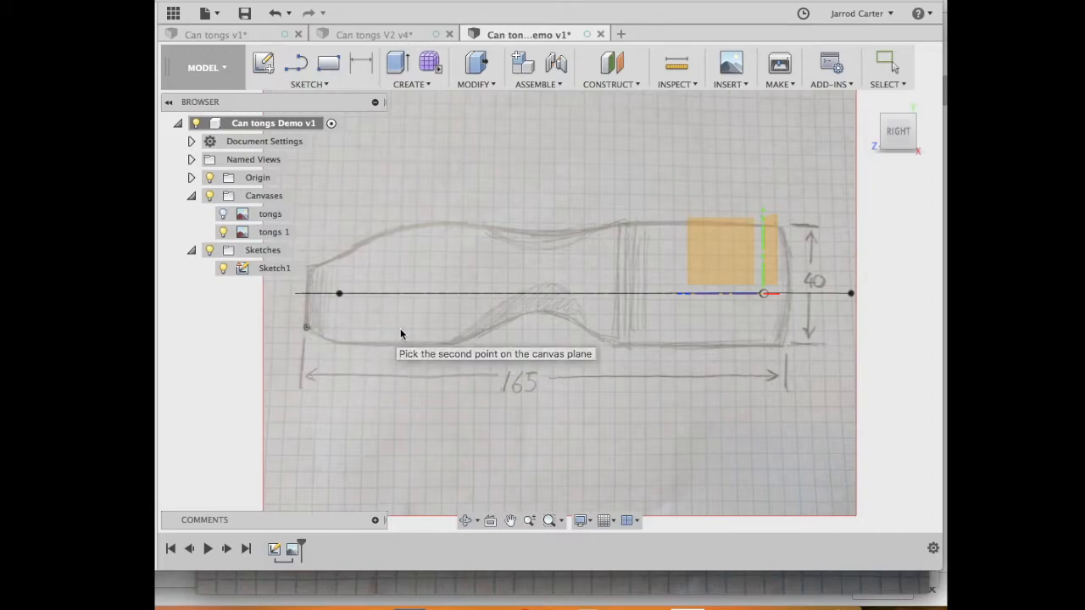
pyautogui.moveTo(771, 329)
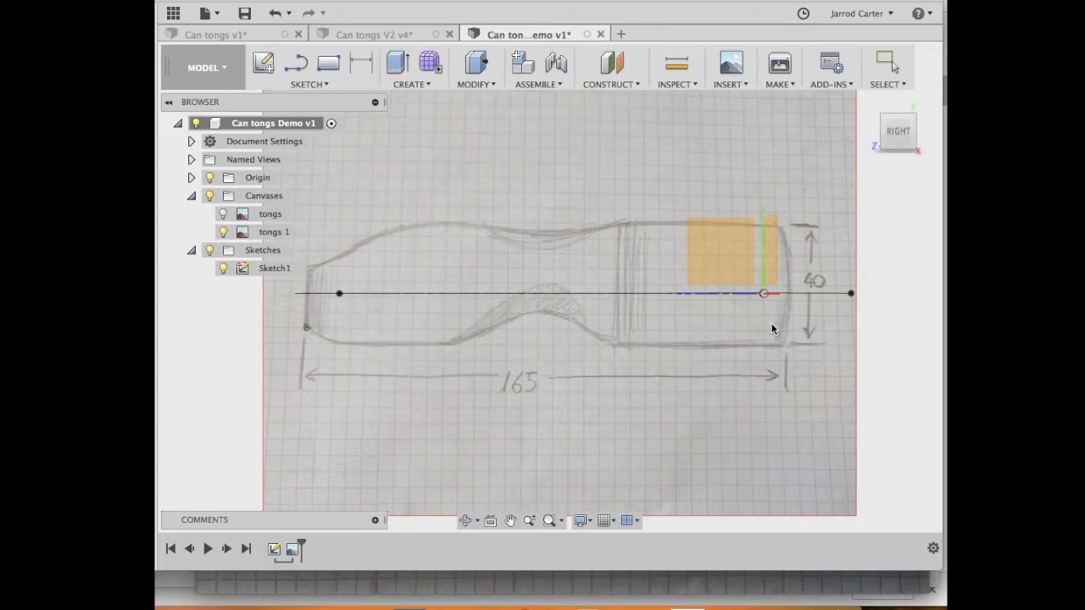
pyautogui.moveTo(788, 331)
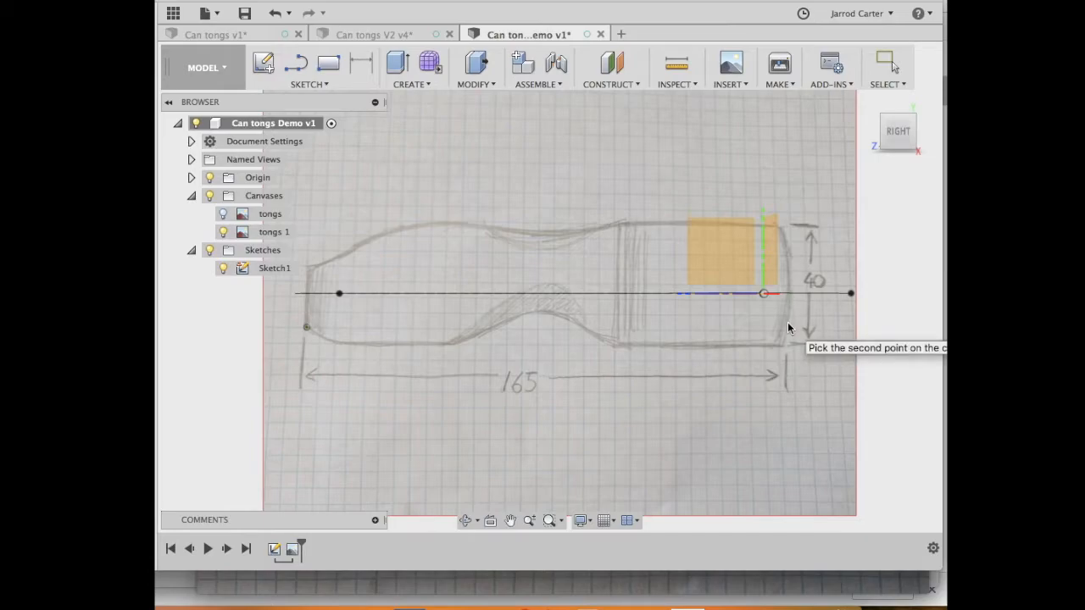
pyautogui.click(787, 326)
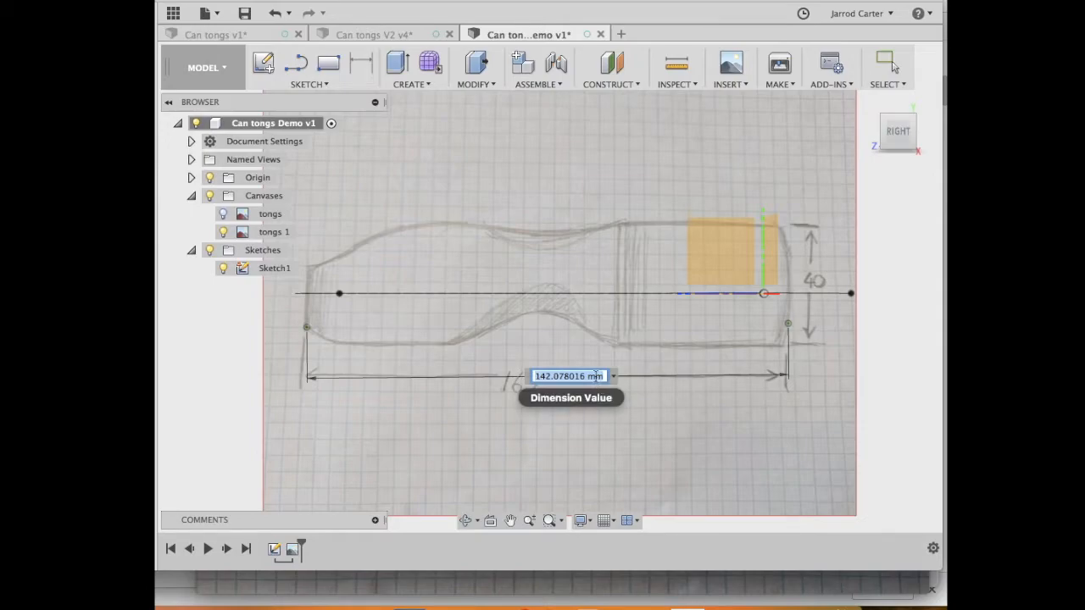
pyautogui.write('165')
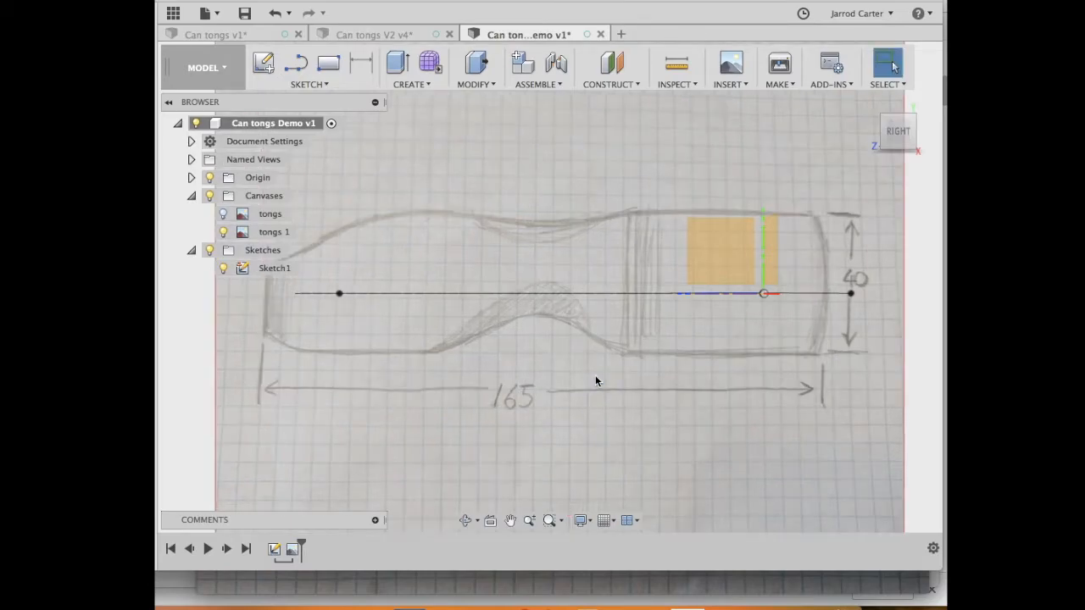
pyautogui.moveTo(329, 301)
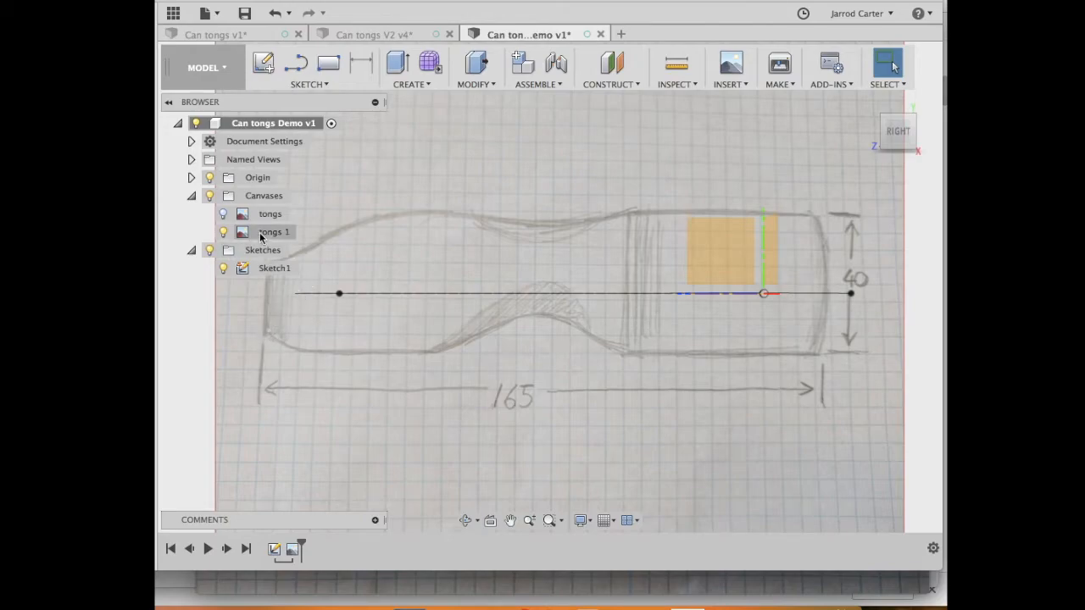
# Edit the tongs 1 canvas to an X Distance of -1 mm so it lines up with the path.
pyautogui.rightClick(275, 230)
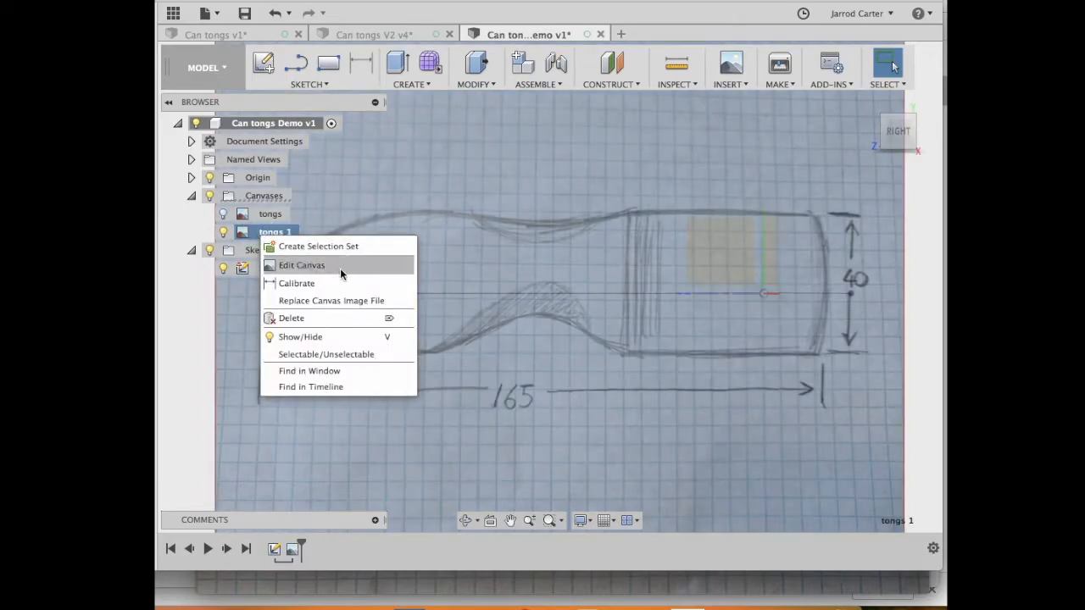
pyautogui.click(302, 265)
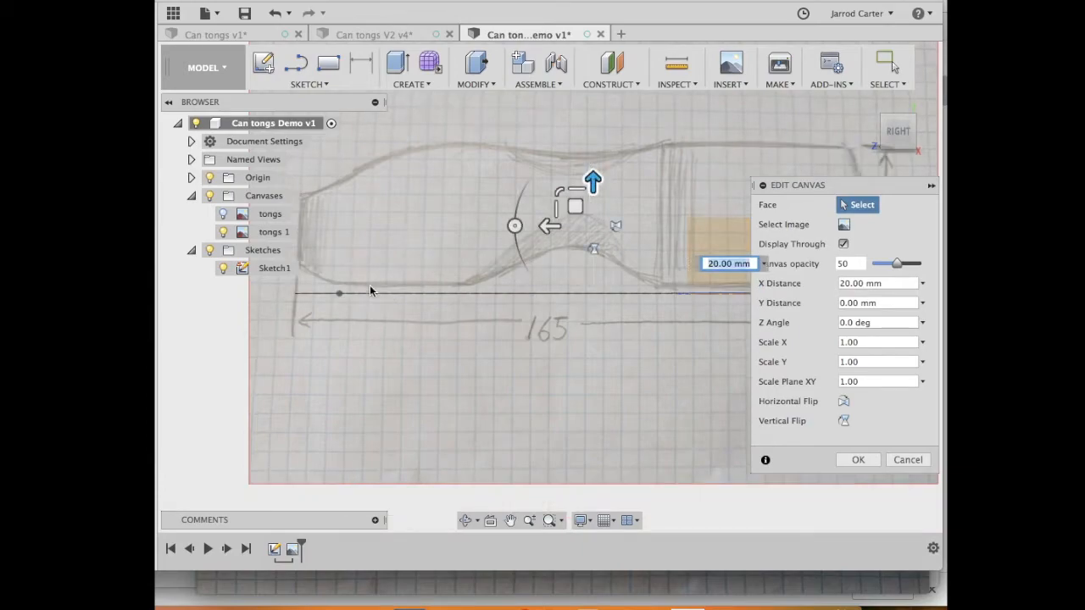
pyautogui.moveTo(386, 295)
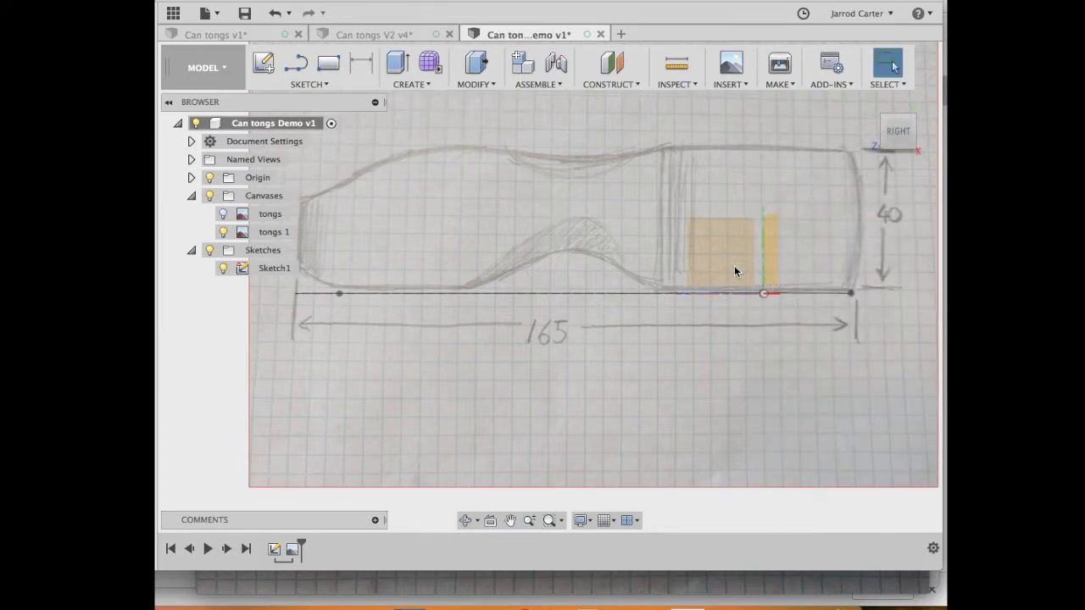
pyautogui.click(274, 231)
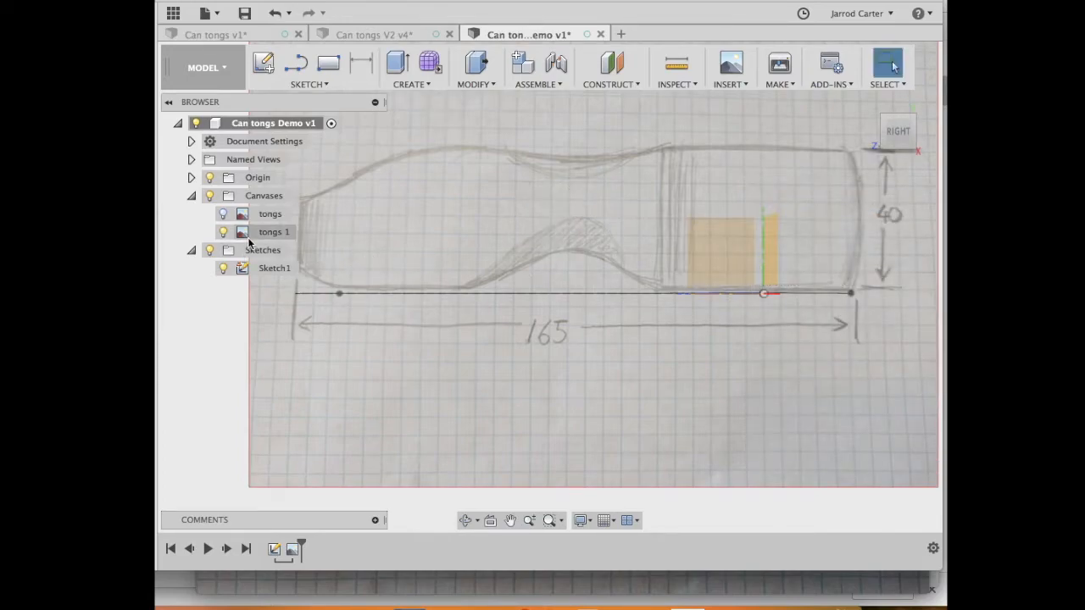
pyautogui.rightClick(275, 231)
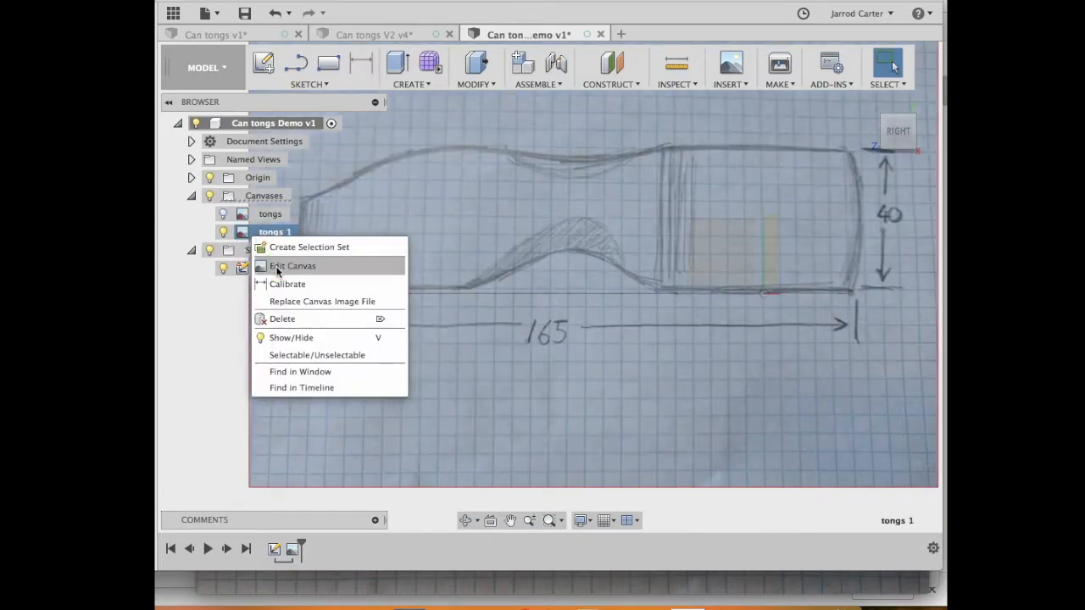
pyautogui.click(291, 264)
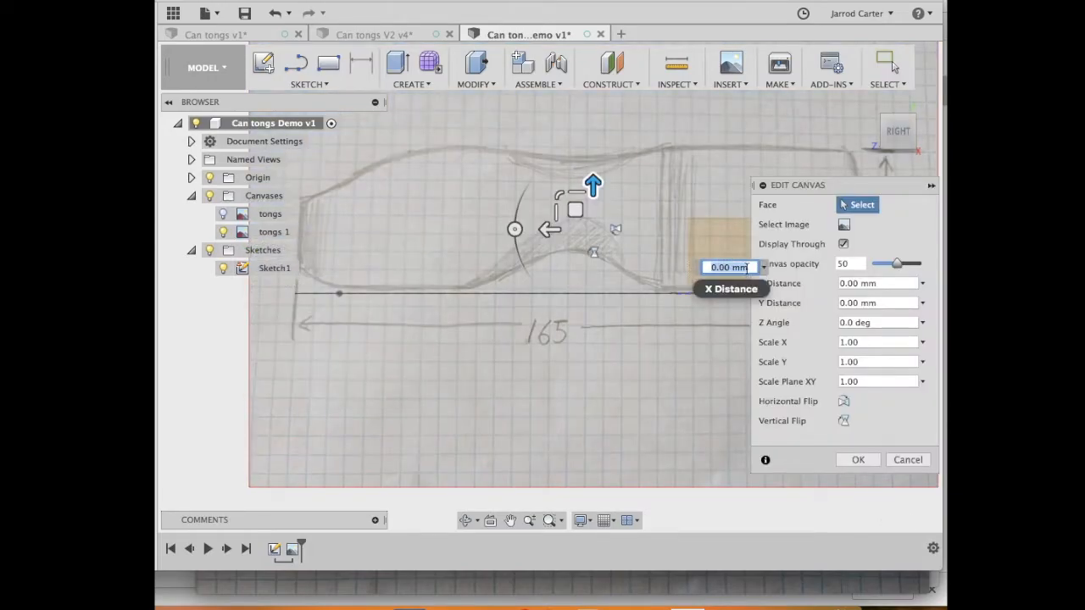
pyautogui.write('-1')
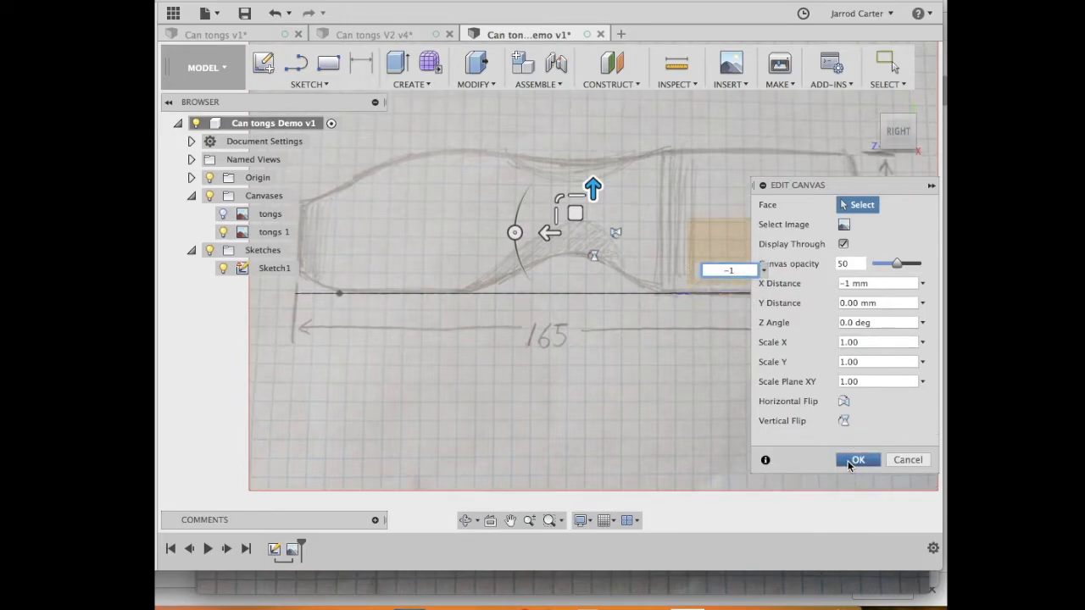
pyautogui.click(858, 459)
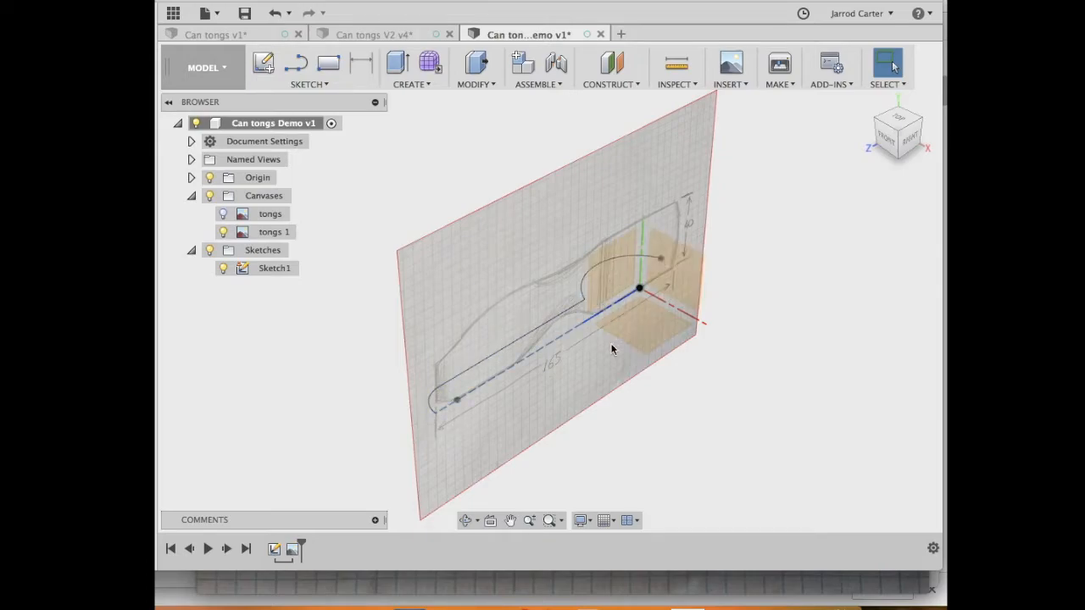
pyautogui.moveTo(308, 261)
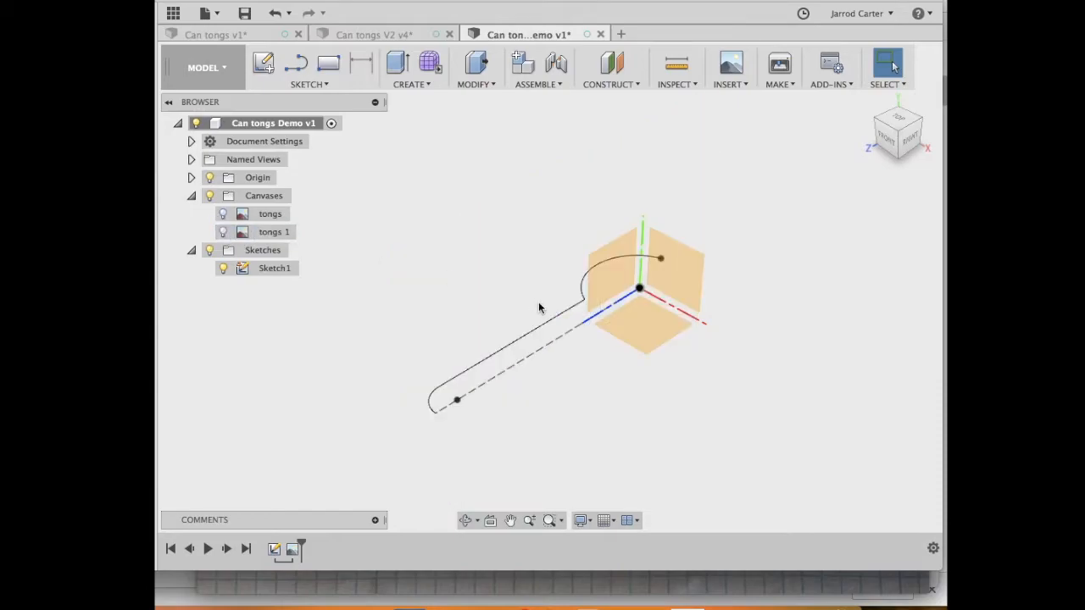
pyautogui.moveTo(744, 404)
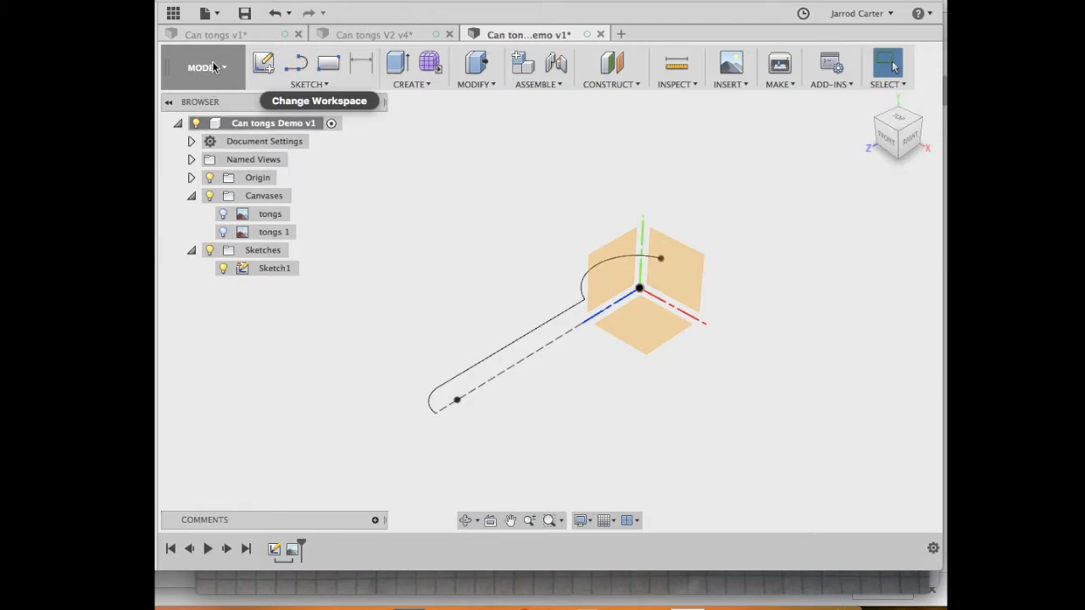
pyautogui.moveTo(373, 160)
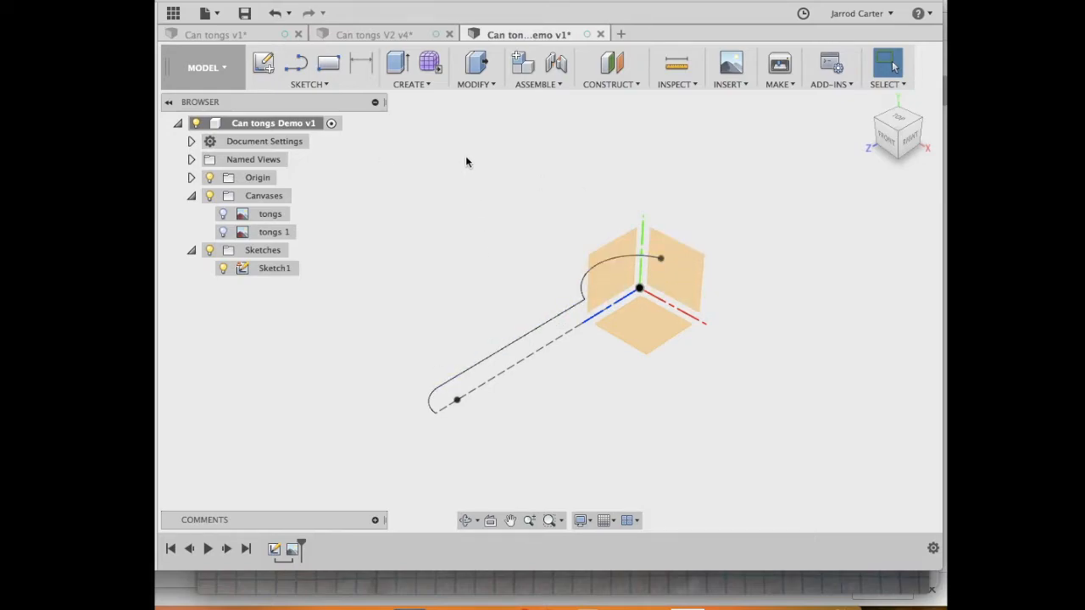
pyautogui.moveTo(429, 64)
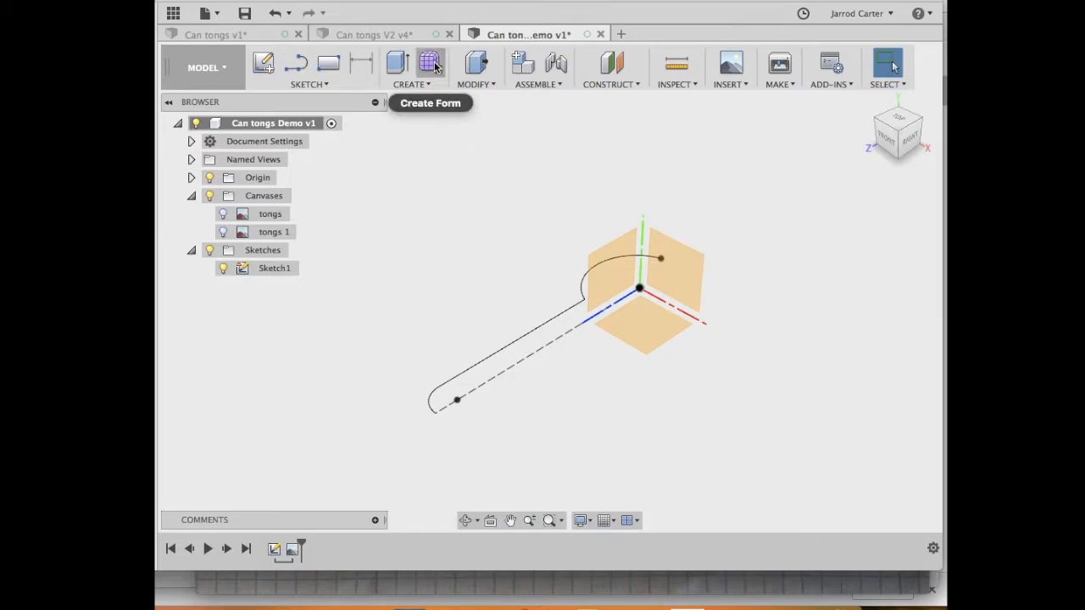
pyautogui.moveTo(430, 63)
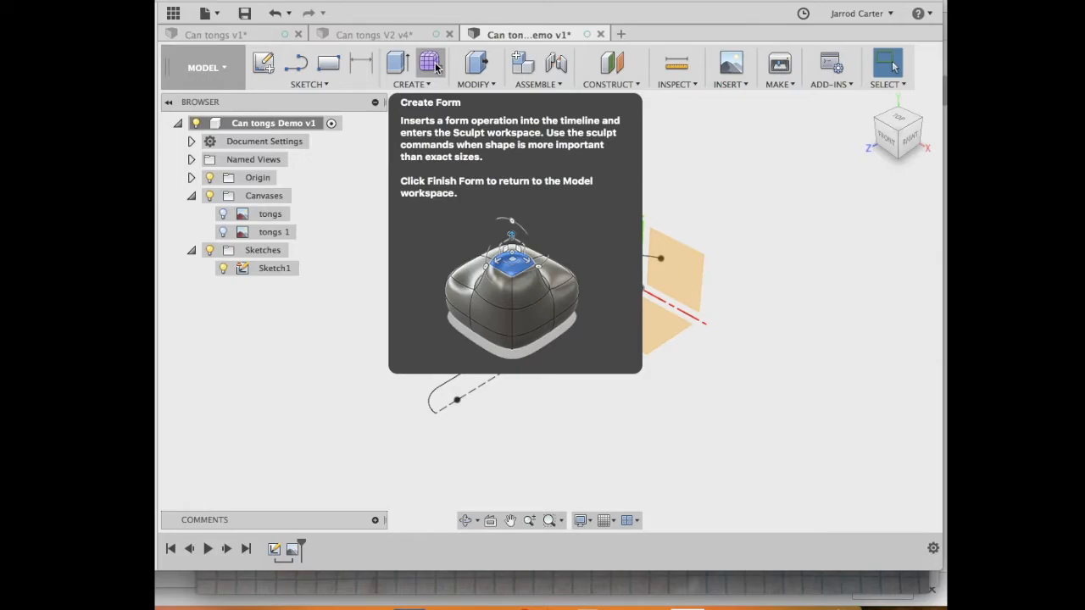
# Create a new form and accept the Sculpt Environment notice.
pyautogui.click(430, 62)
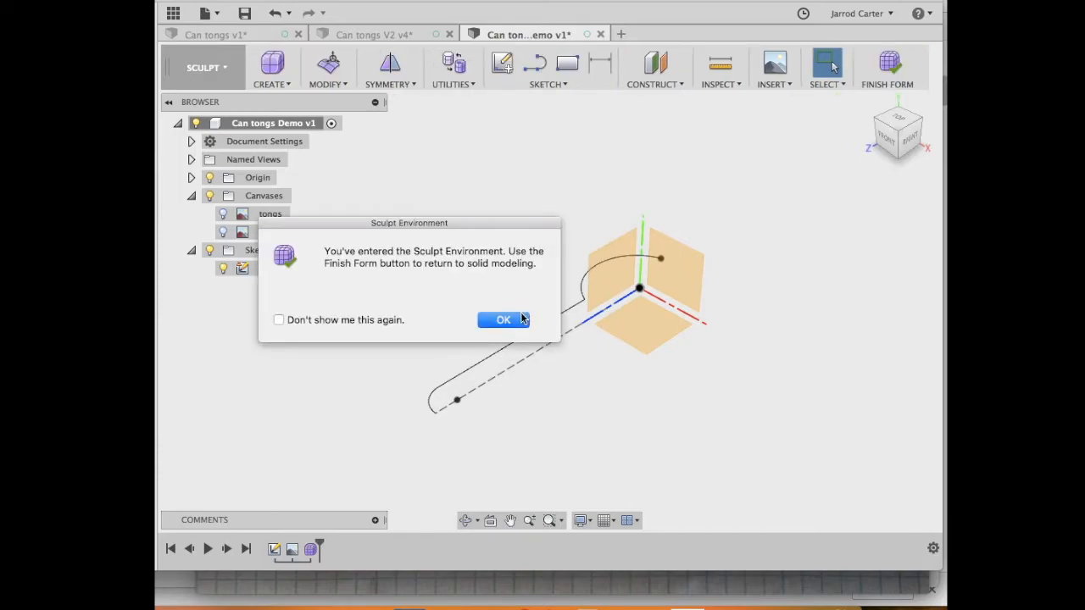
pyautogui.click(501, 319)
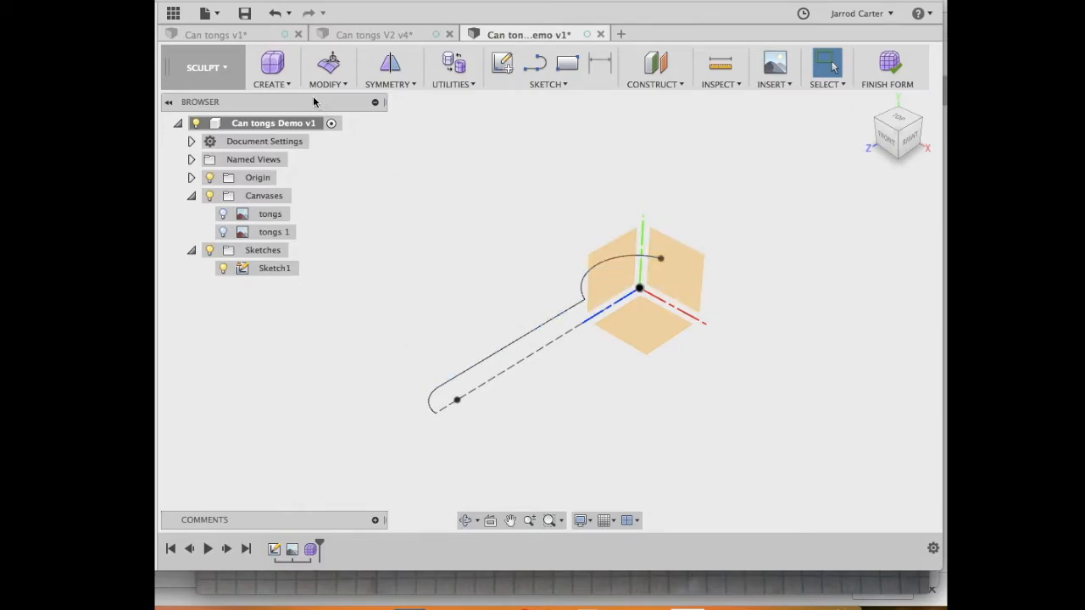
# Extrude the hooked sketch curve into a T-spline wall, 8 faces and 40 mm tall.
pyautogui.click(273, 70)
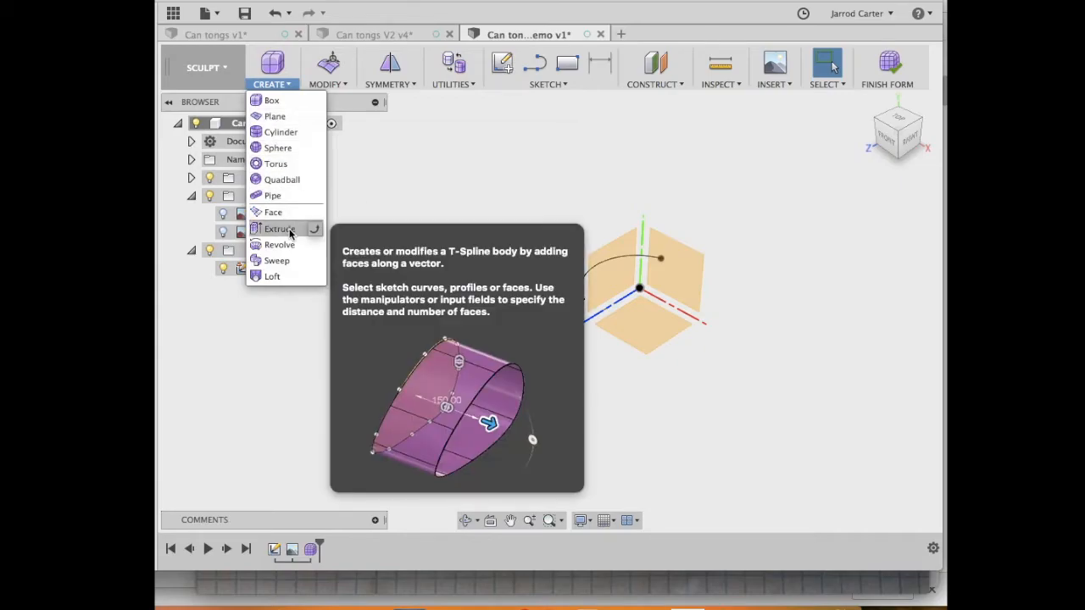
pyautogui.click(279, 227)
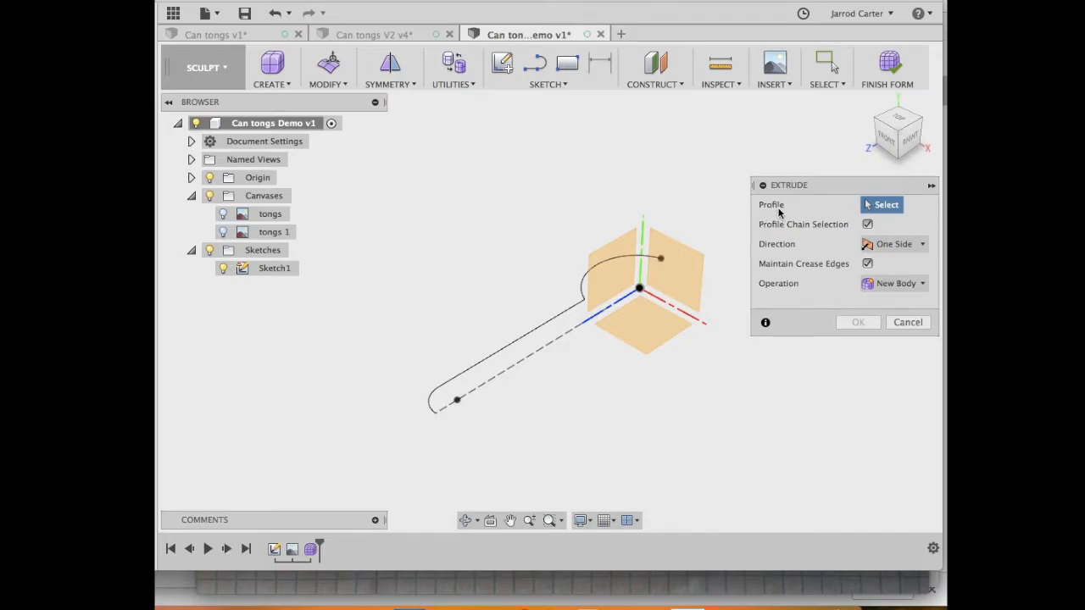
pyautogui.click(543, 326)
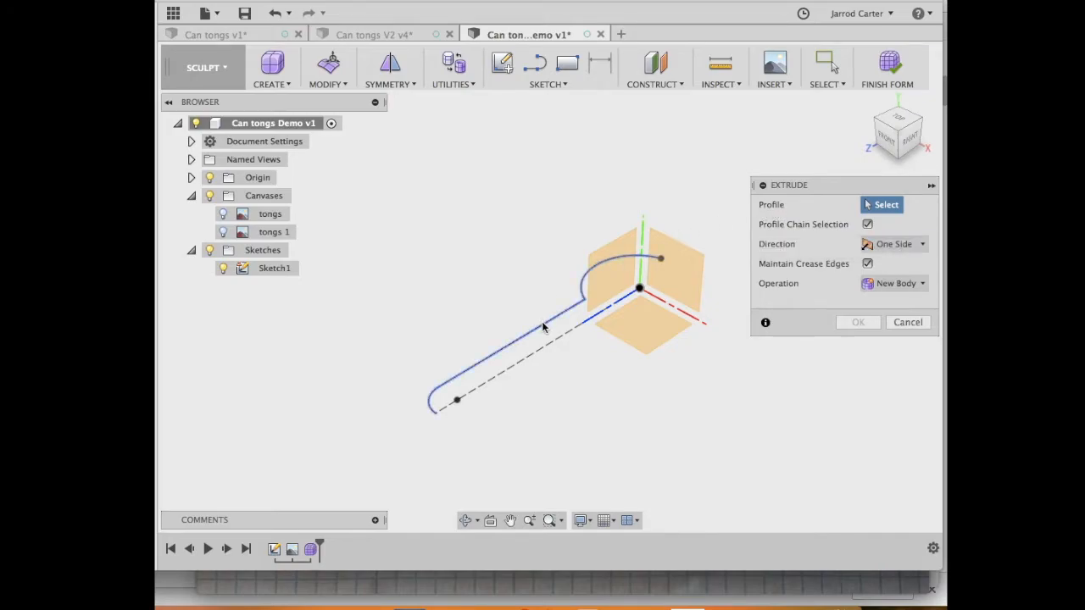
pyautogui.click(542, 331)
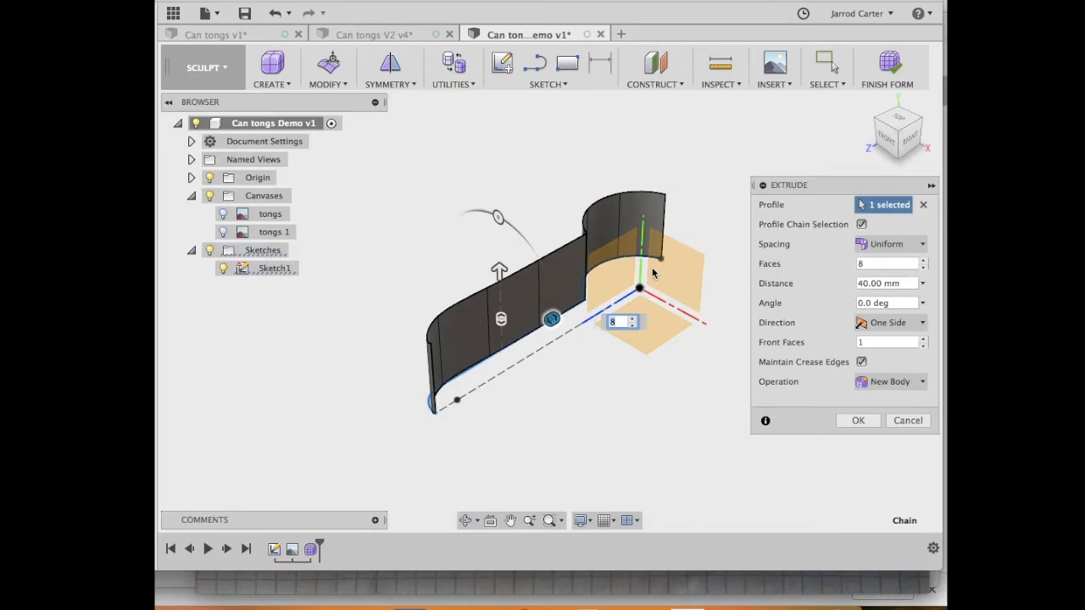
pyautogui.moveTo(613, 222)
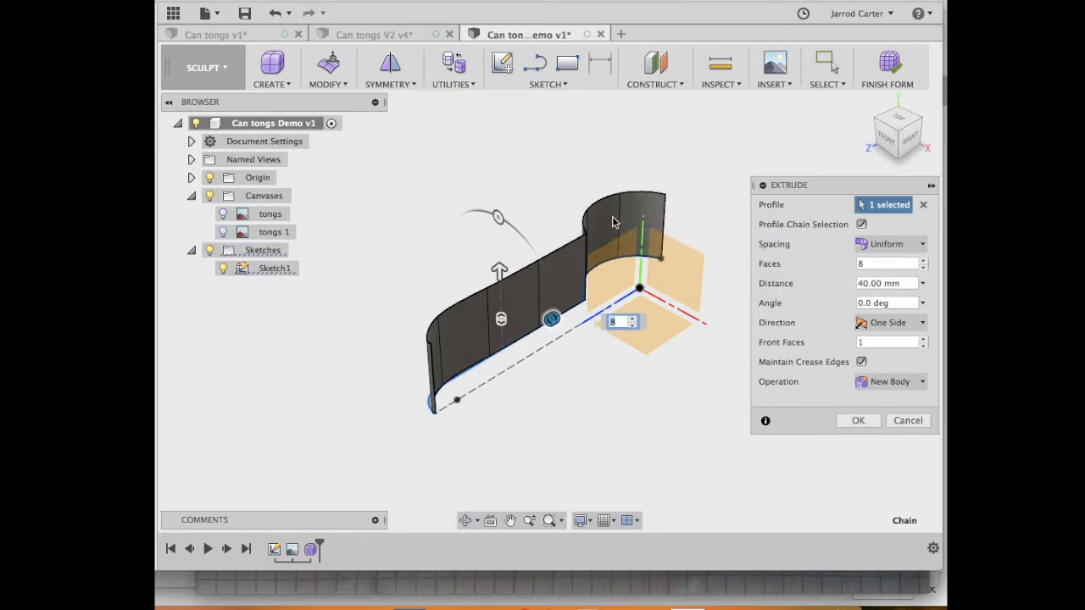
pyautogui.moveTo(495, 295)
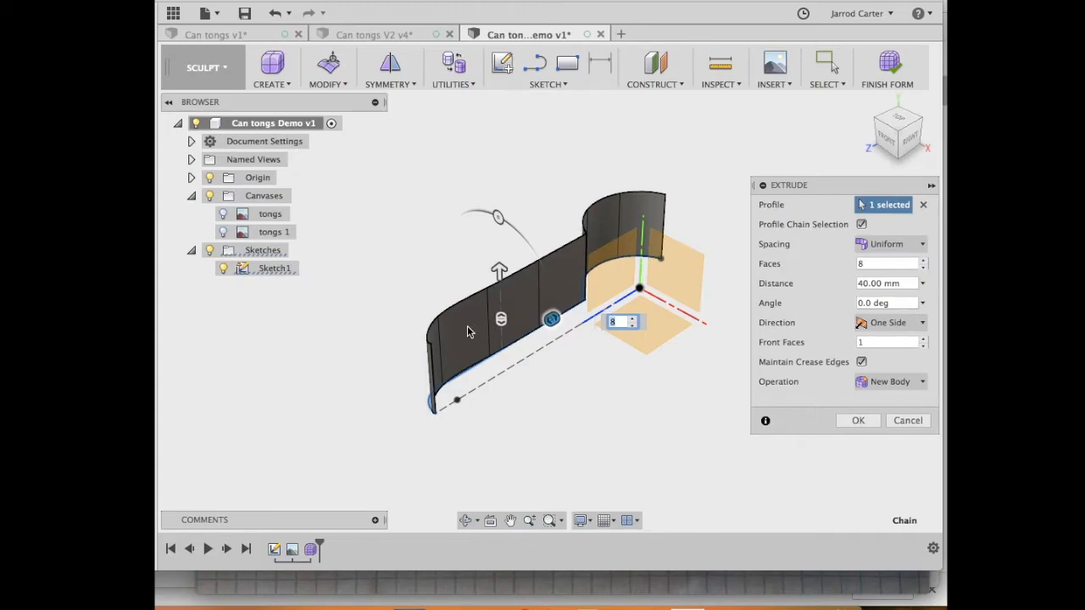
pyautogui.moveTo(777, 267)
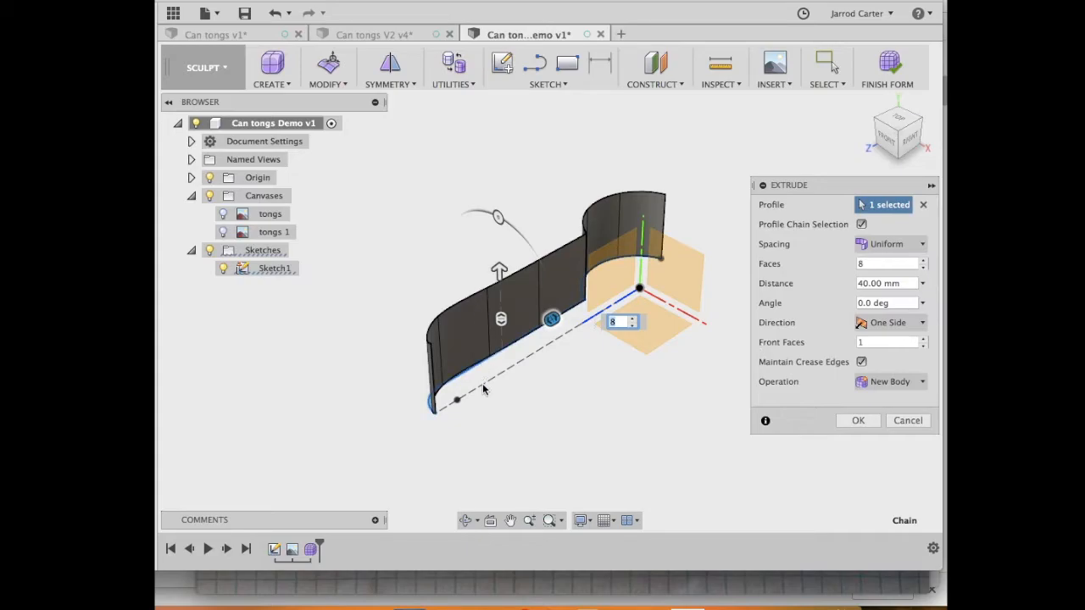
pyautogui.moveTo(483, 390)
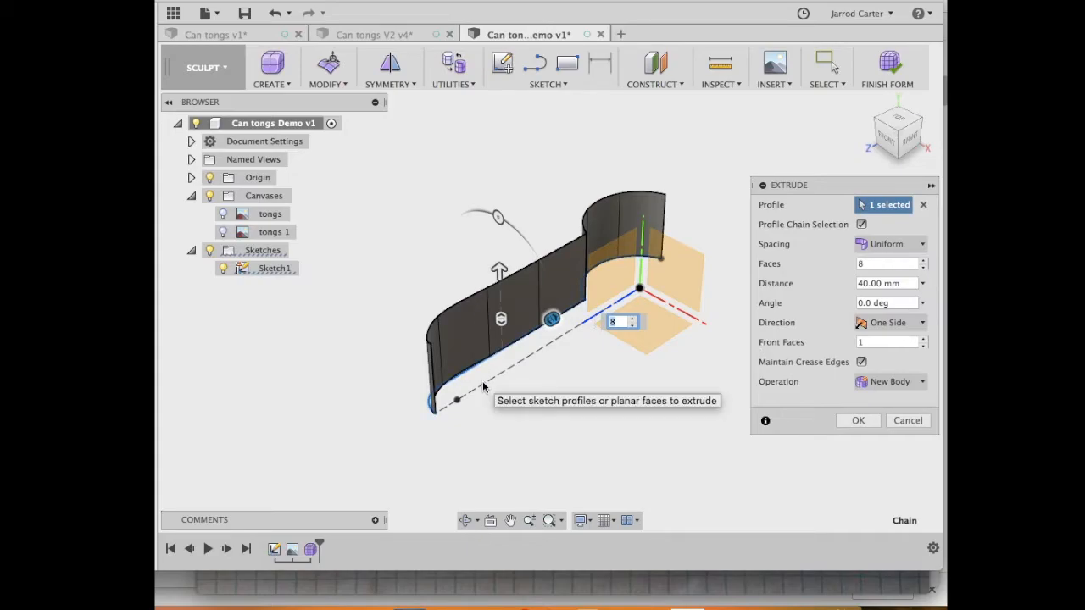
pyautogui.moveTo(888, 355)
pyautogui.write('3')
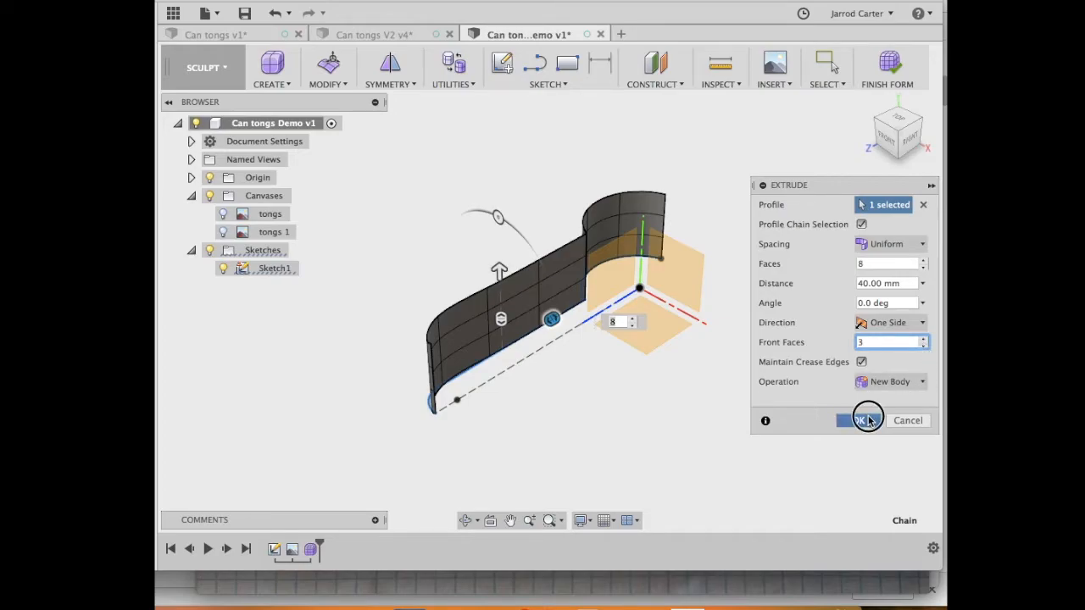
pyautogui.click(859, 420)
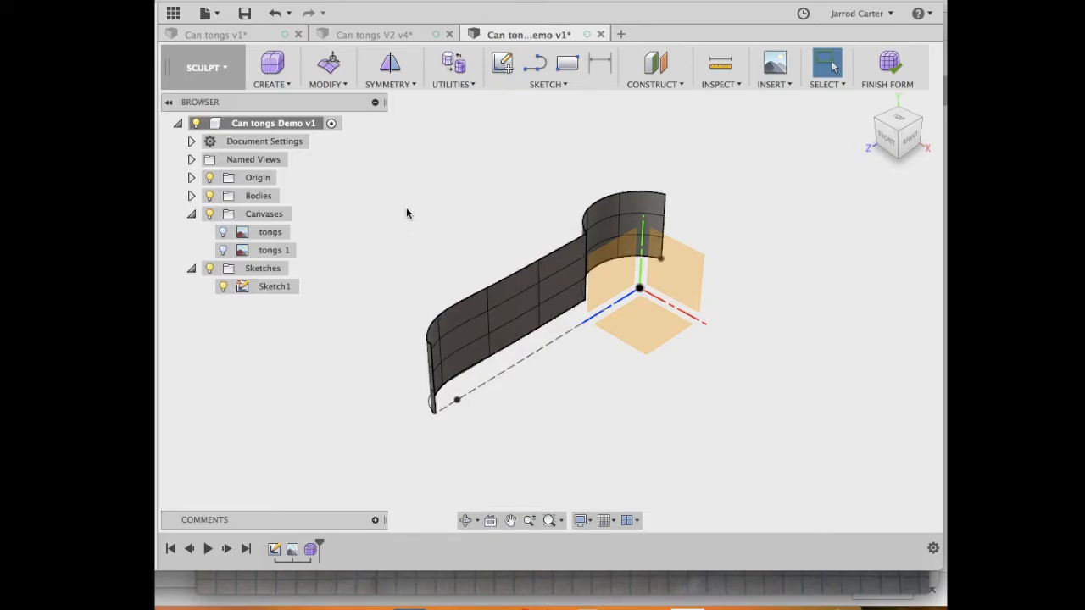
pyautogui.moveTo(427, 132)
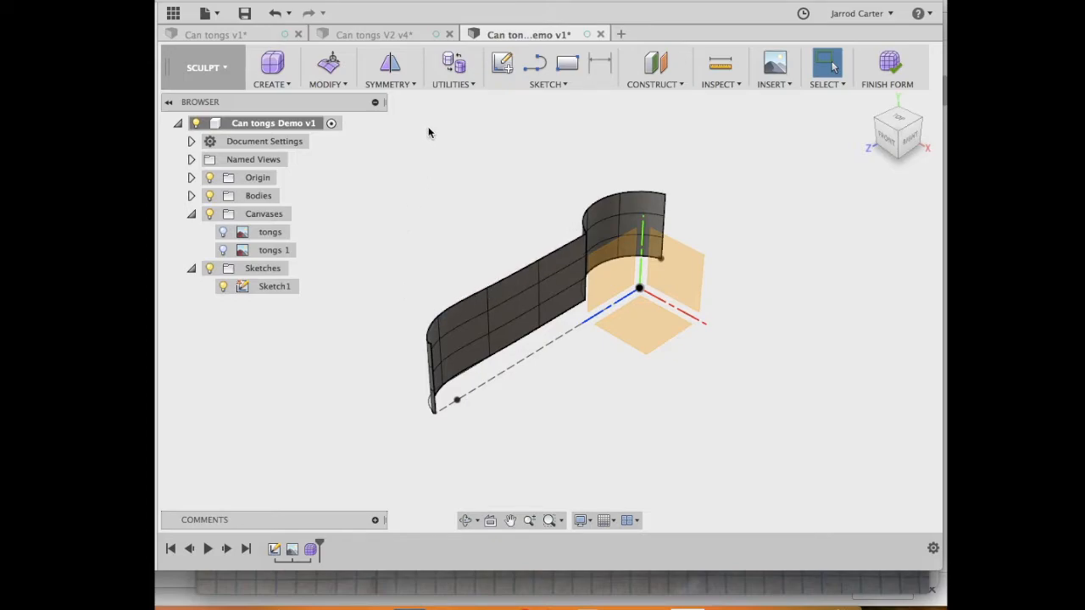
pyautogui.moveTo(390, 66)
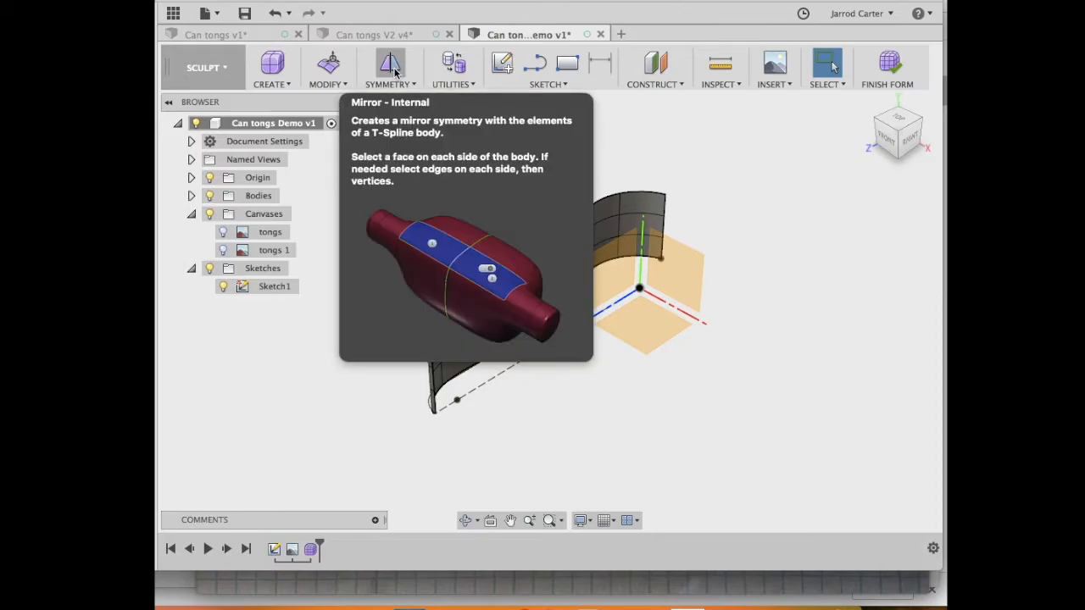
# Create a welded Mirror - Duplicate of the T-spline wall so the tongs form one closed loop.
pyautogui.click(390, 71)
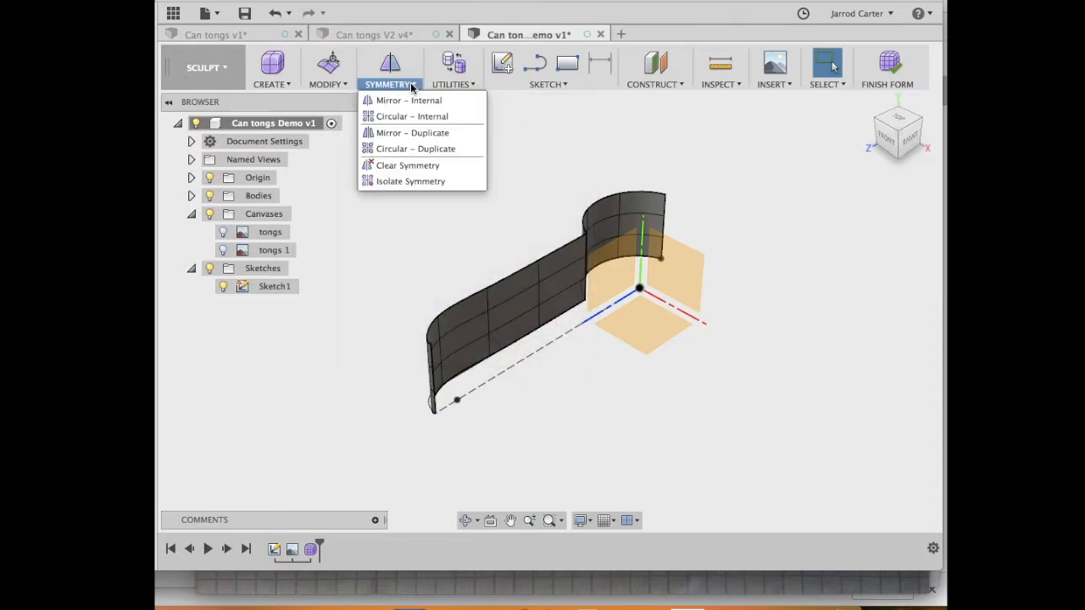
pyautogui.moveTo(412, 132)
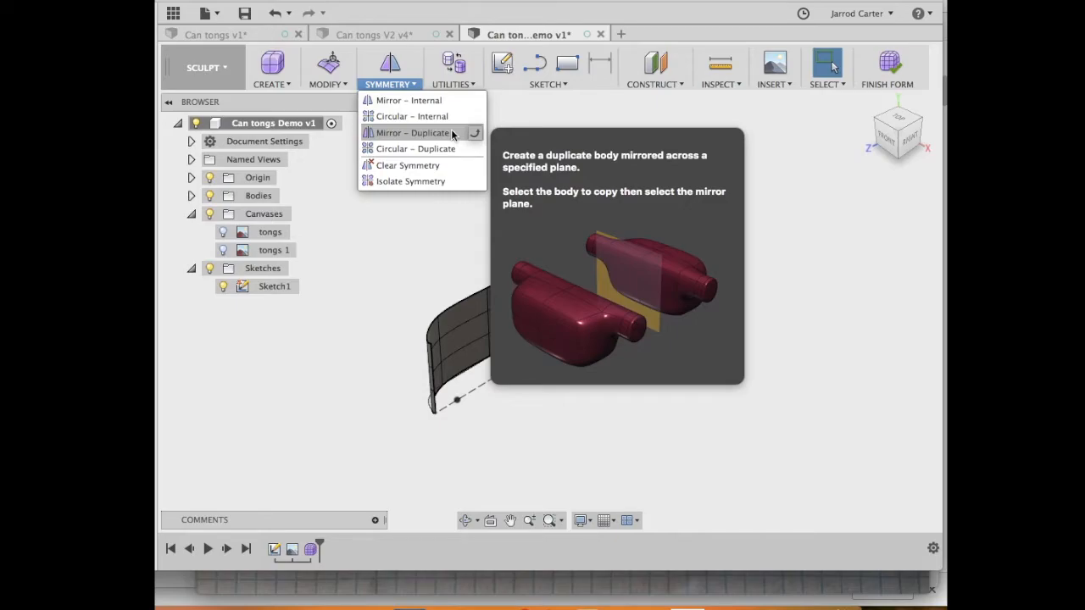
pyautogui.click(413, 132)
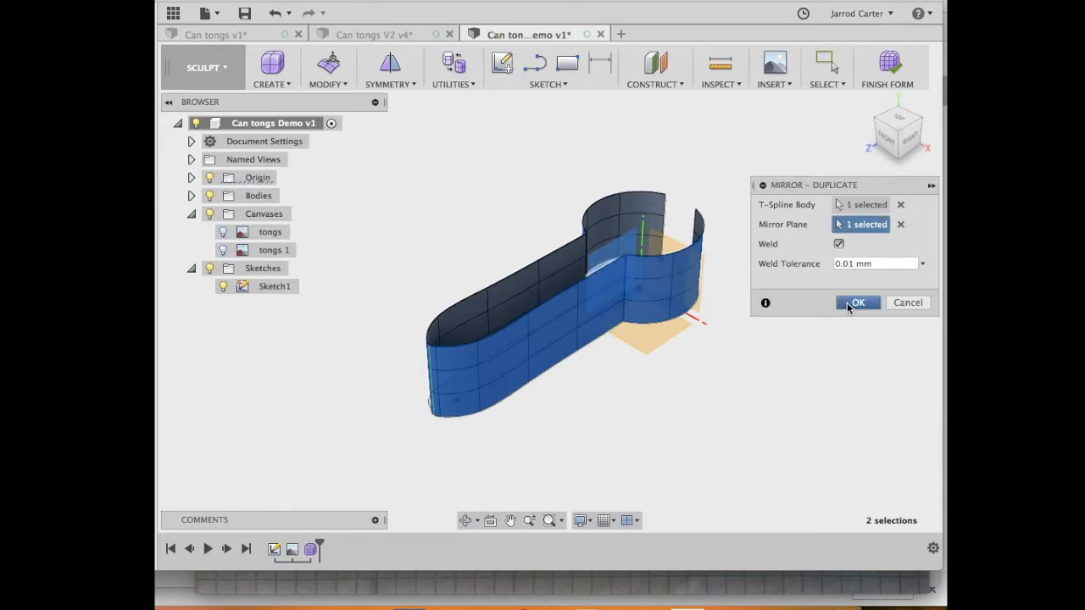
pyautogui.click(857, 301)
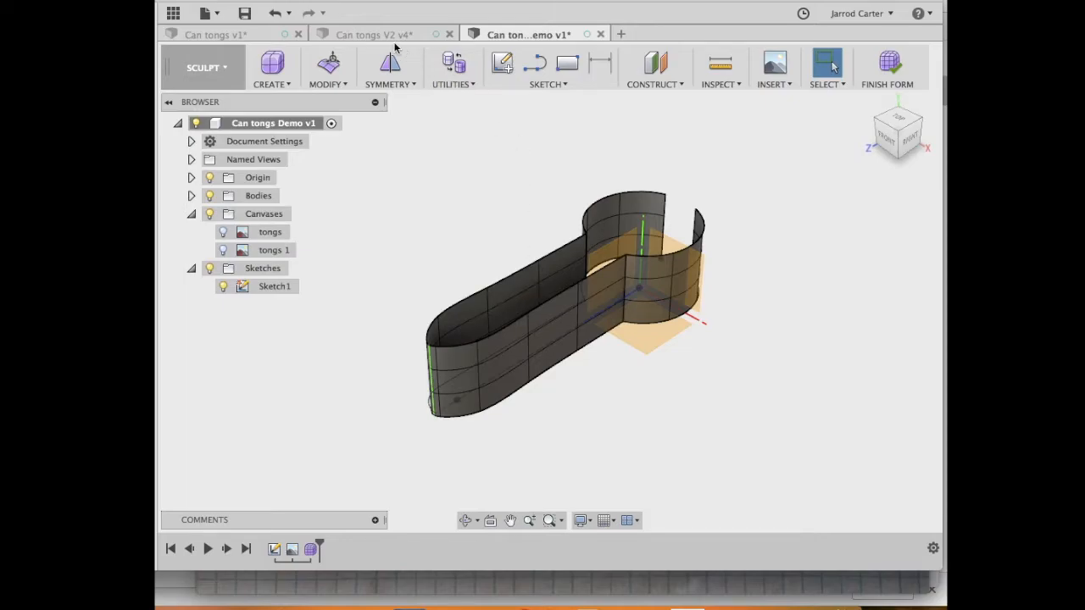
pyautogui.click(376, 34)
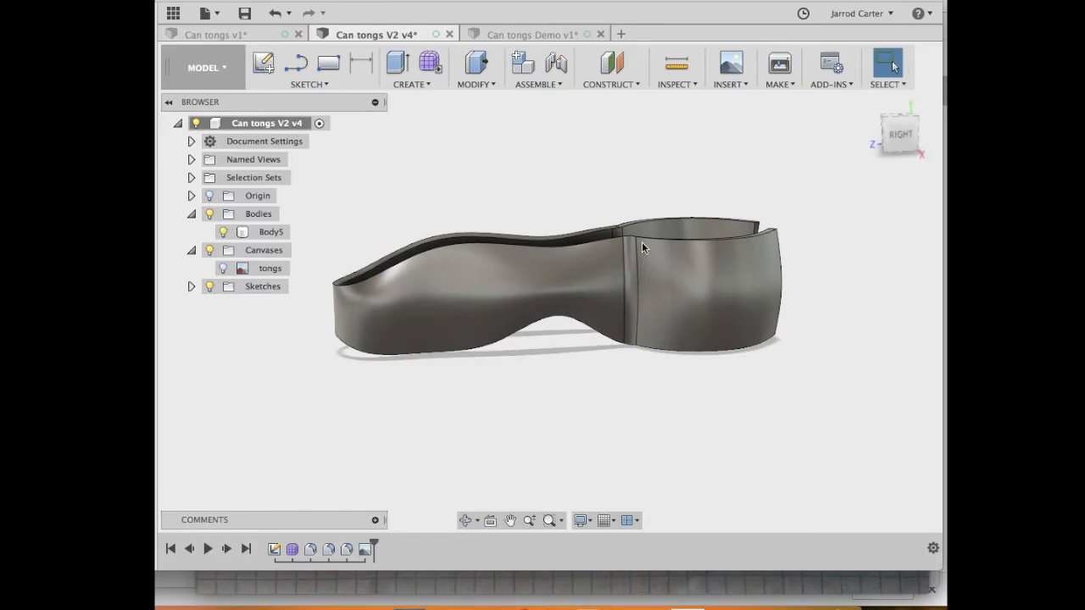
pyautogui.click(271, 230)
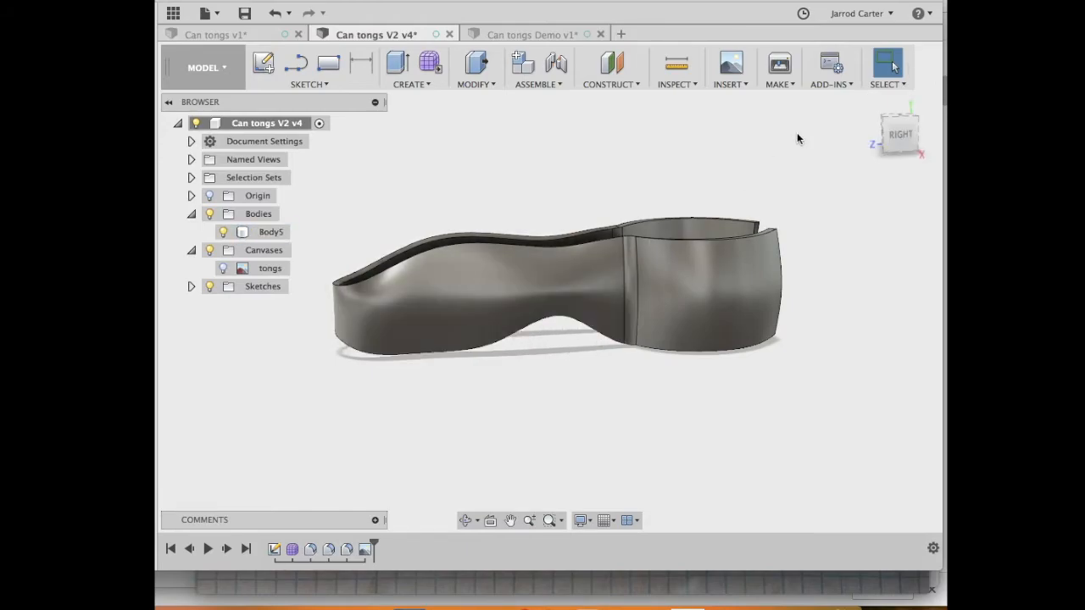
pyautogui.click(525, 34)
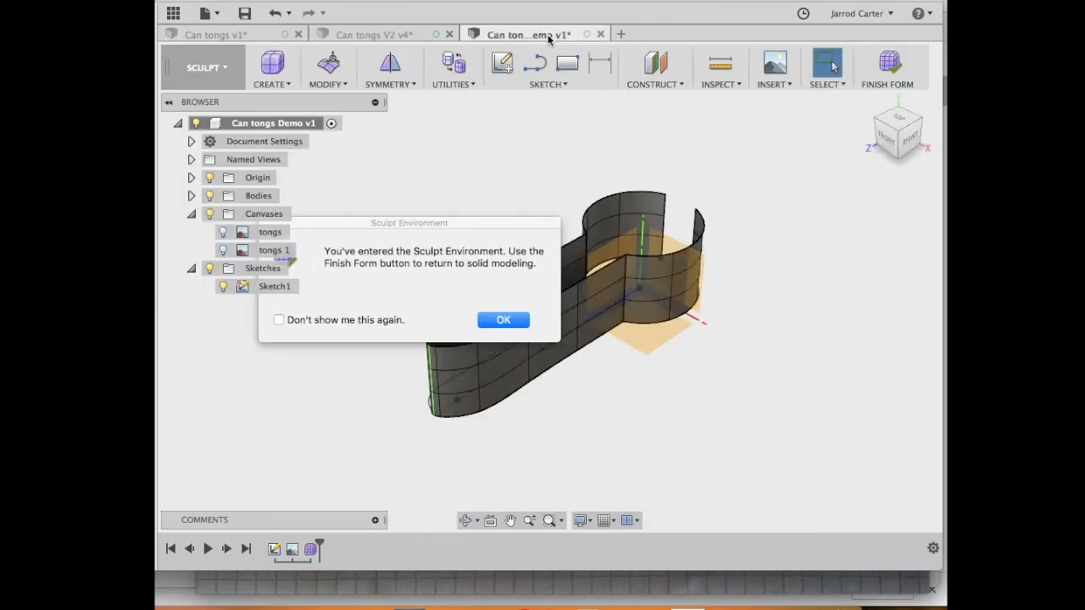
pyautogui.click(502, 319)
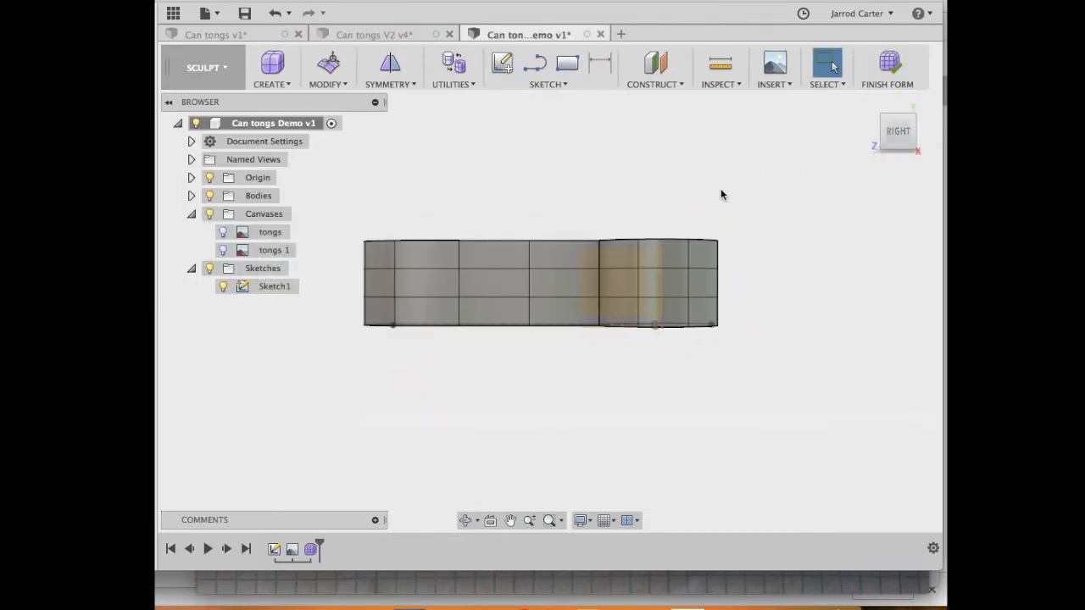
# Turn the tongs canvas back on so its 165 and 40 markings show behind the wall.
pyautogui.click(224, 251)
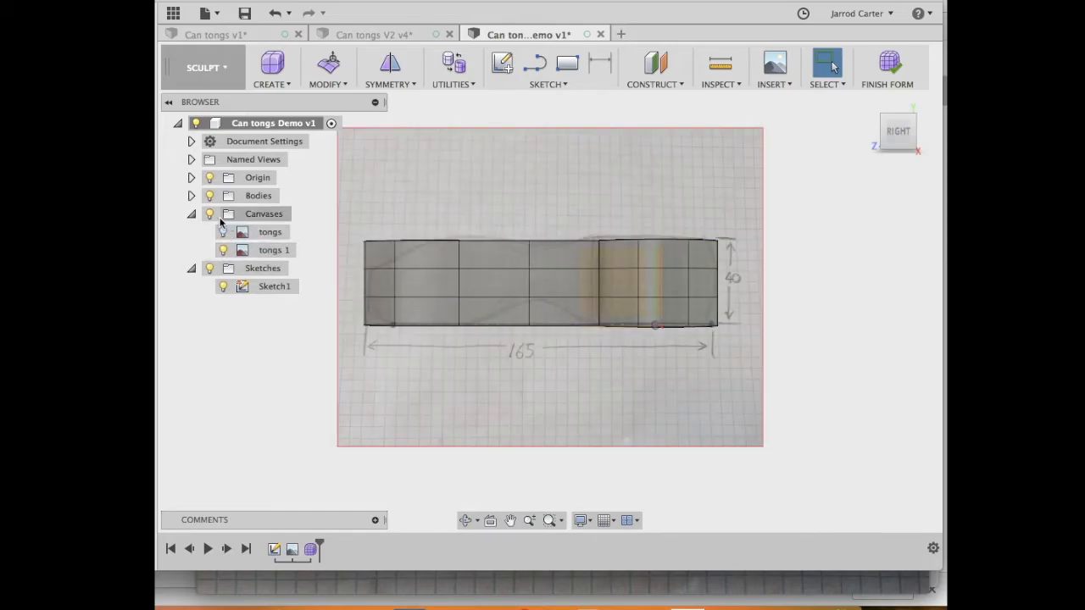
pyautogui.click(492, 305)
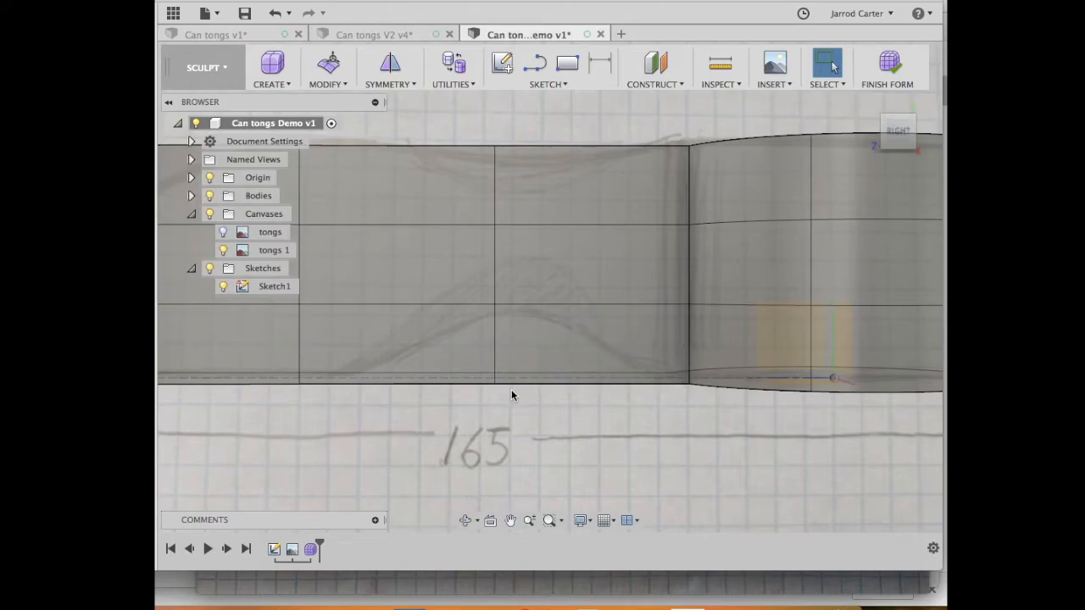
pyautogui.moveTo(495, 386)
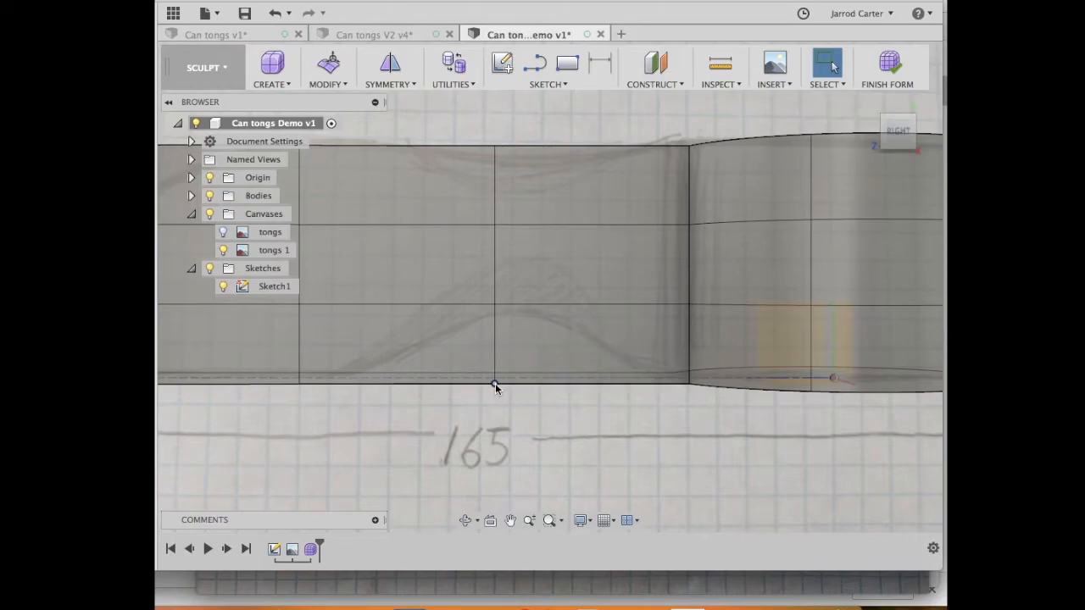
# Try raising the bottom middle and left lower vertices in Edit Form, then abandon the reshape.
pyautogui.rightClick(495, 386)
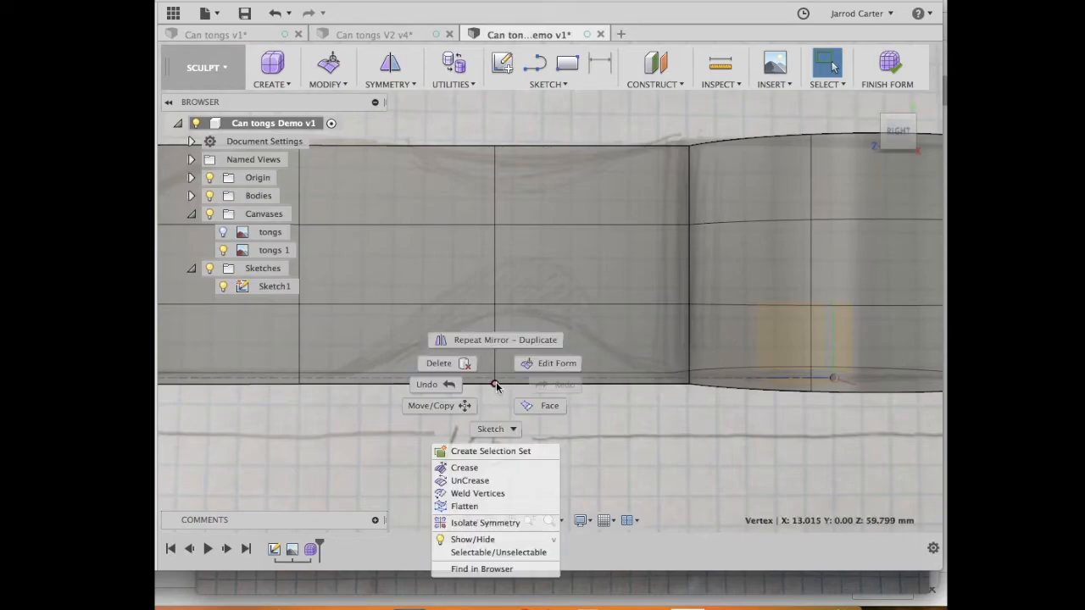
pyautogui.click(556, 363)
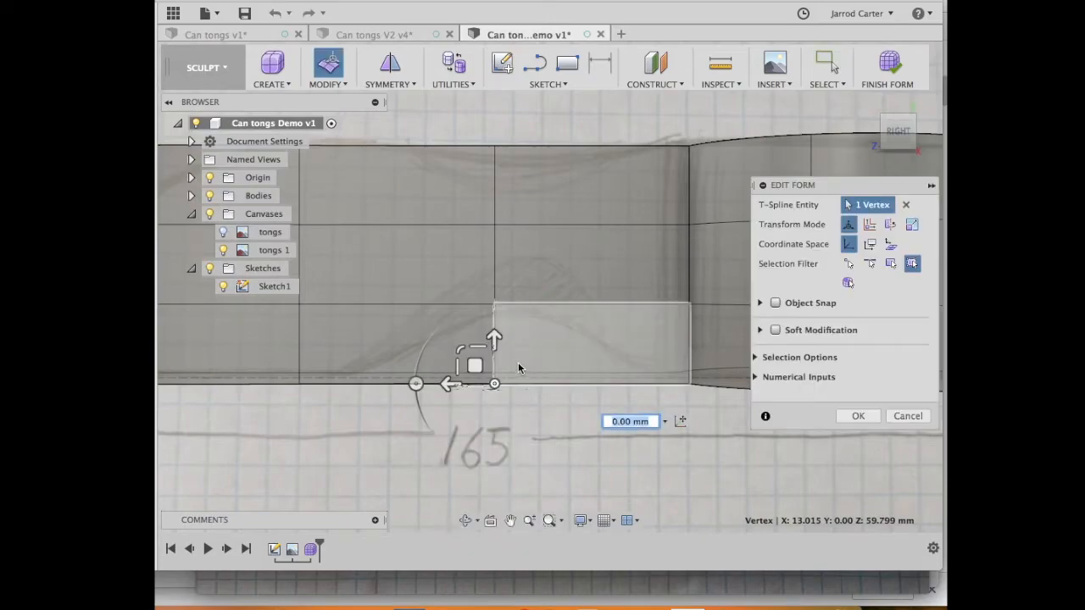
pyautogui.moveTo(495, 337); pyautogui.dragTo(495, 288)
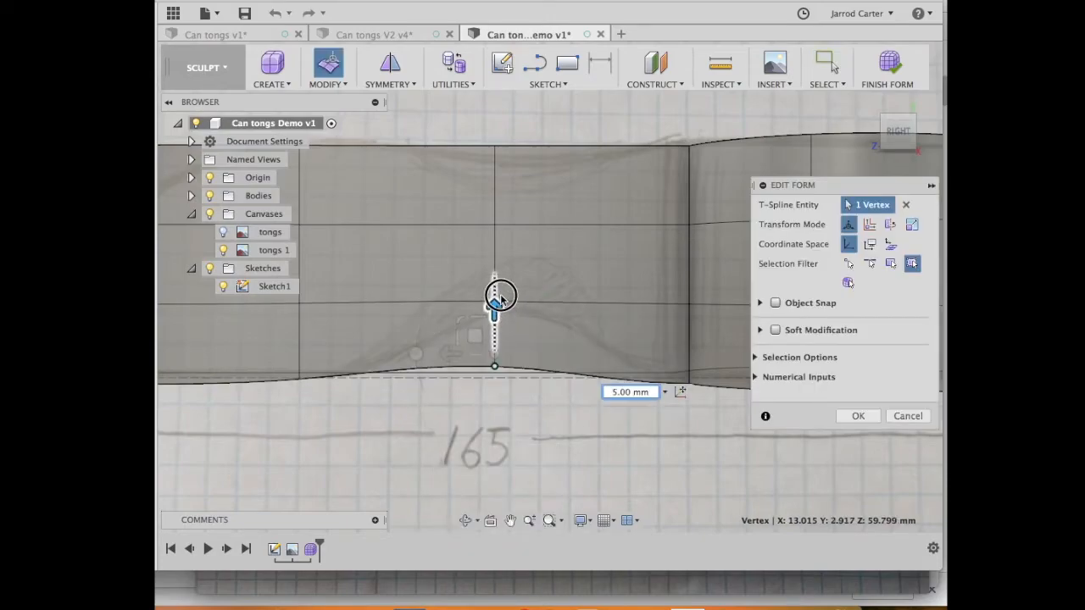
pyautogui.moveTo(495, 302); pyautogui.dragTo(494, 218)
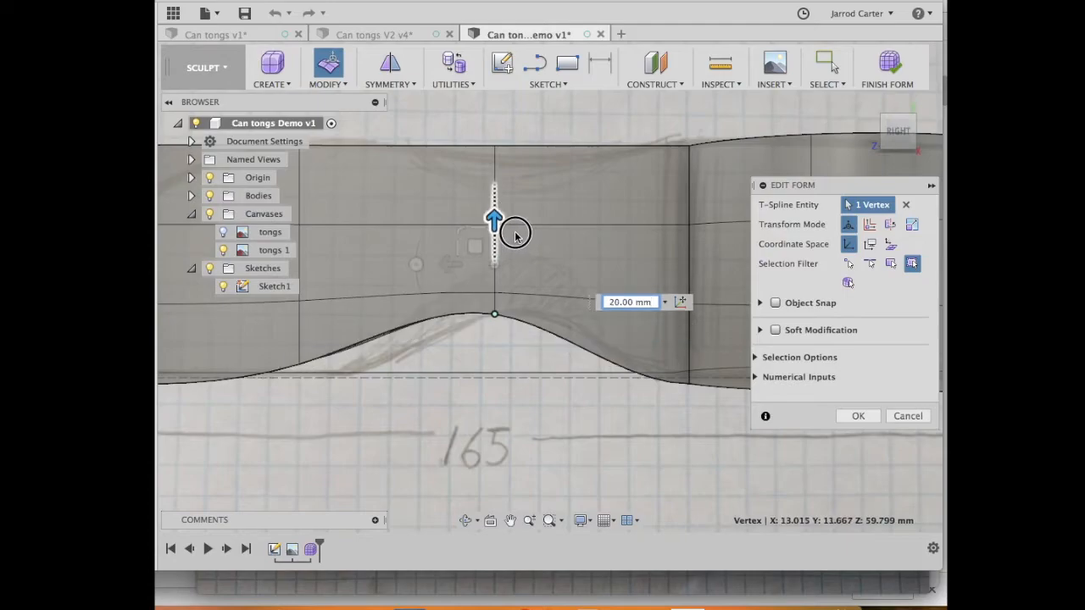
pyautogui.moveTo(495, 220); pyautogui.dragTo(488, 268)
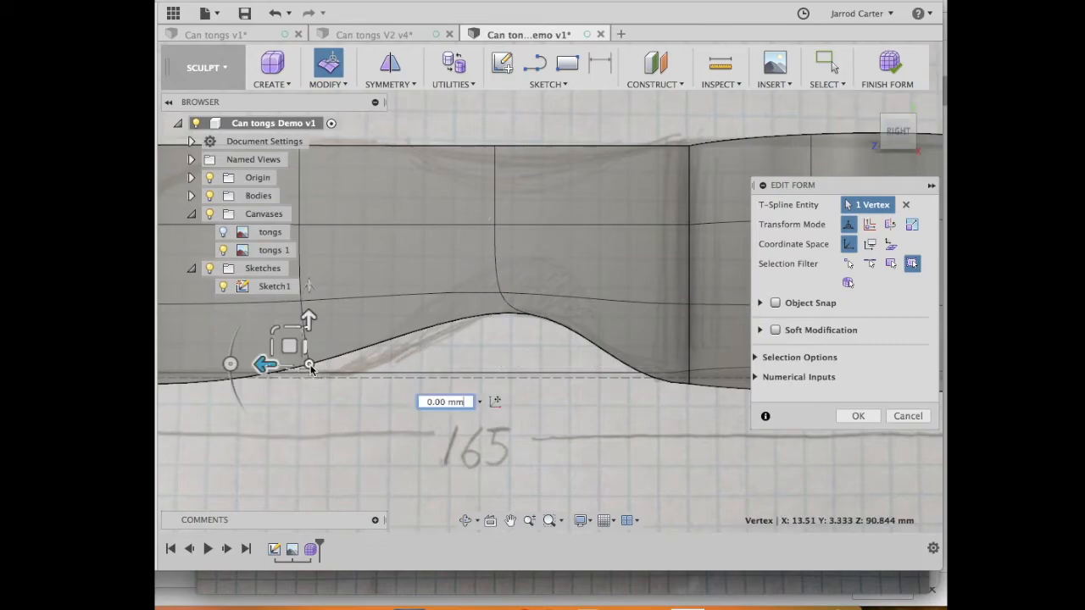
pyautogui.moveTo(308, 365); pyautogui.dragTo(270, 366)
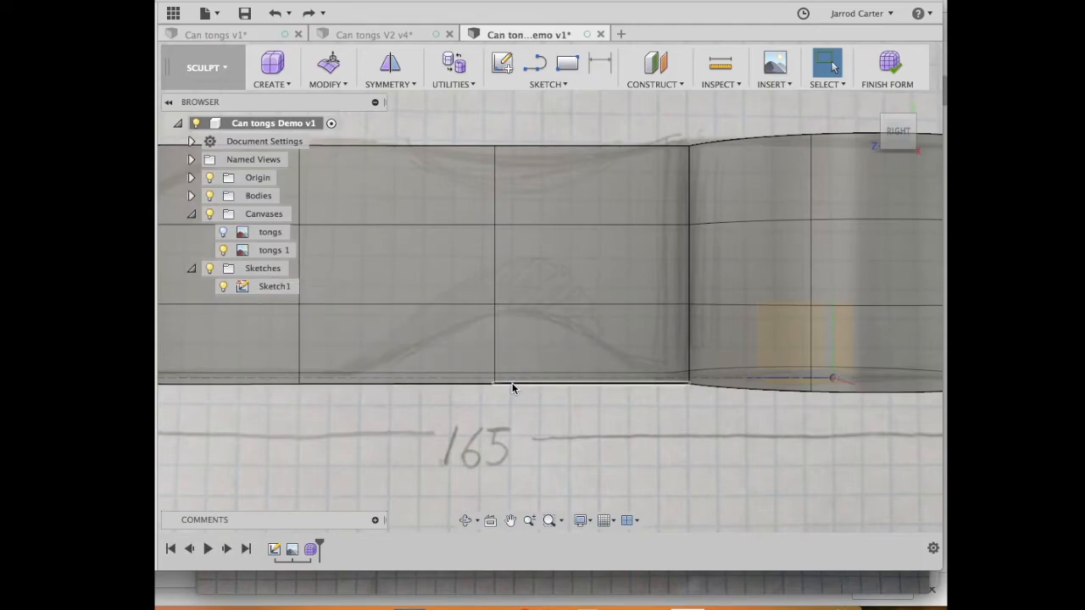
# Start Edit Form on the lower middle edge of the mirrored wall.
pyautogui.click(590, 379)
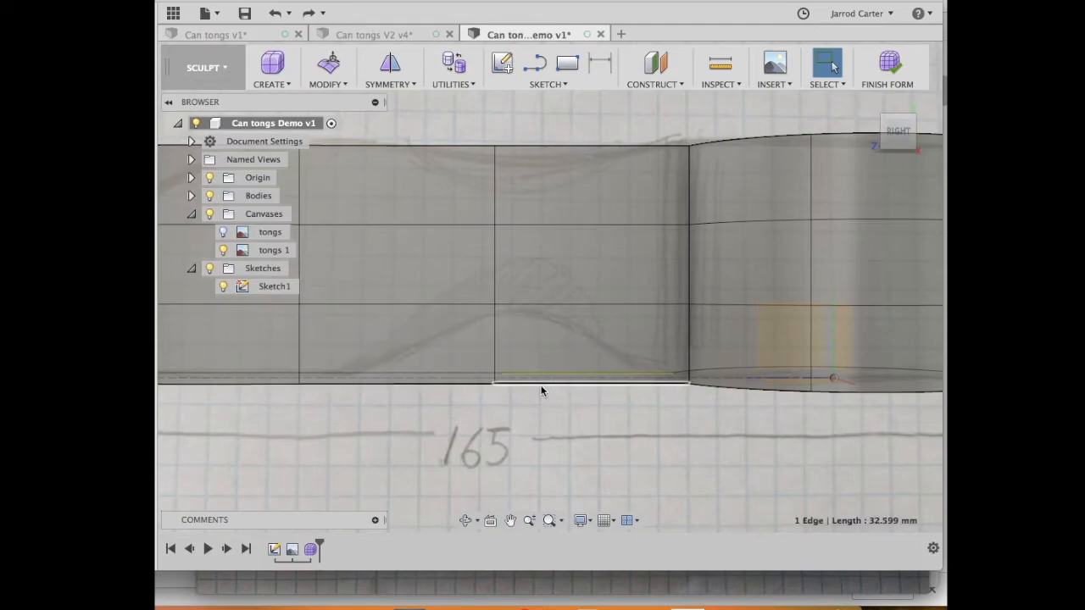
pyautogui.rightClick(542, 389)
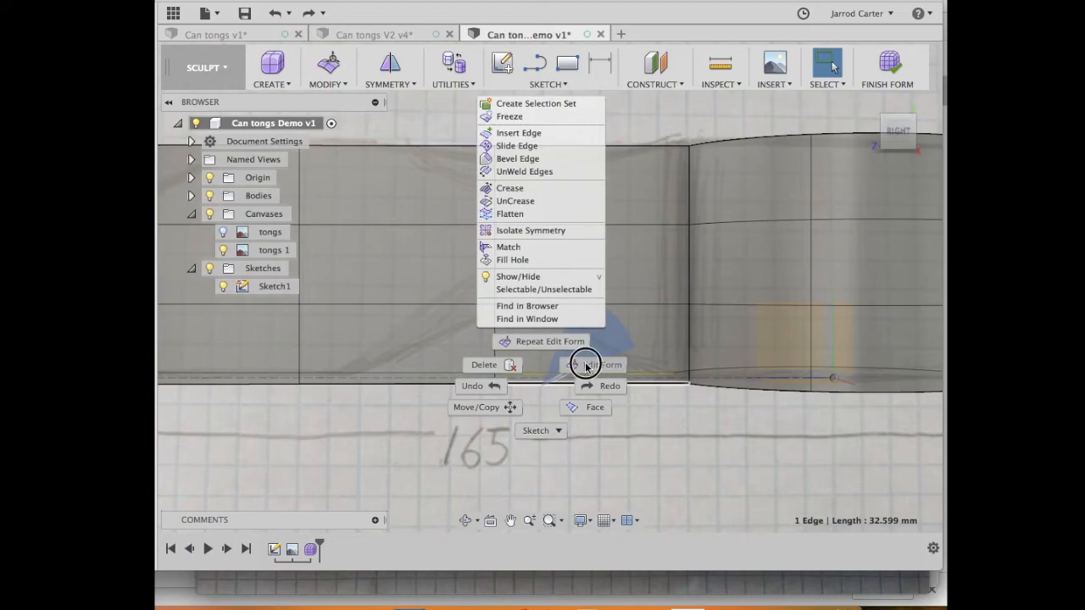
pyautogui.click(606, 364)
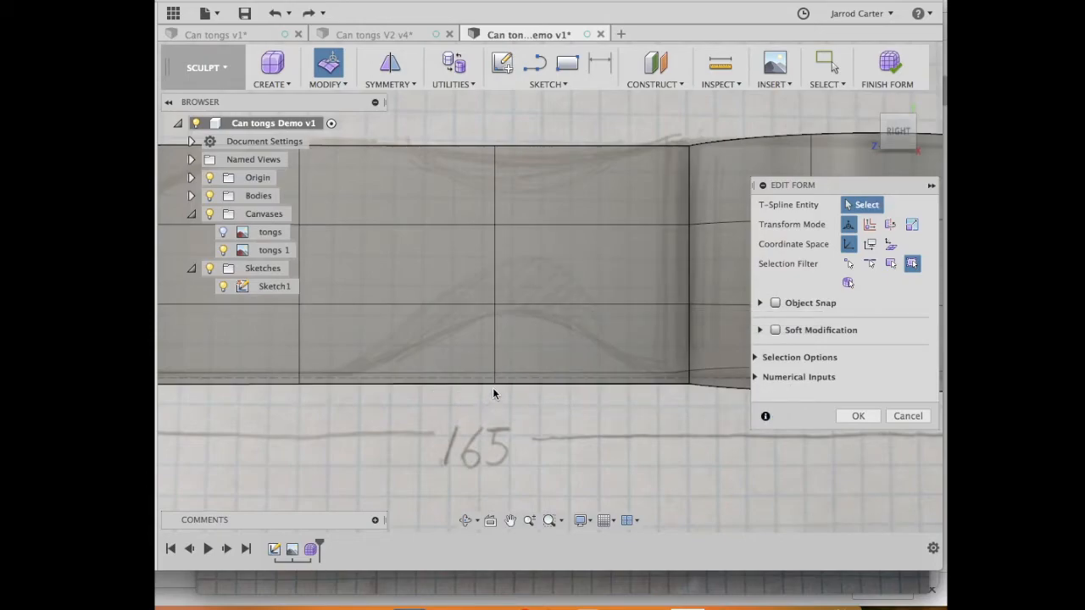
# Raise the middle bottom vertex into an arched waist and nudge the top middle vertex.
pyautogui.click(495, 386)
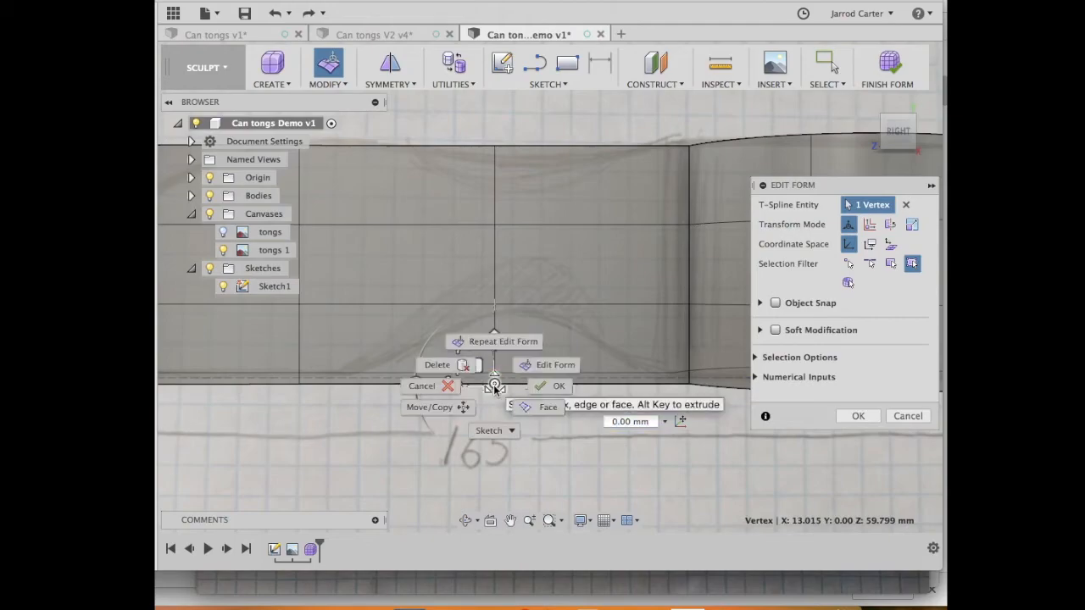
pyautogui.moveTo(495, 381); pyautogui.dragTo(495, 305)
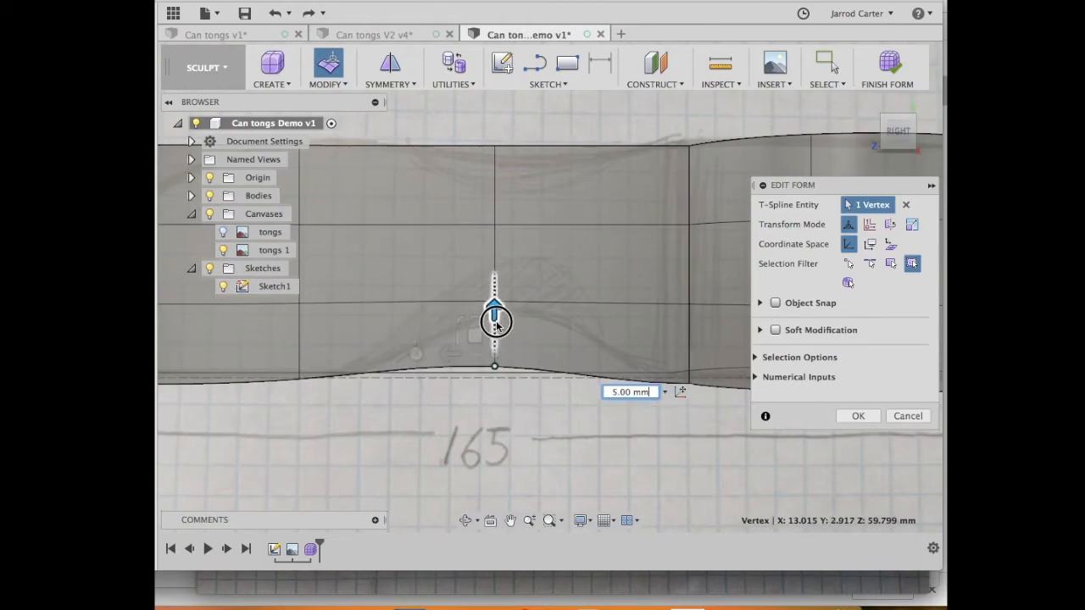
pyautogui.moveTo(495, 305); pyautogui.dragTo(495, 217)
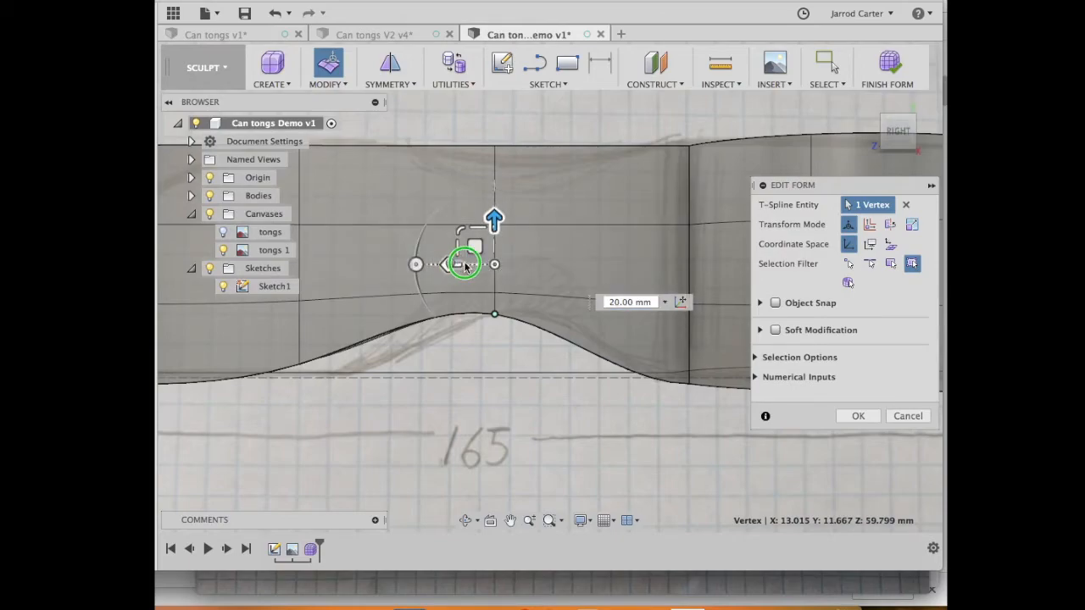
pyautogui.click(857, 415)
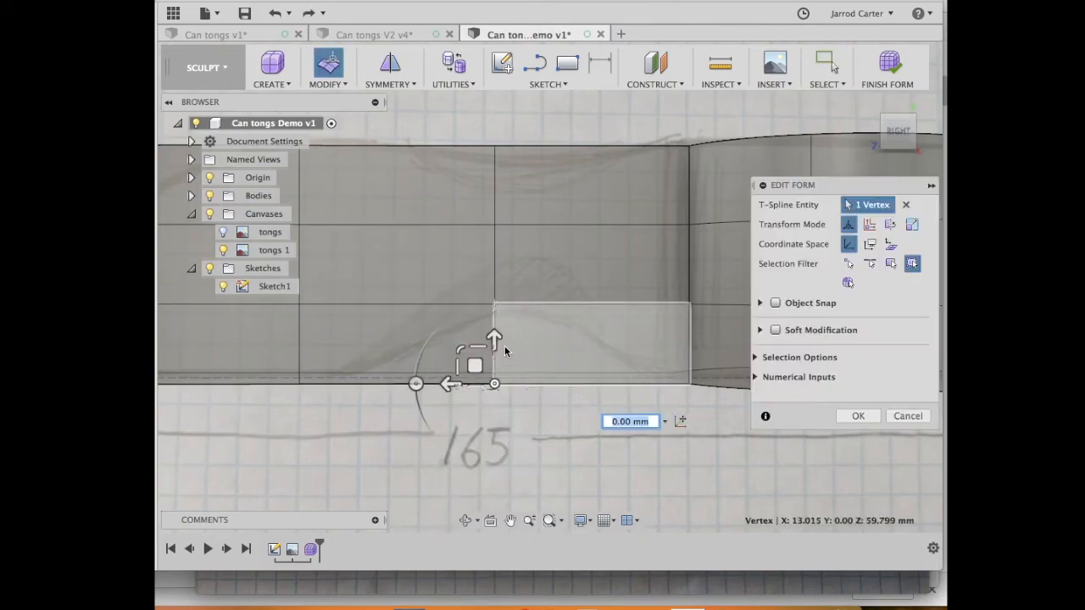
pyautogui.moveTo(495, 338); pyautogui.dragTo(495, 291)
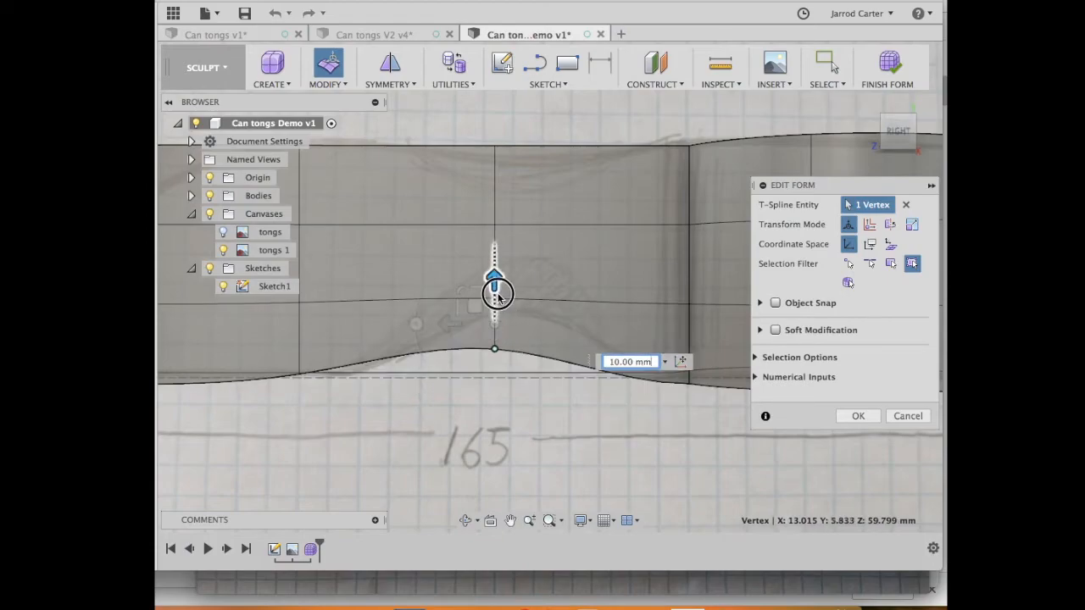
pyautogui.moveTo(495, 292); pyautogui.dragTo(495, 220)
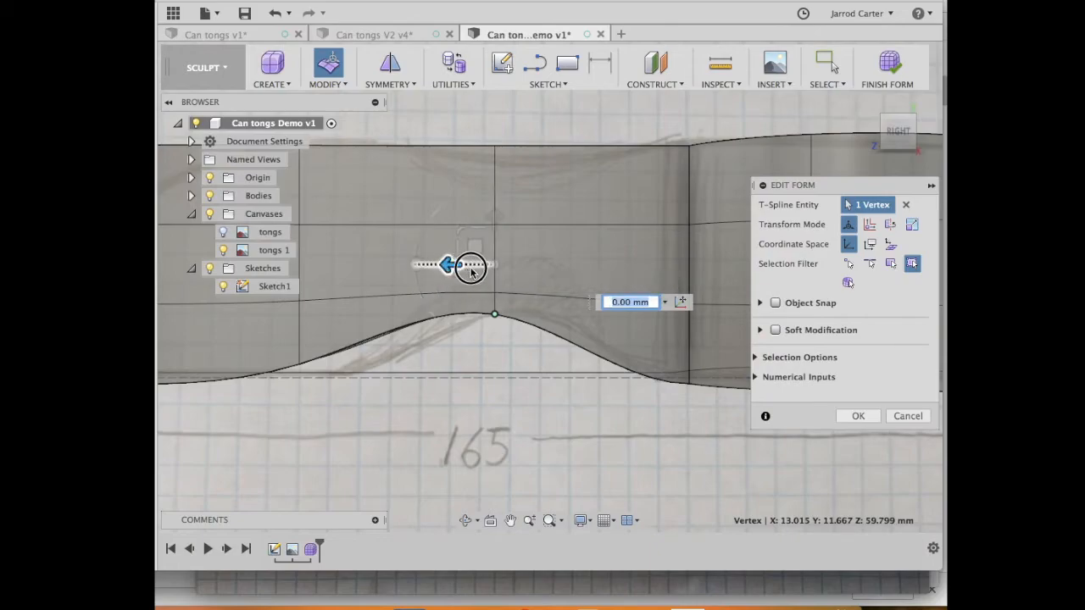
pyautogui.moveTo(450, 265); pyautogui.dragTo(508, 265)
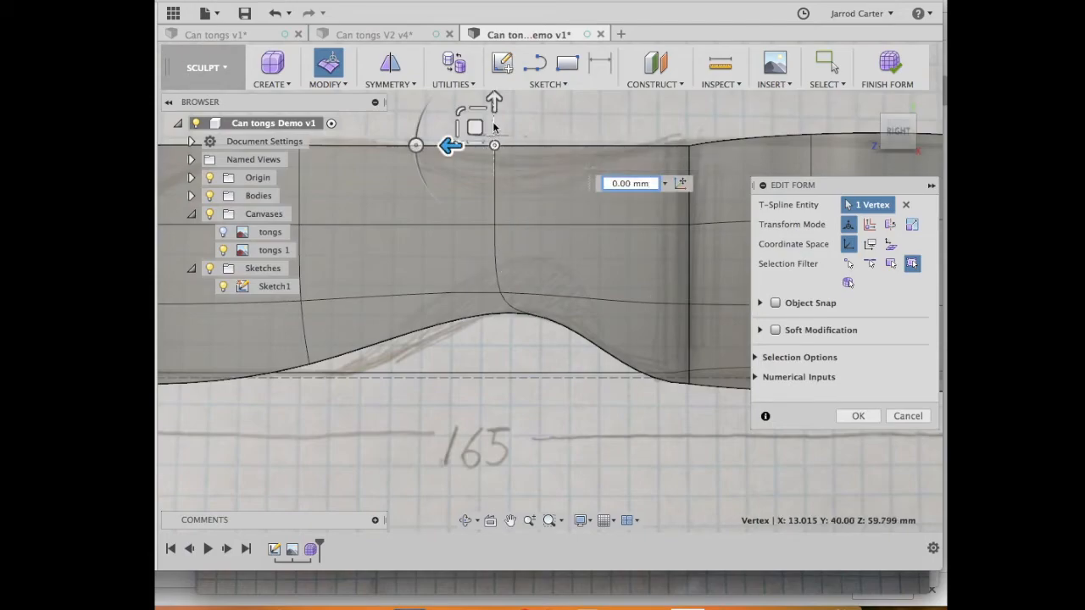
pyautogui.moveTo(495, 110); pyautogui.dragTo(499, 115)
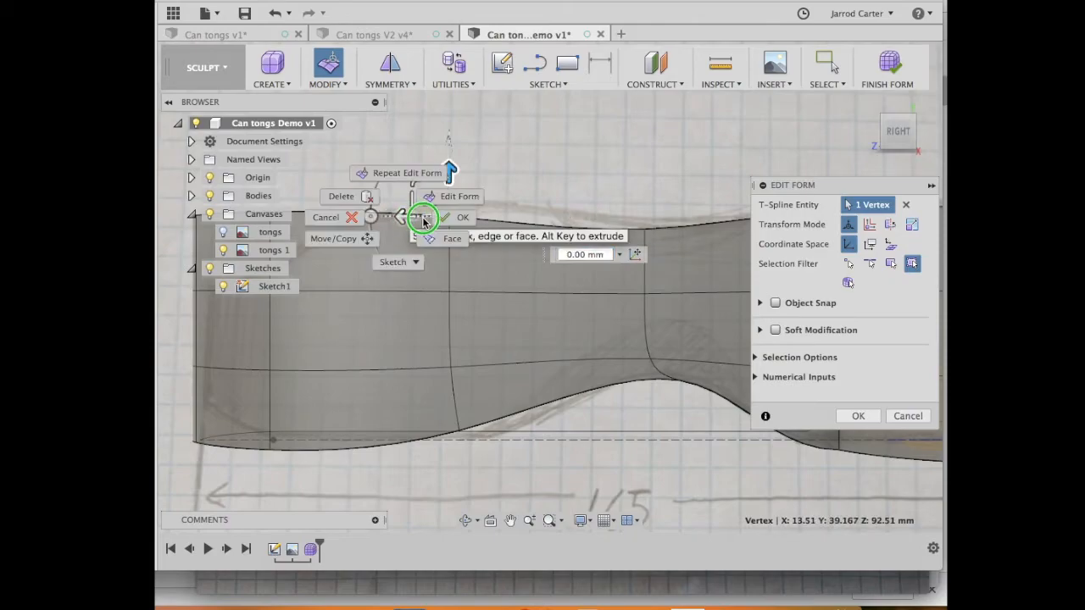
# Lower the top-edge vertices near the left end to taper the profile.
pyautogui.click(449, 217)
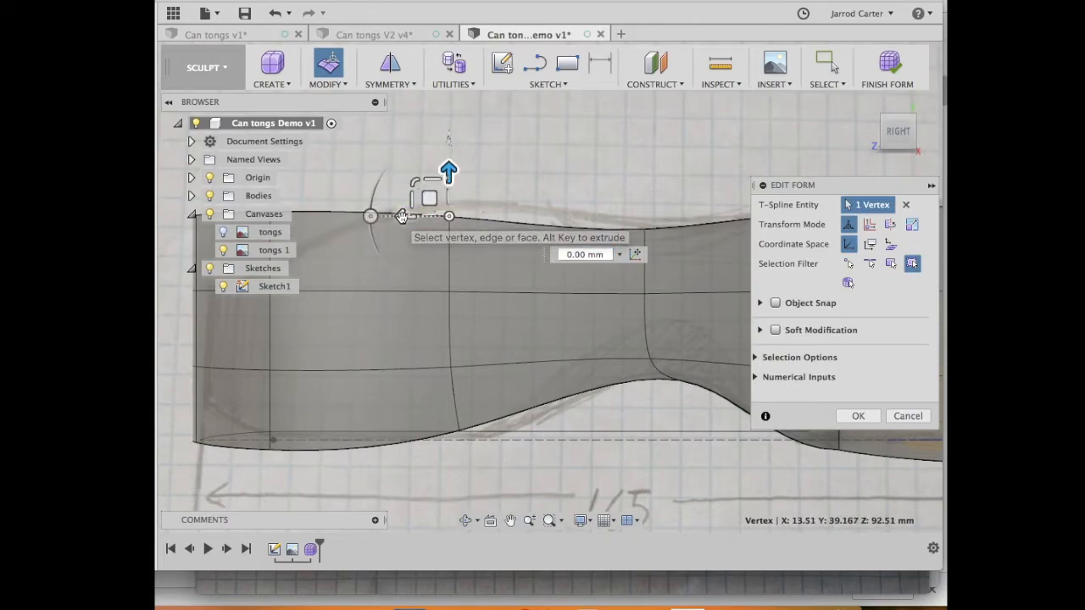
pyautogui.moveTo(450, 169); pyautogui.dragTo(449, 144)
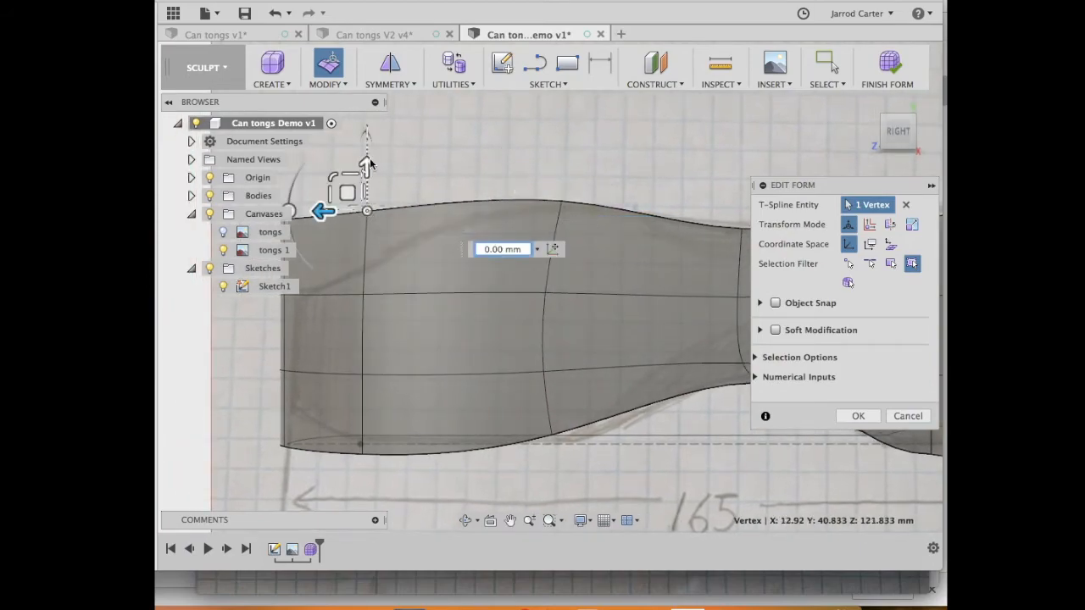
pyautogui.moveTo(367, 211); pyautogui.dragTo(366, 173)
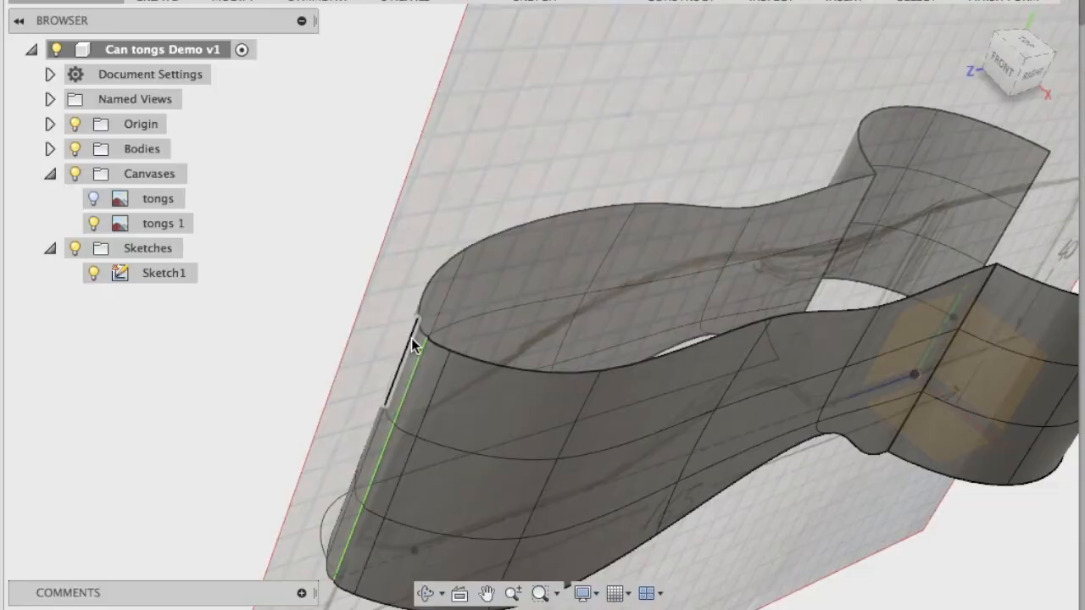
pyautogui.moveTo(427, 339)
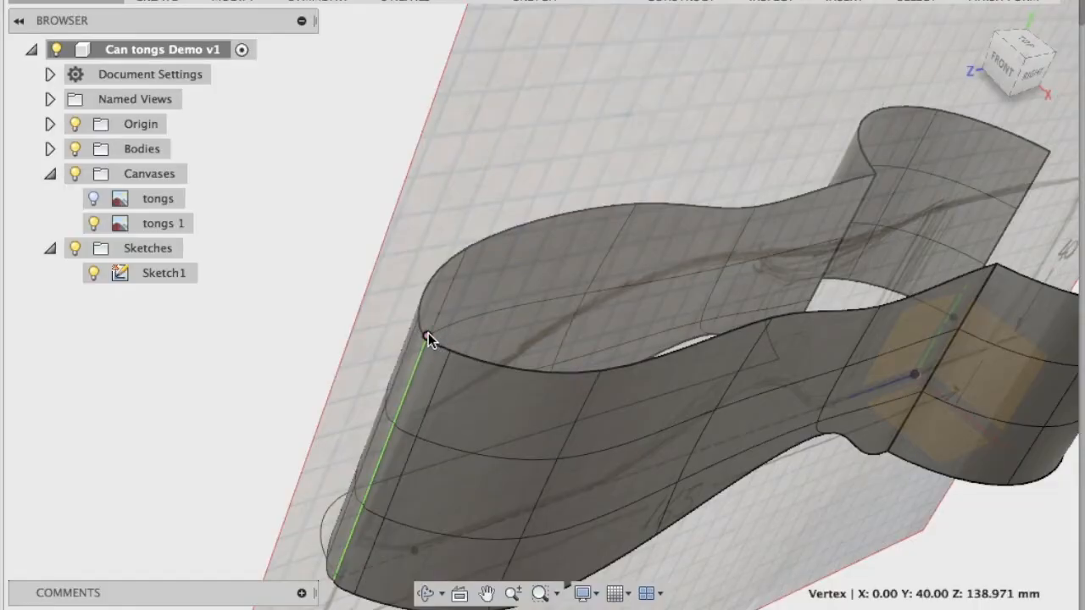
# Lower the left end's top corner by 15 mm and raise its lower end edge 5 mm to round it.
pyautogui.rightClick(427, 336)
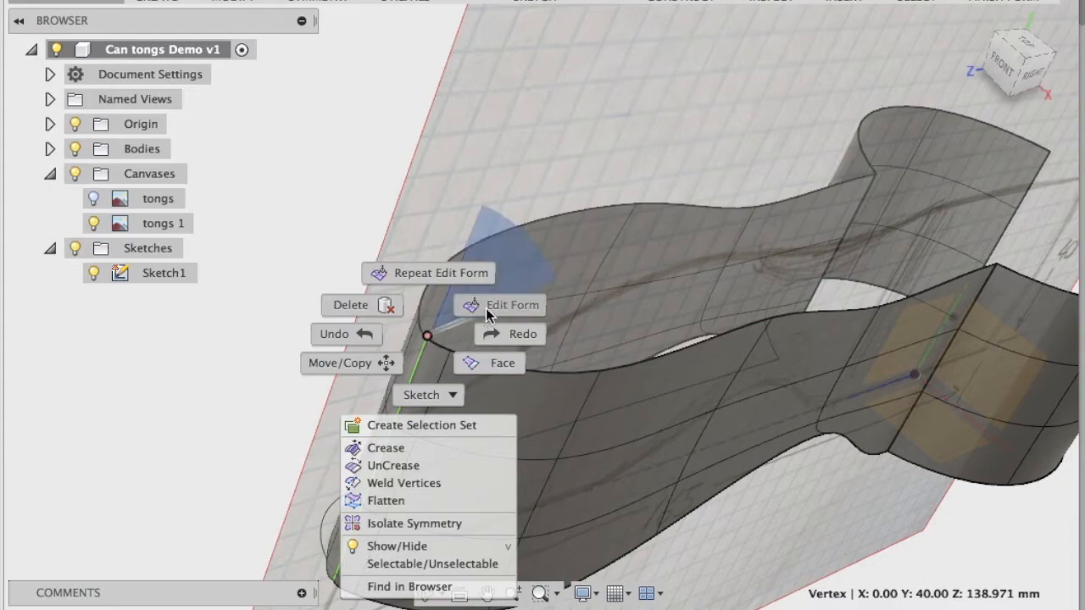
pyautogui.click(512, 305)
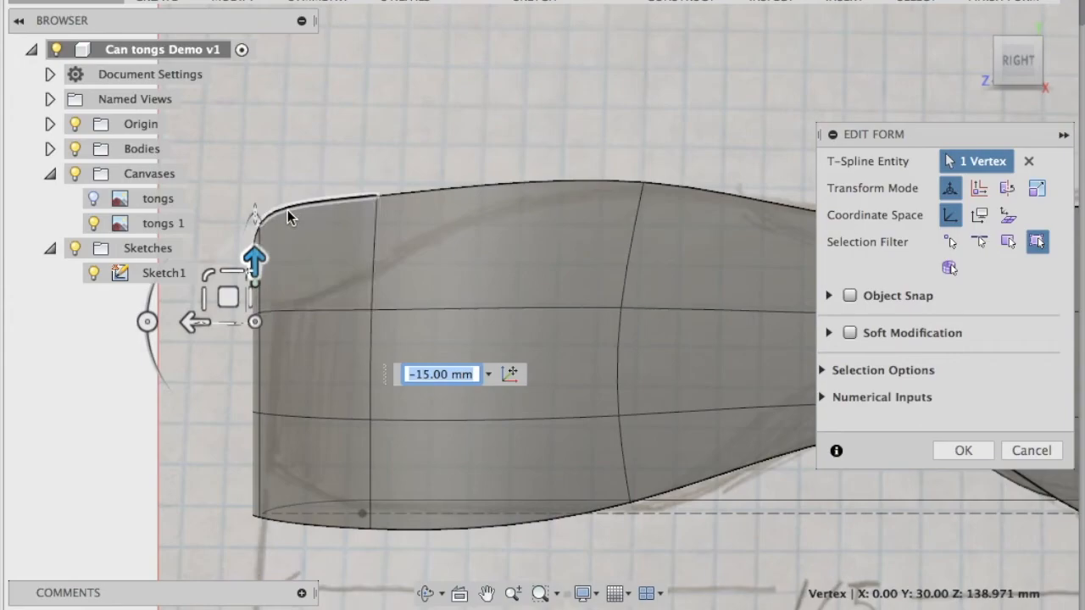
pyautogui.rightClick(288, 217)
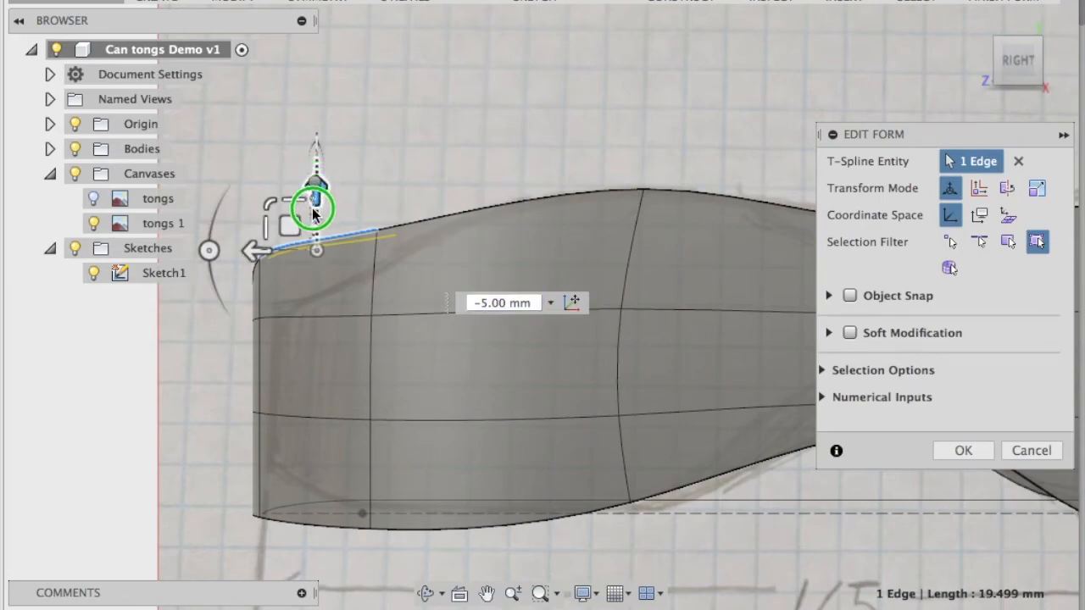
pyautogui.rightClick(316, 200)
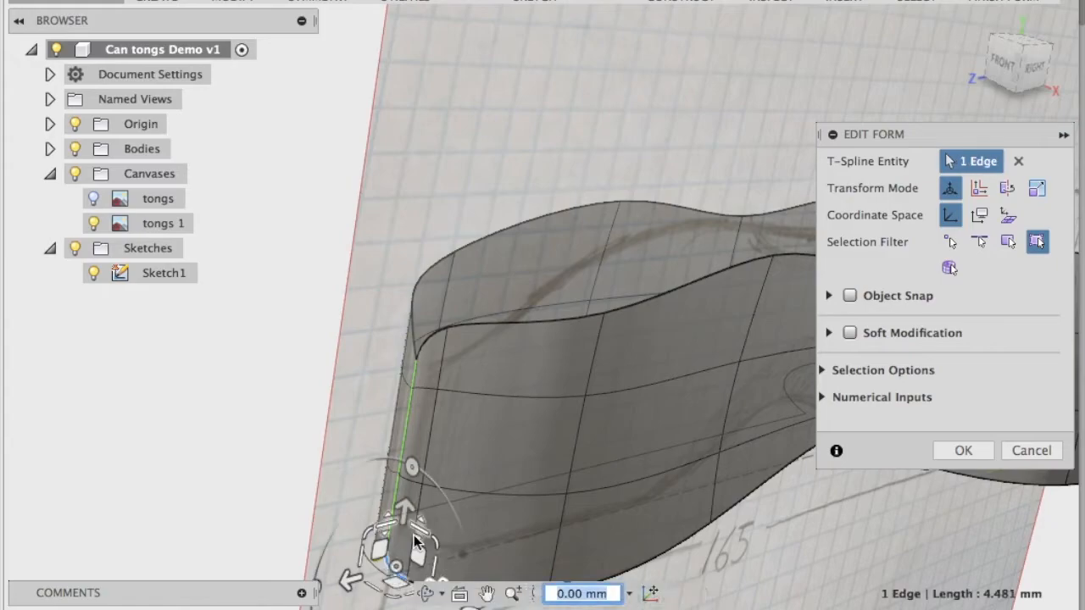
pyautogui.moveTo(410, 526); pyautogui.dragTo(415, 475)
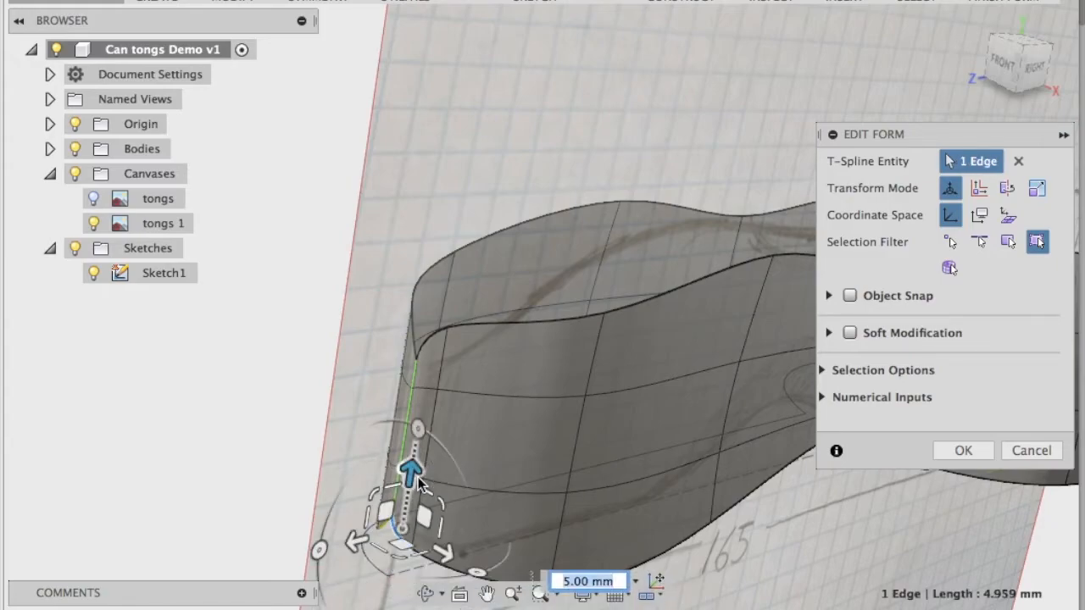
pyautogui.click(1027, 65)
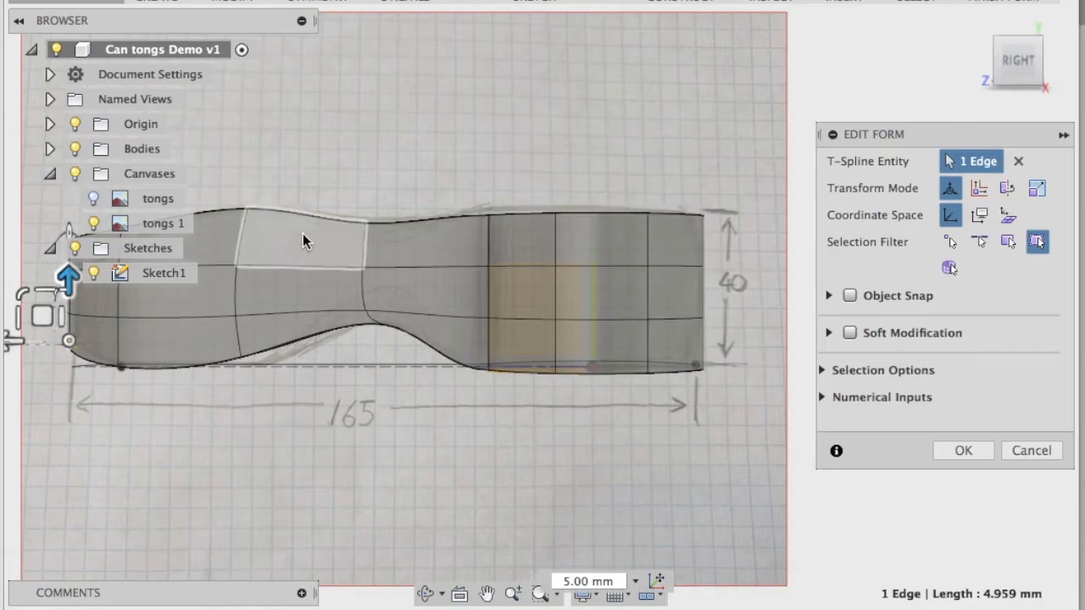
# Finish Edit Form, view the reshaped wall in 3D and dismiss the Sculpt Environment notice.
pyautogui.click(92, 196)
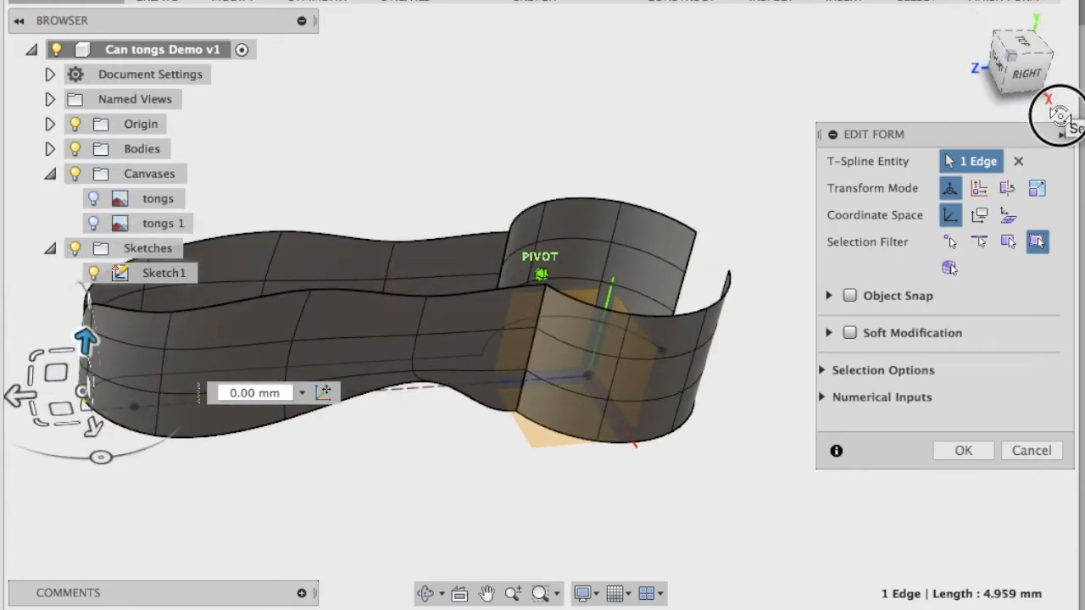
pyautogui.click(962, 450)
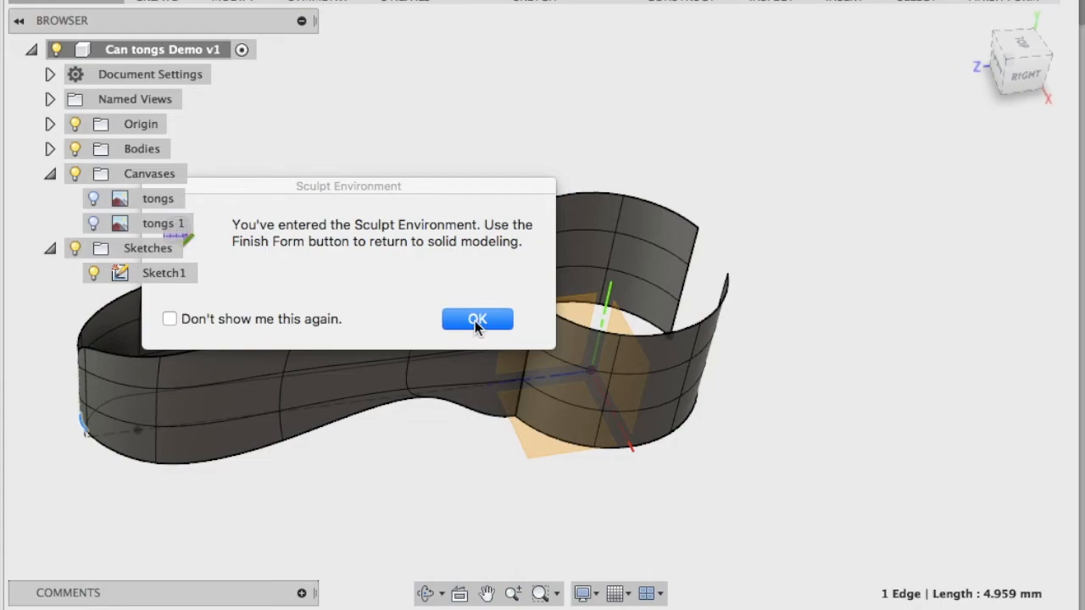
pyautogui.click(477, 318)
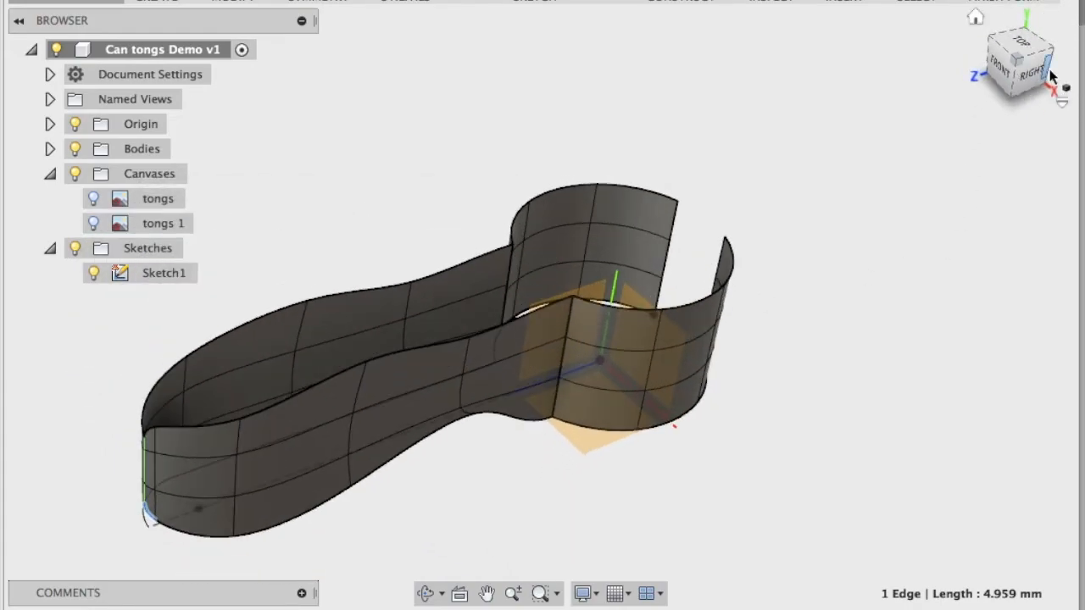
# Push two side faces near the left end outward 5 mm each and dismiss the Sculpt notice.
pyautogui.click(403, 415)
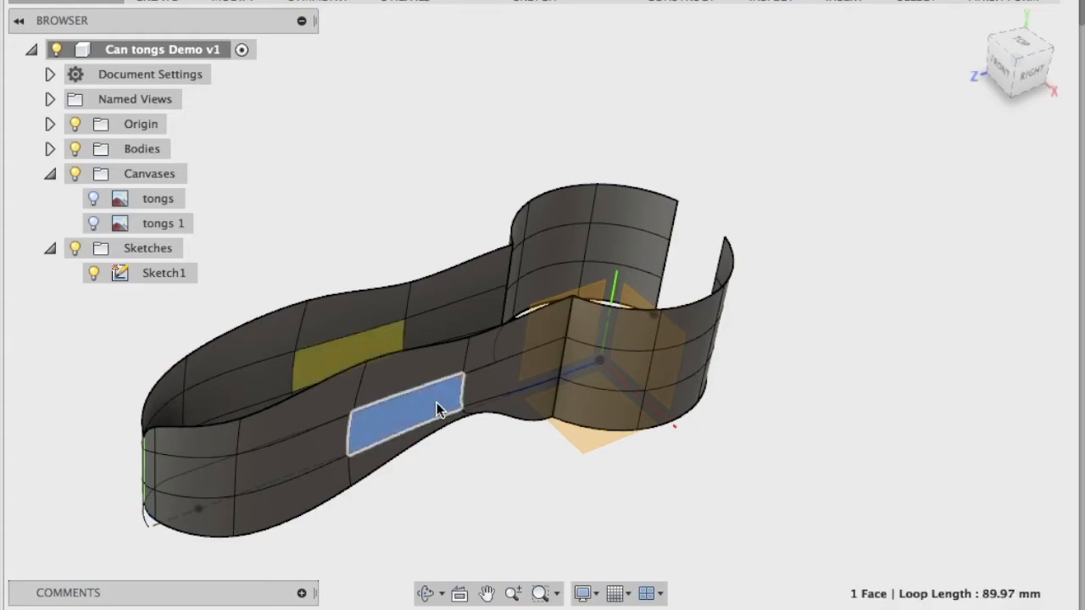
pyautogui.rightClick(439, 409)
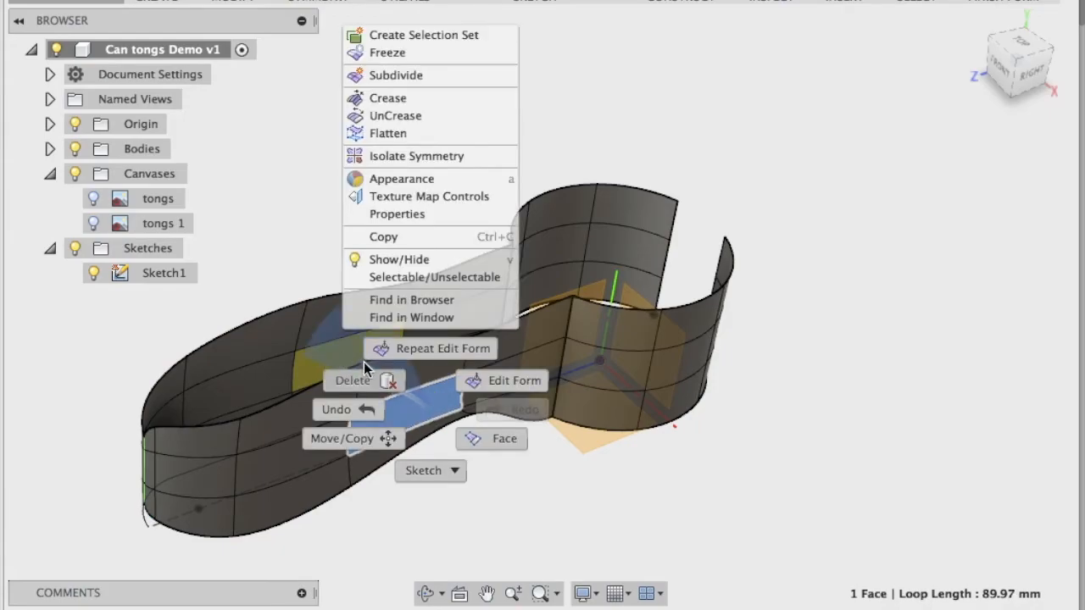
pyautogui.click(516, 379)
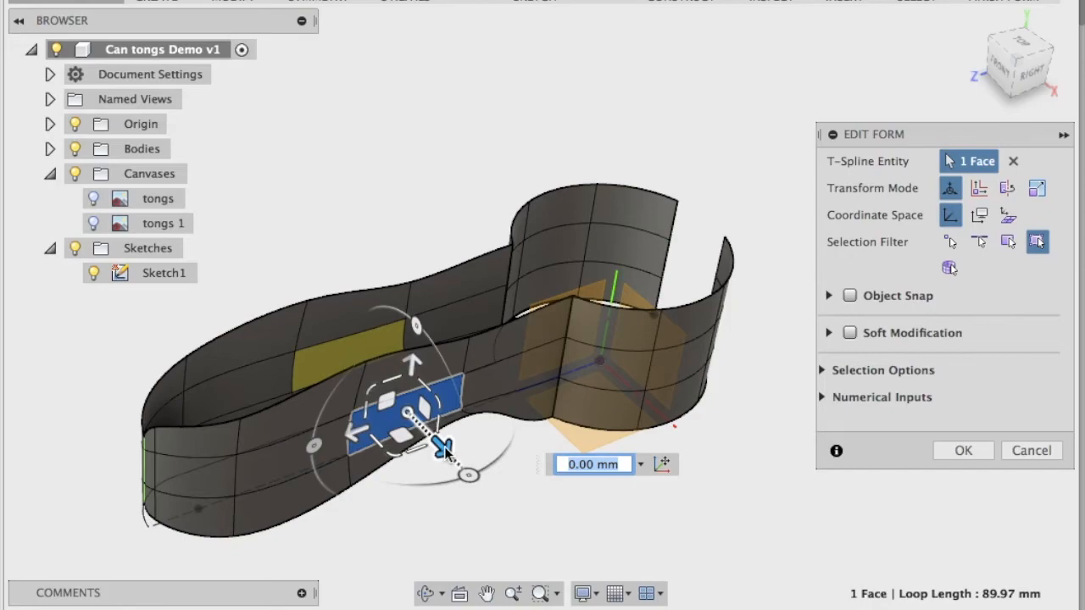
pyautogui.rightClick(449, 455)
pyautogui.write('5')
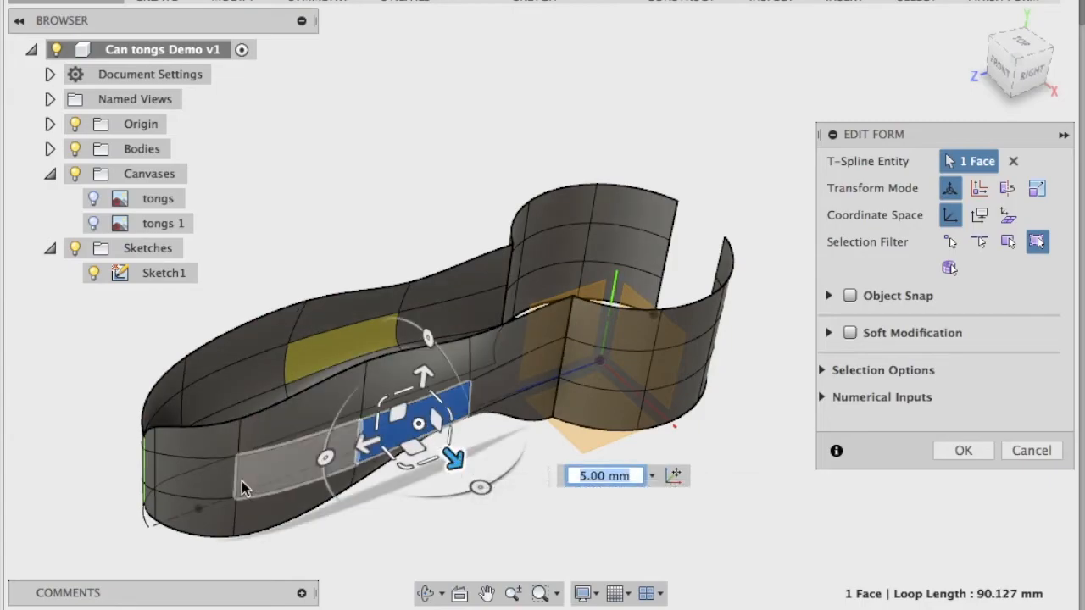
pyautogui.moveTo(455, 458); pyautogui.dragTo(331, 495)
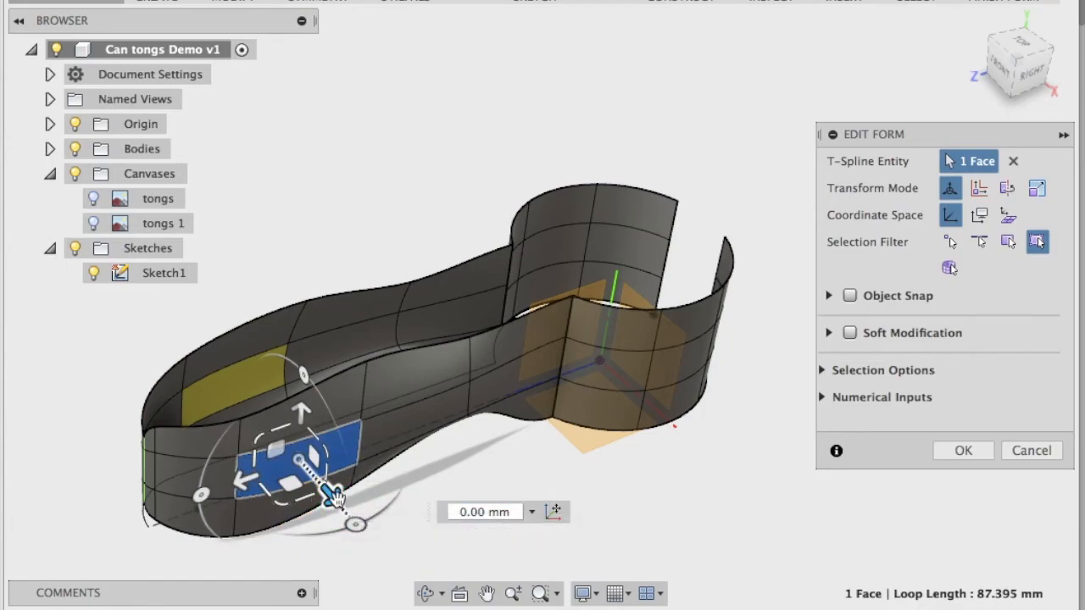
pyautogui.moveTo(336, 494); pyautogui.dragTo(342, 509)
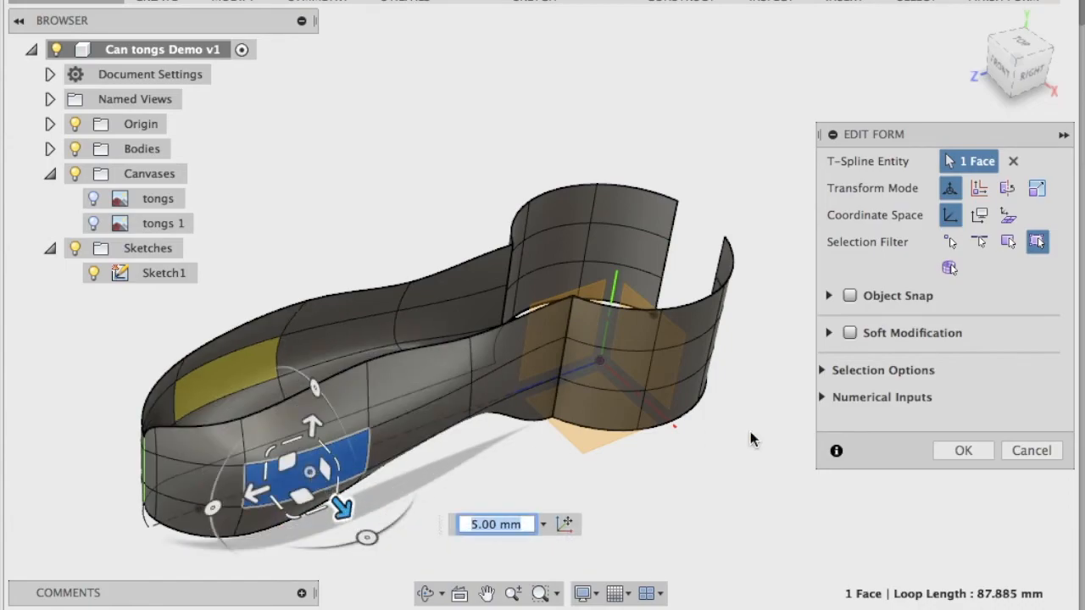
pyautogui.click(963, 451)
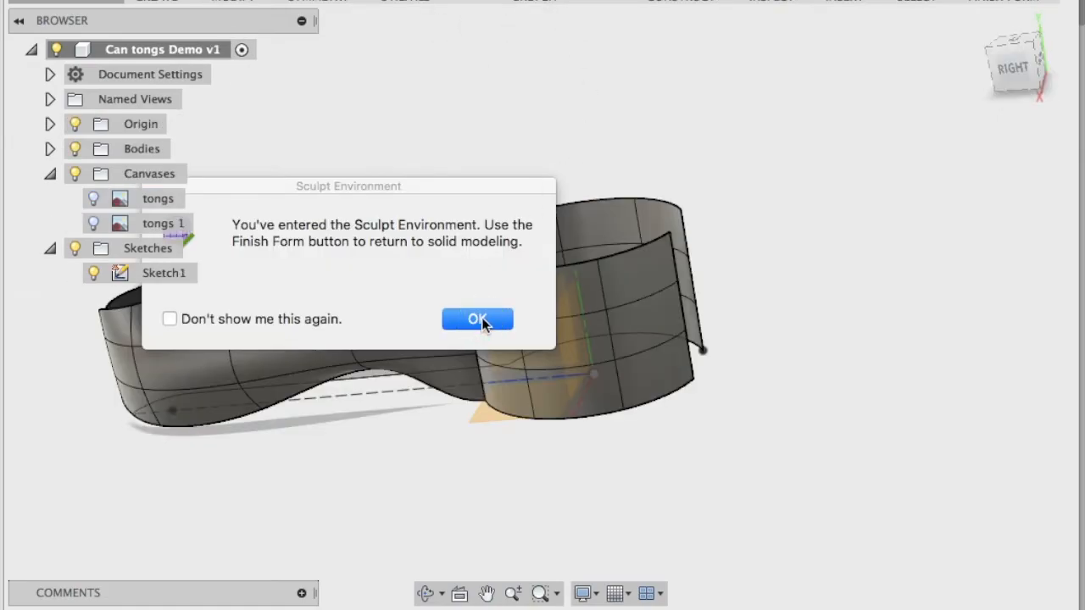
pyautogui.click(478, 318)
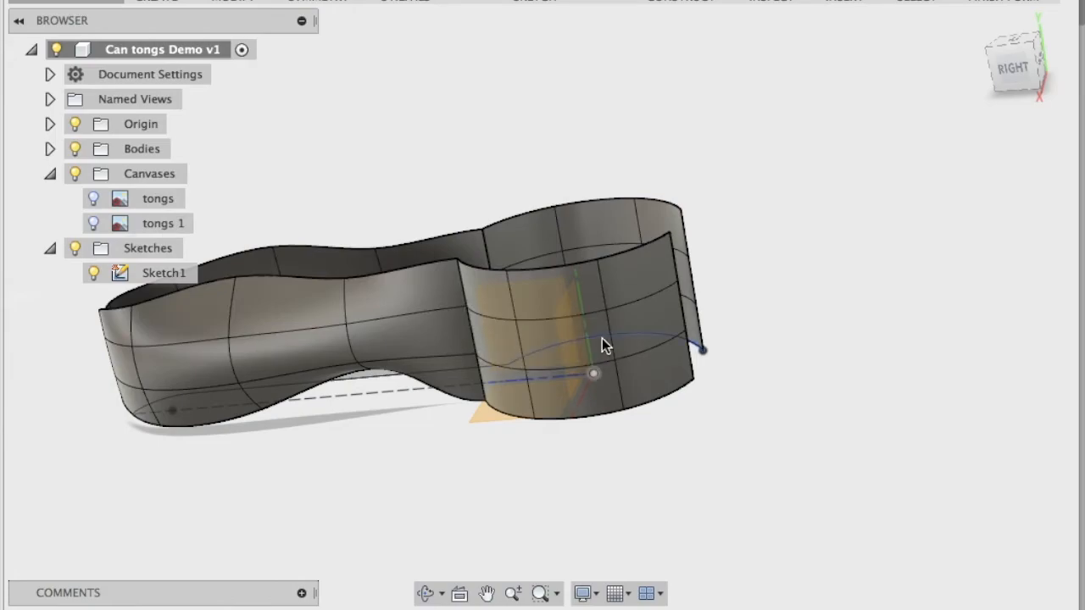
# Push the band of faces around the rounded end outward 5 mm to bulge the grip.
pyautogui.click(642, 326)
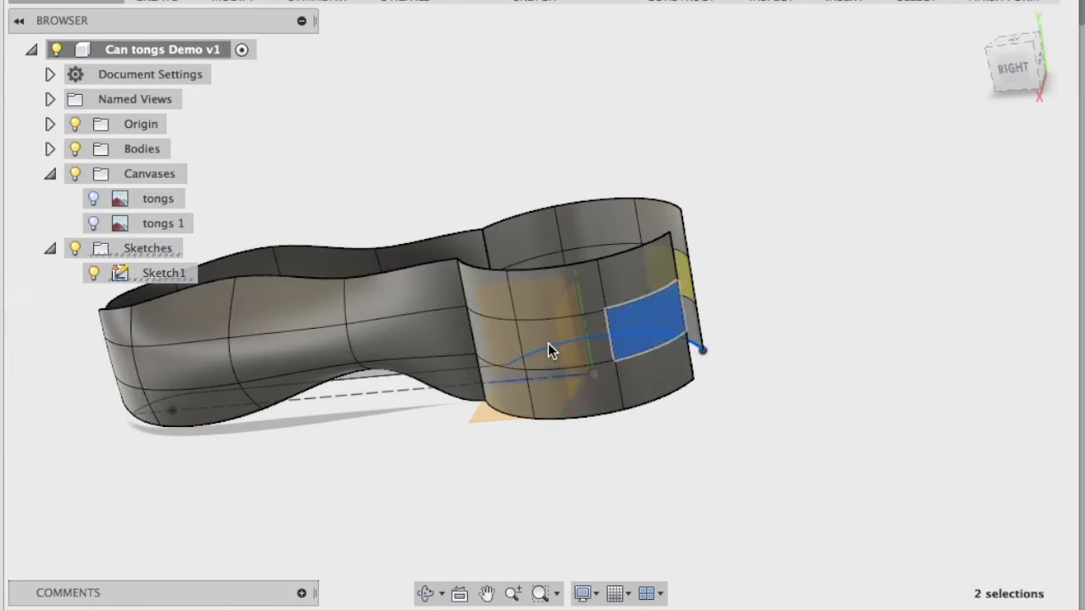
pyautogui.click(495, 343)
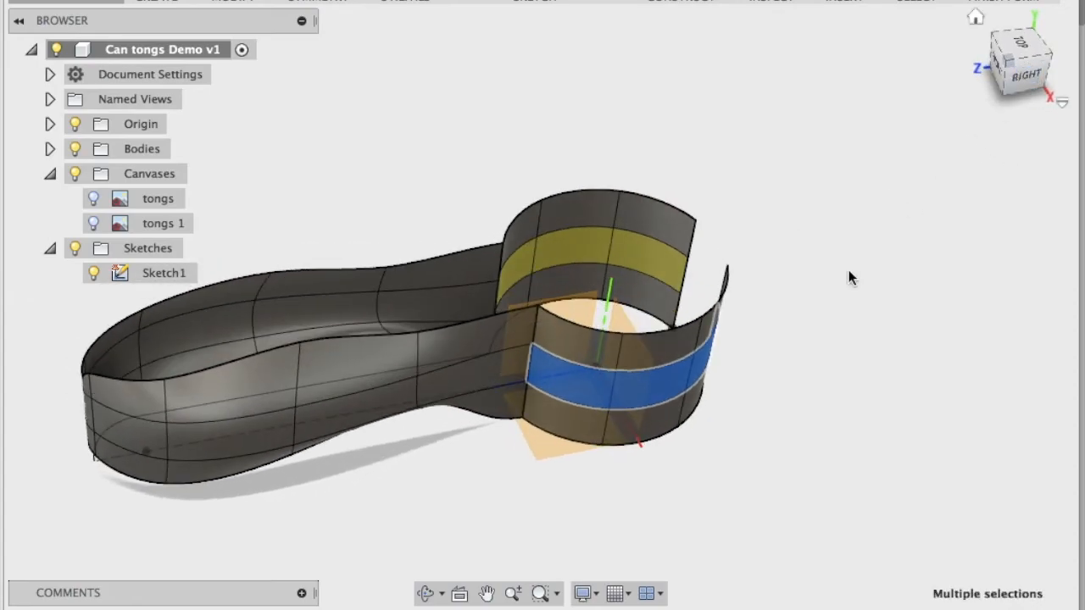
pyautogui.rightClick(635, 399)
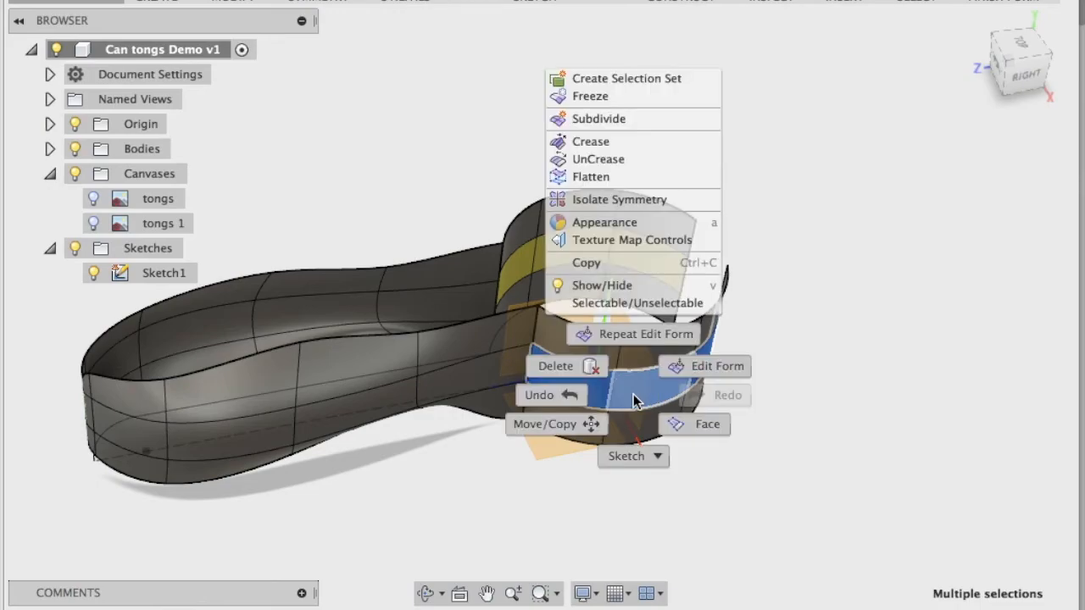
pyautogui.click(715, 366)
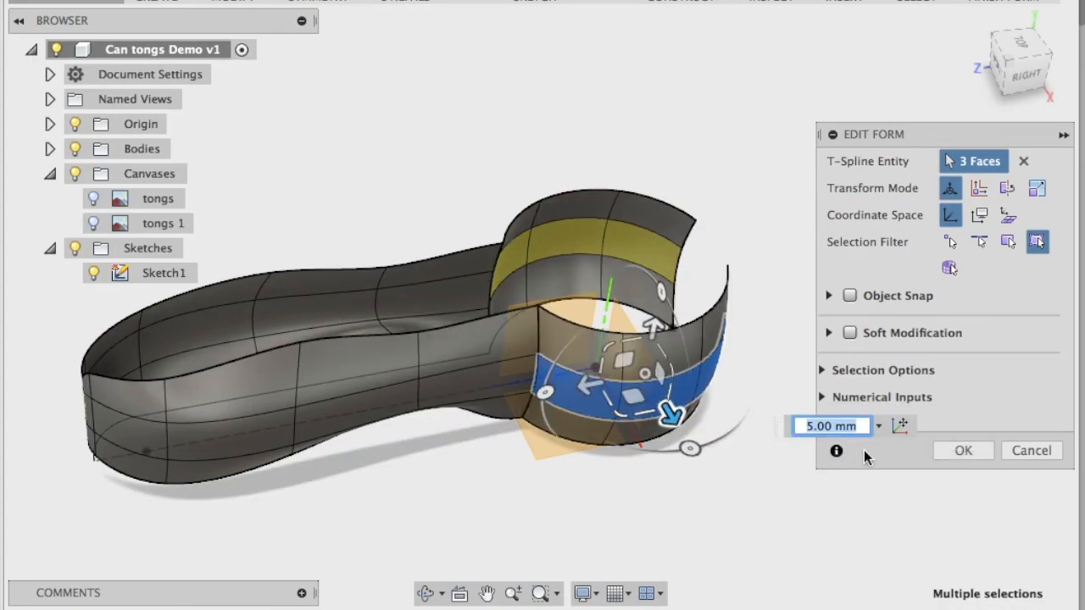
pyautogui.click(962, 451)
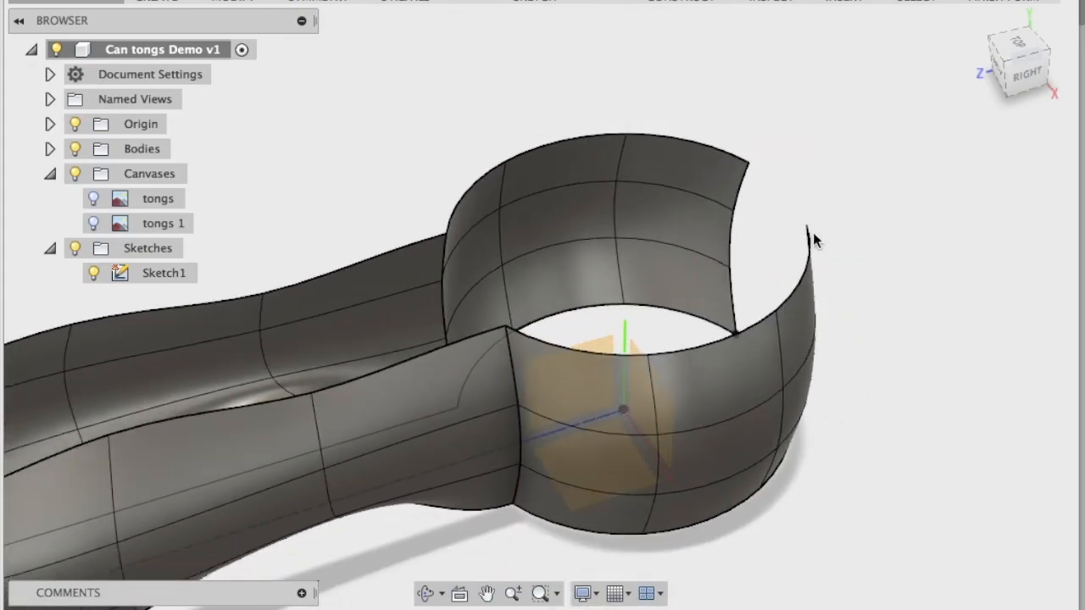
# Thicken the tongs body by -3.00 mm, Soft type, Normal direction.
pyautogui.moveTo(814, 239); pyautogui.dragTo(607, 188)
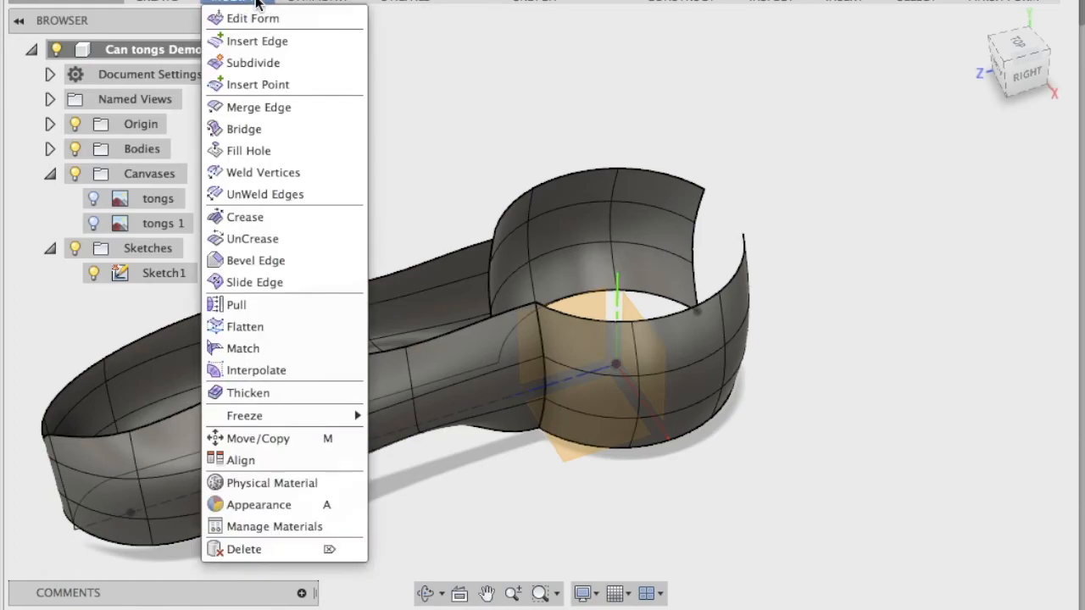
pyautogui.moveTo(248, 393)
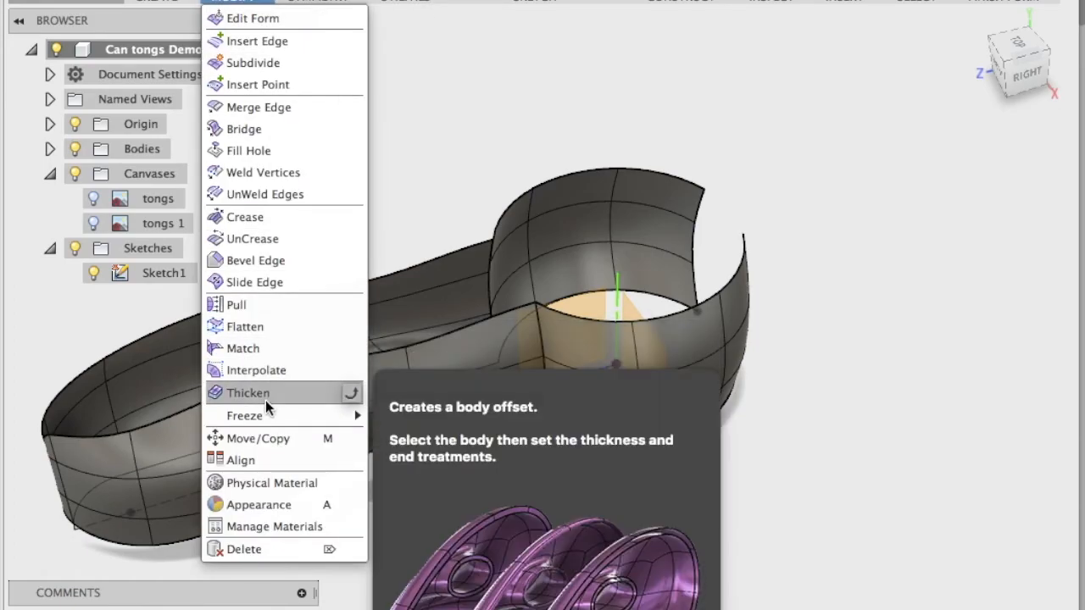
pyautogui.moveTo(248, 393)
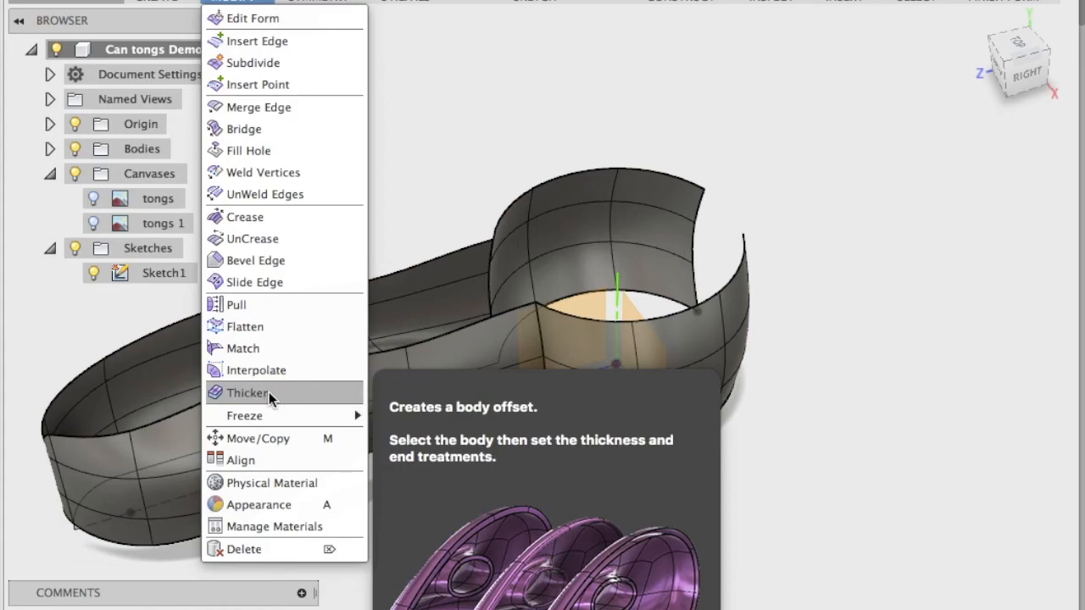
pyautogui.click(248, 394)
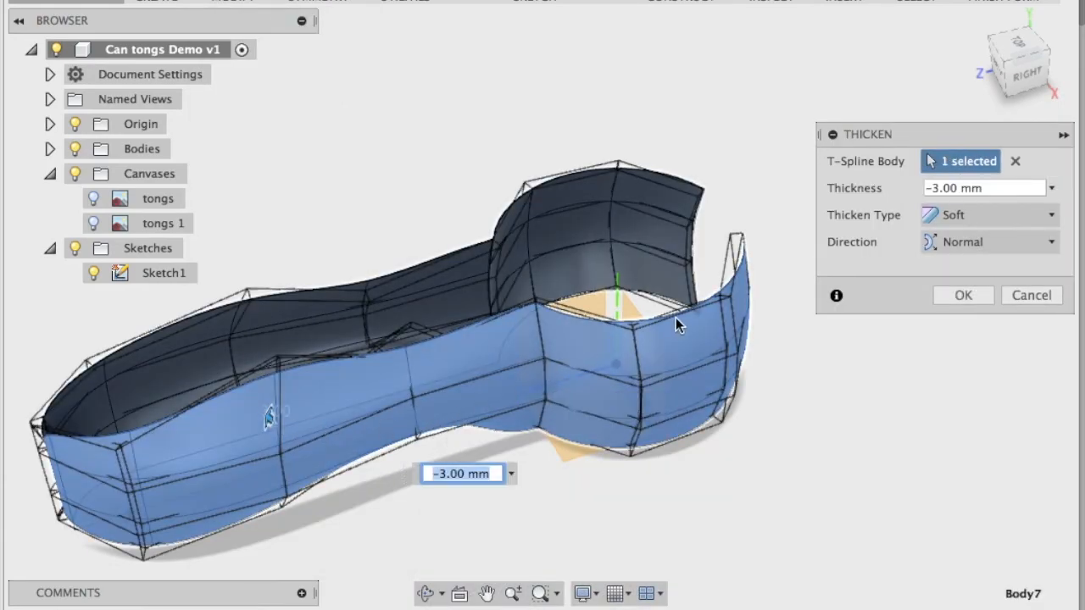
pyautogui.click(963, 295)
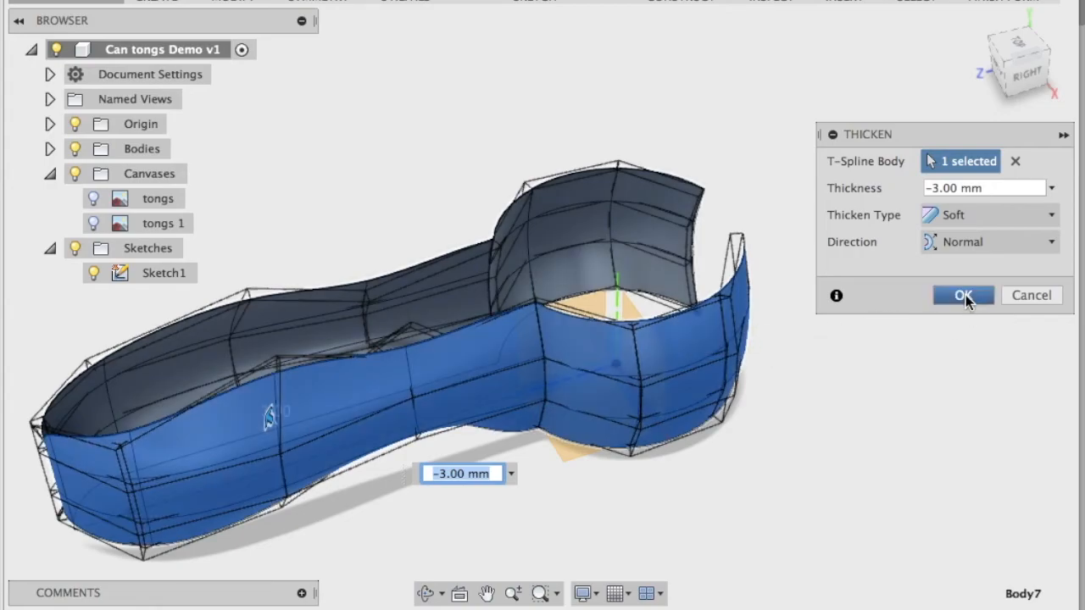
pyautogui.click(962, 295)
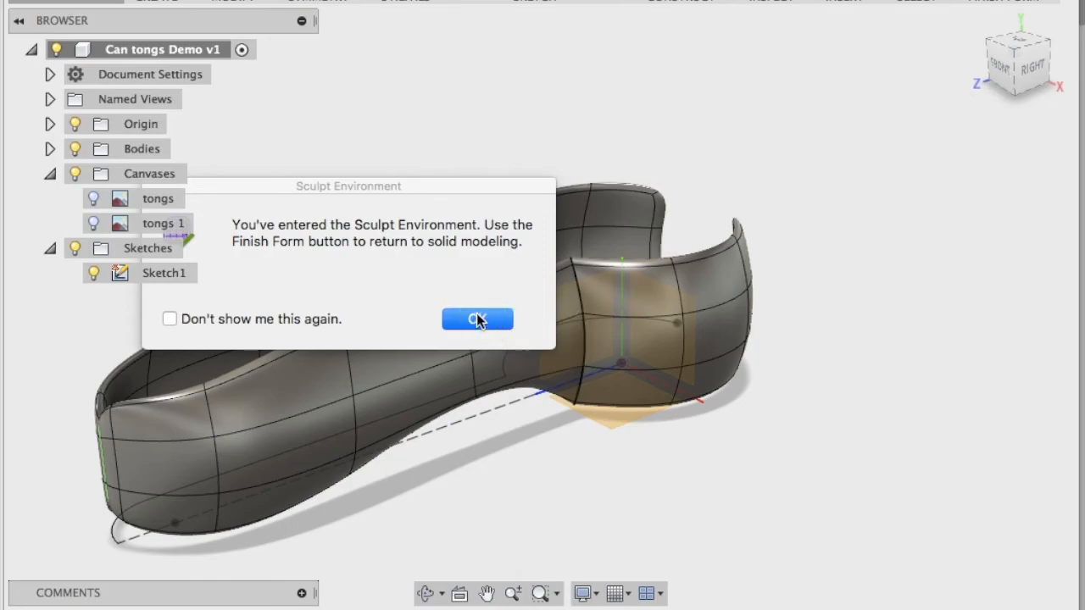
# Finish the form into a solid body and bring up the Form feature's timeline options.
pyautogui.click(478, 319)
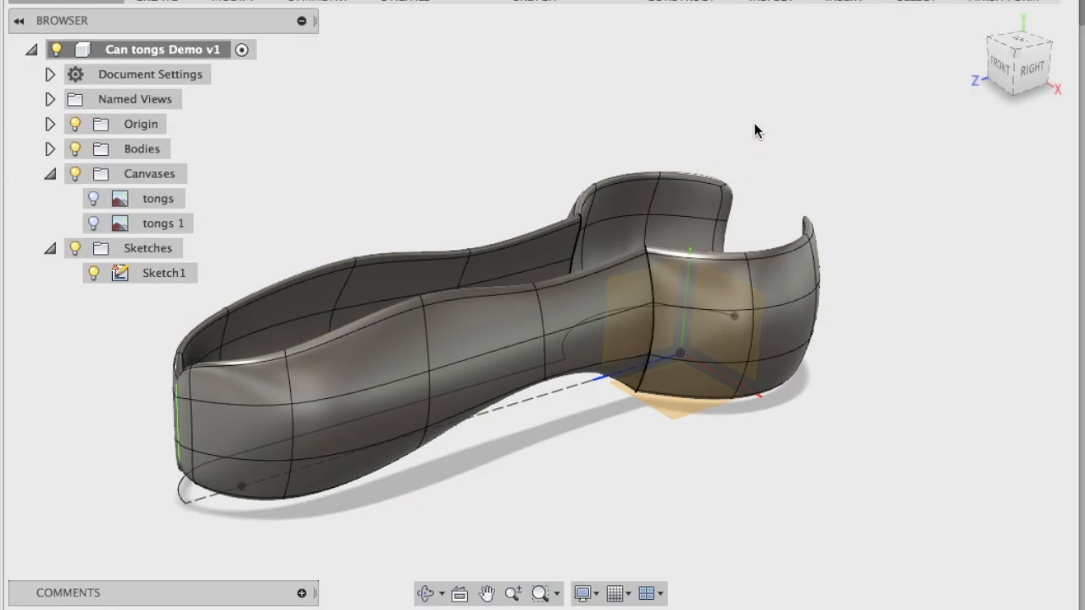
pyautogui.moveTo(941, 49)
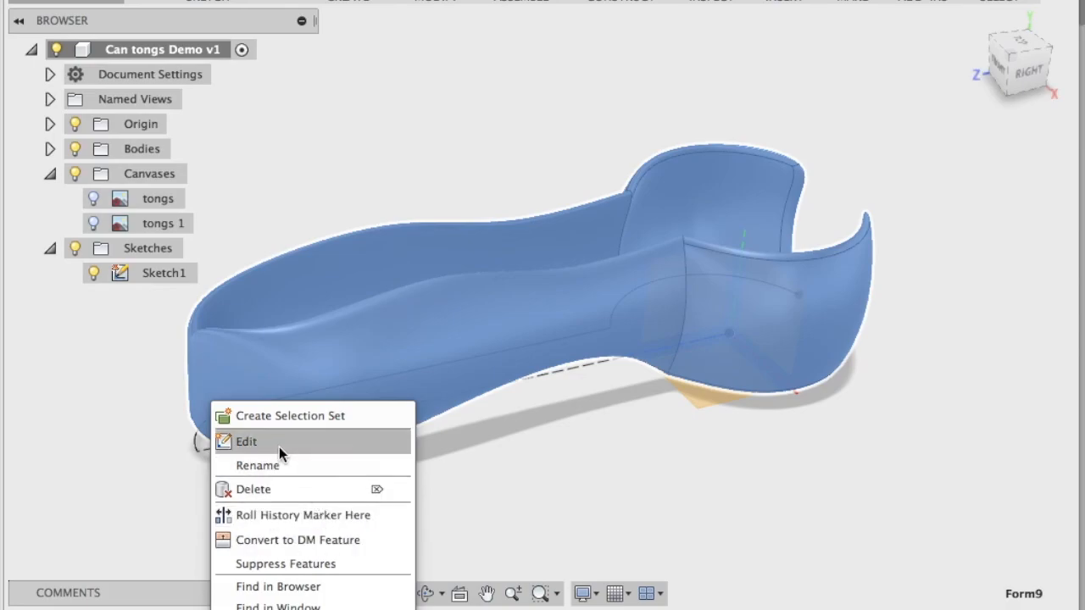
pyautogui.click(246, 440)
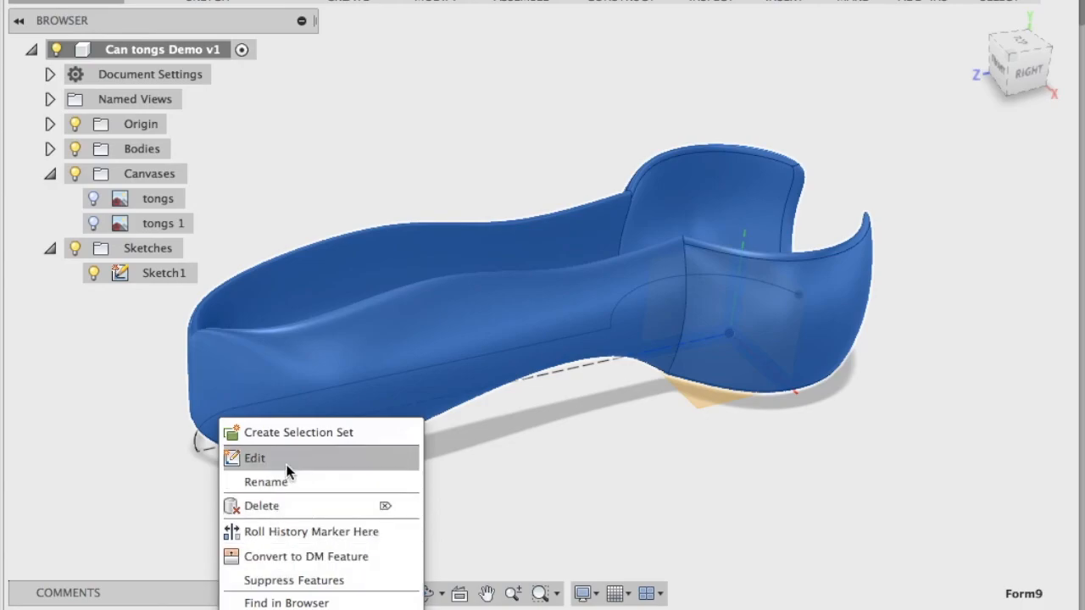
# Edit the Form feature again and browse the Modify and Insert sculpt menus.
pyautogui.click(254, 458)
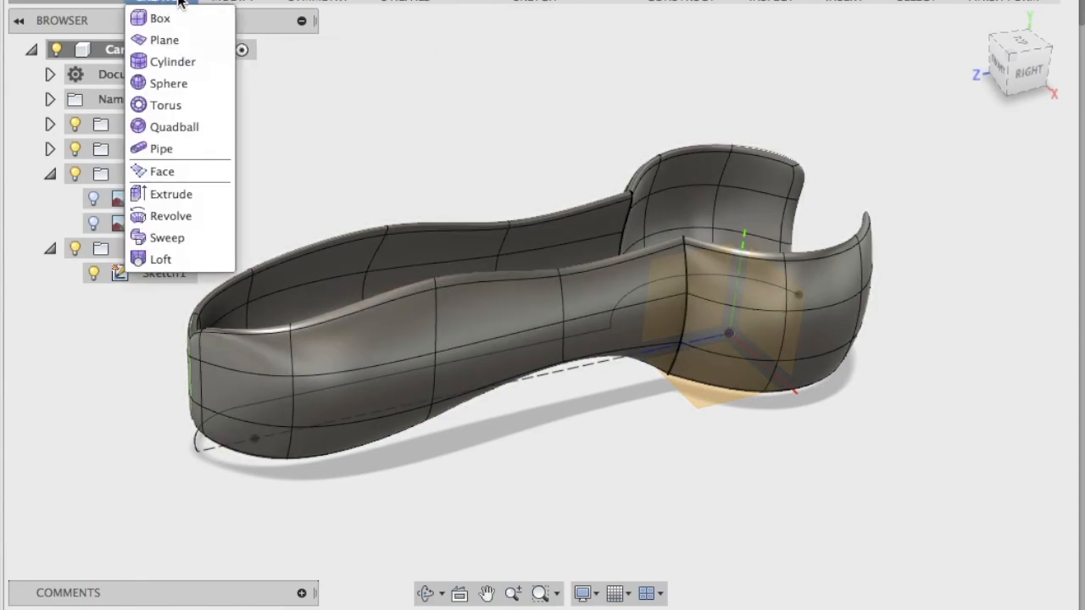
pyautogui.moveTo(336, 27)
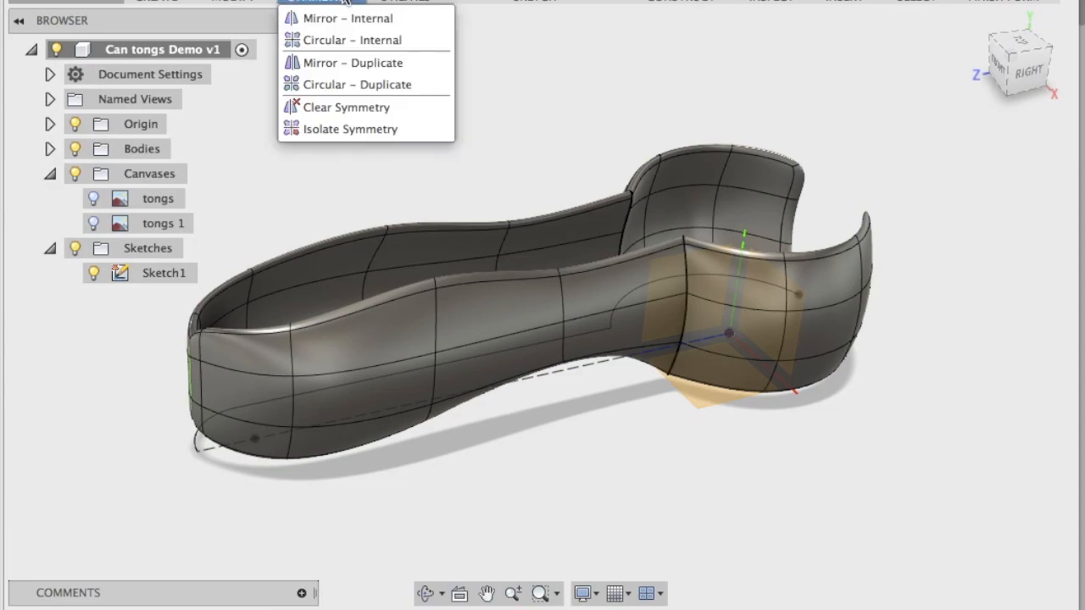
pyautogui.moveTo(349, 16)
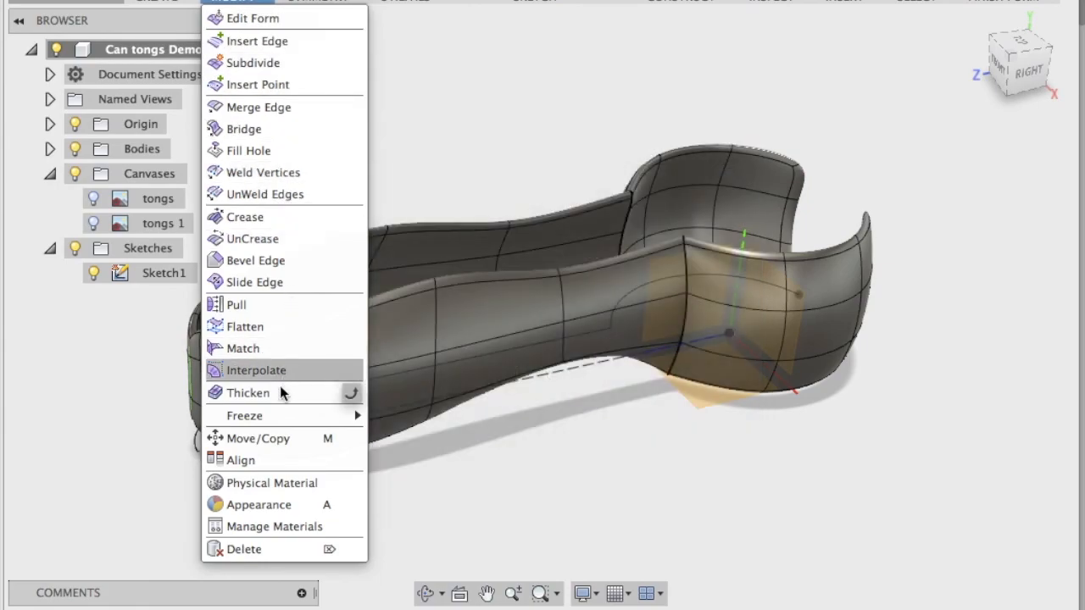
pyautogui.click(686, 68)
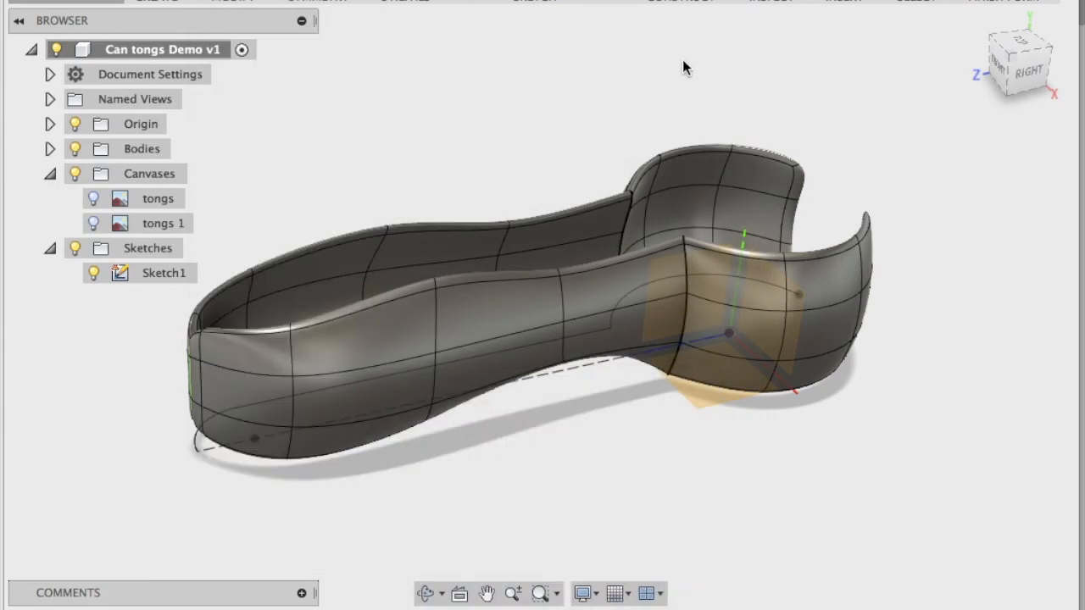
pyautogui.click(842, 2)
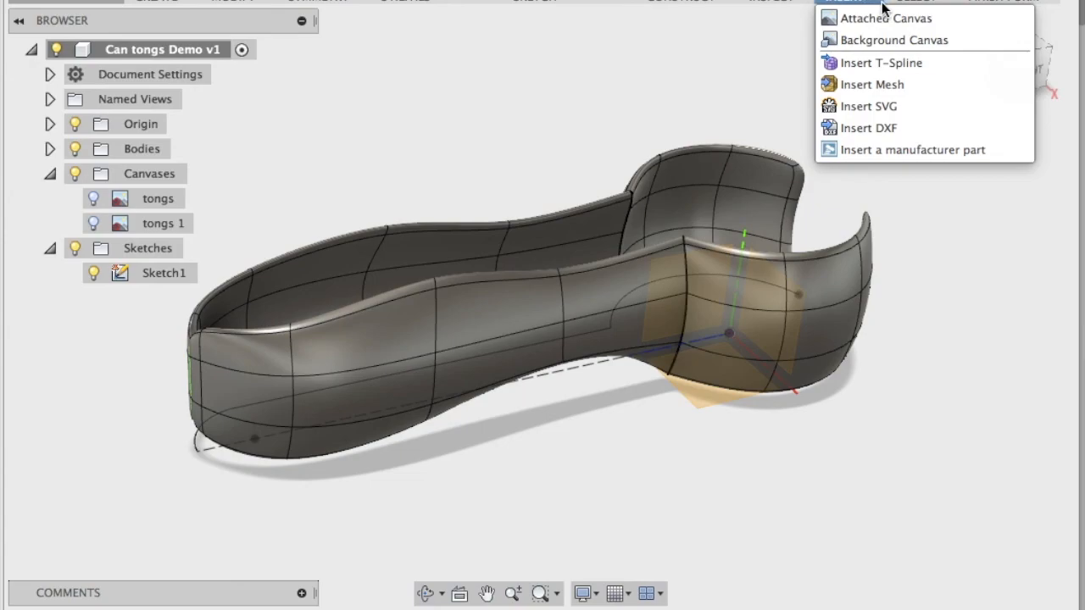